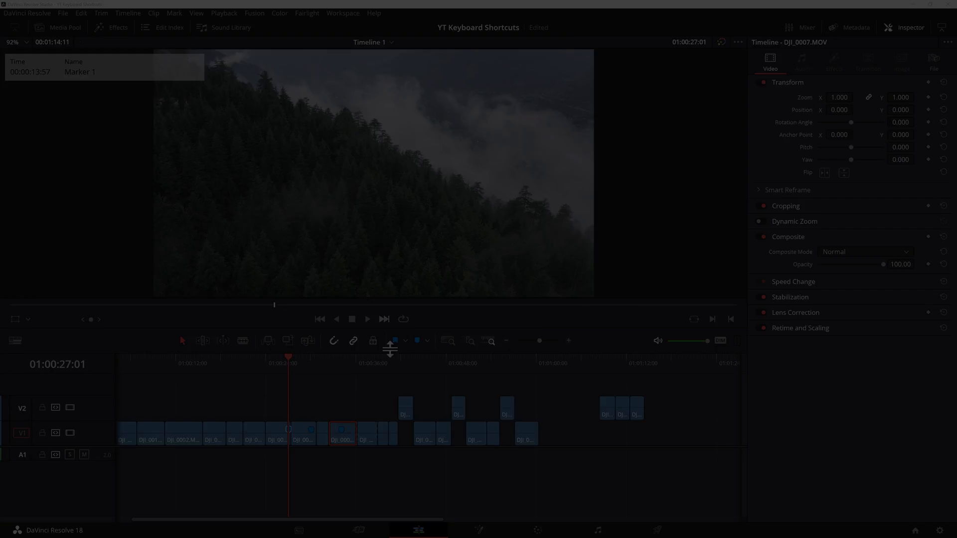
Browse Featured Extras and get the free DaVinci Resolve Keyboard Shortcuts extra
{"action": "left_click", "coordinate": [298, 529]}
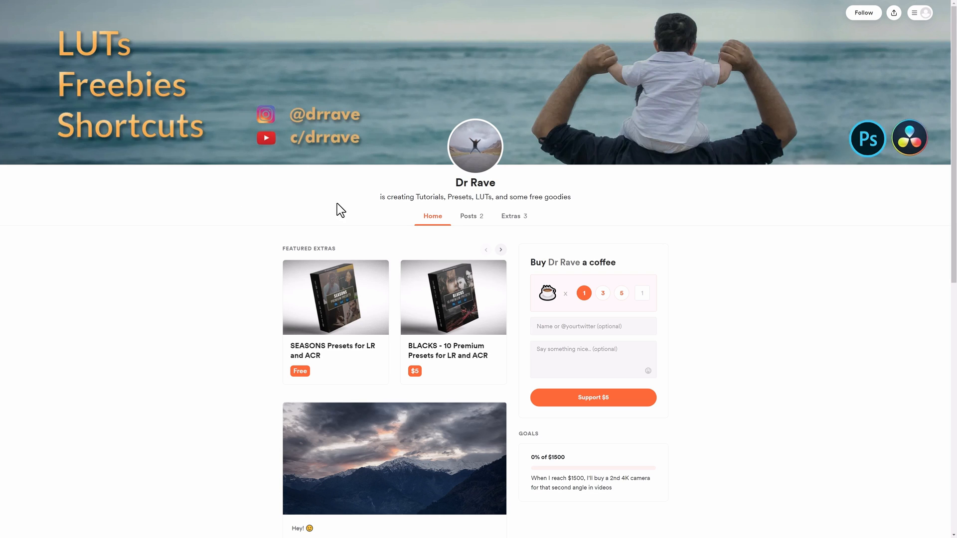
{"action": "mouse_move", "coordinate": [499, 249]}
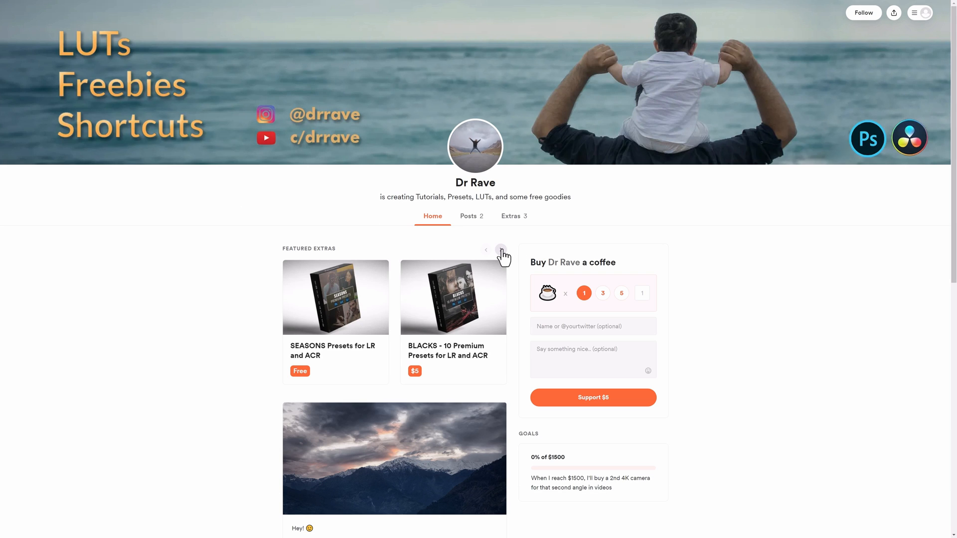
{"action": "left_click", "coordinate": [501, 250]}
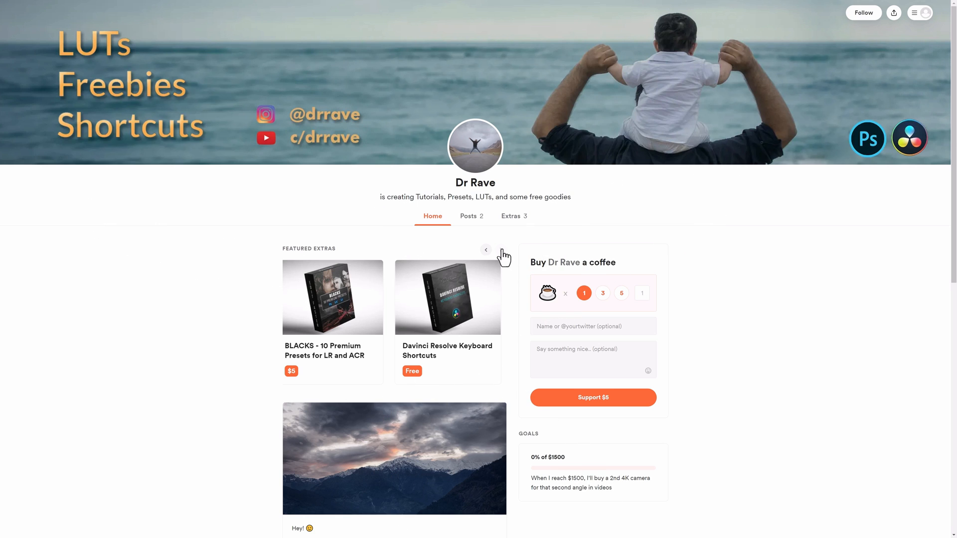
{"action": "mouse_move", "coordinate": [464, 348]}
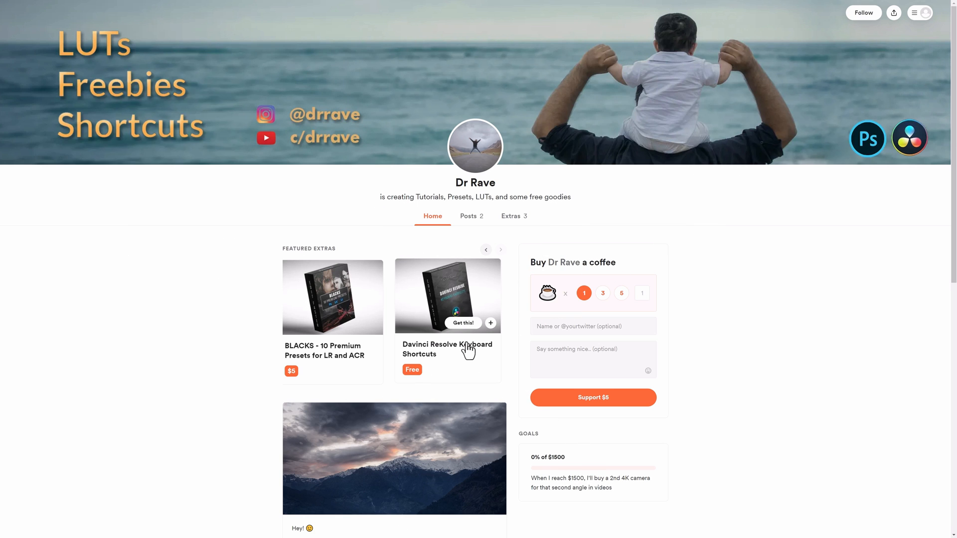
{"action": "left_click", "coordinate": [462, 323]}
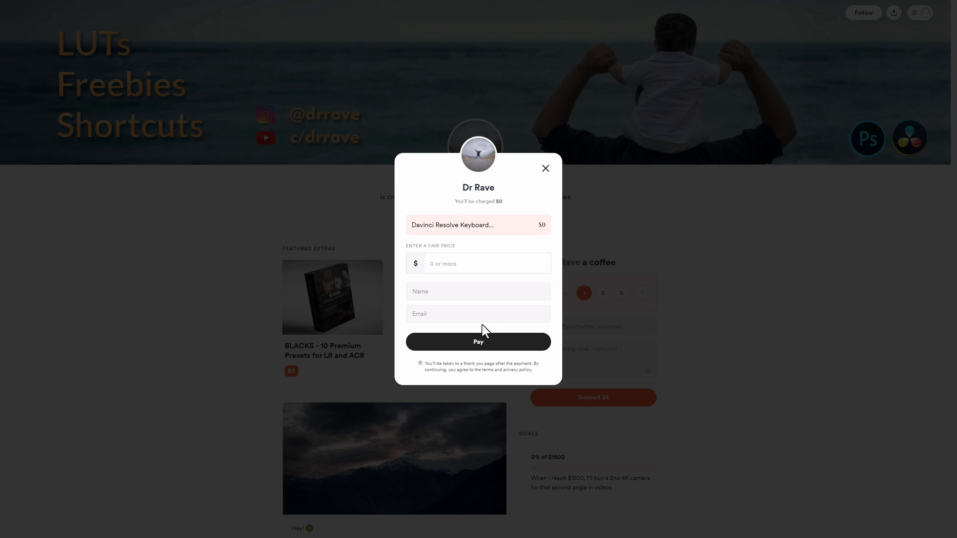
{"action": "mouse_move", "coordinate": [509, 282]}
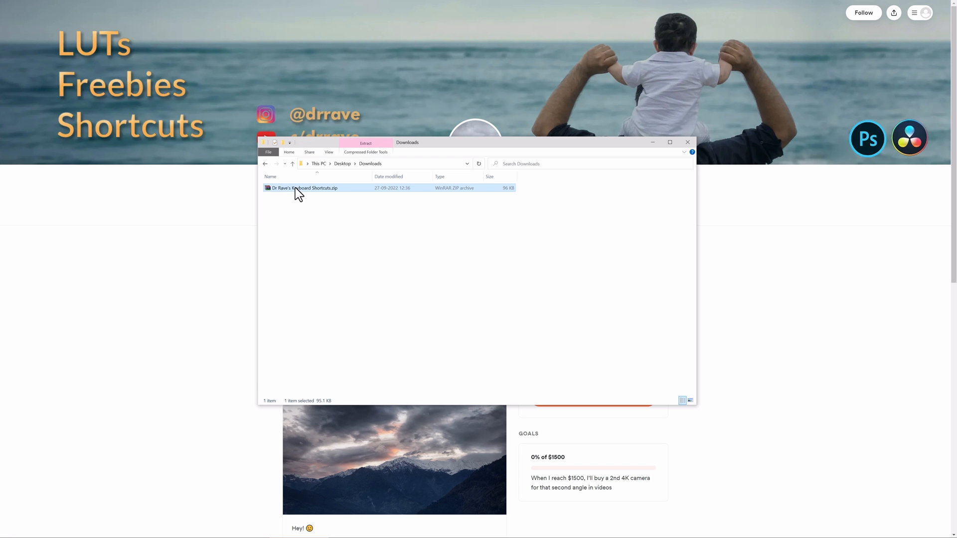
Extract the shortcuts zip via 7-Zip and select the installation PDF and KS text file
{"action": "right_click", "coordinate": [303, 187]}
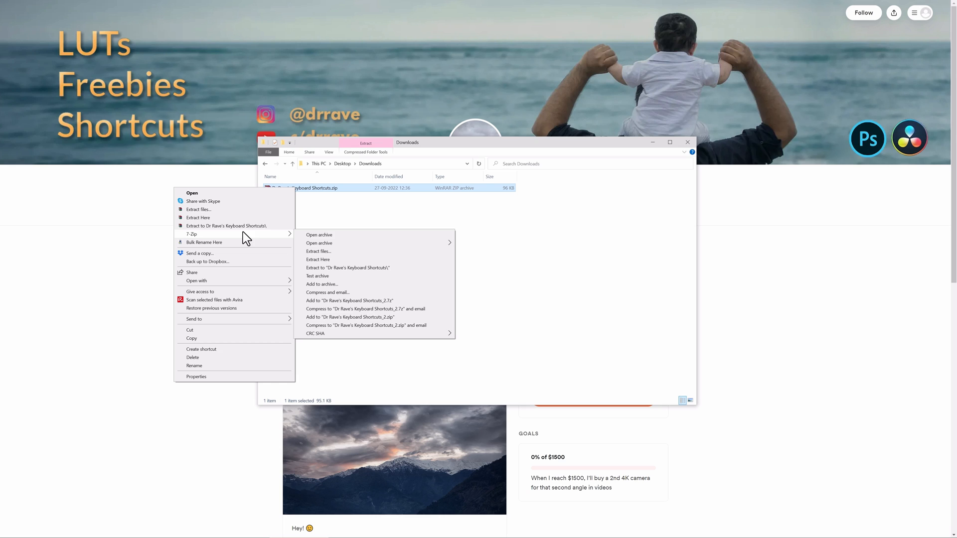
{"action": "mouse_move", "coordinate": [251, 226]}
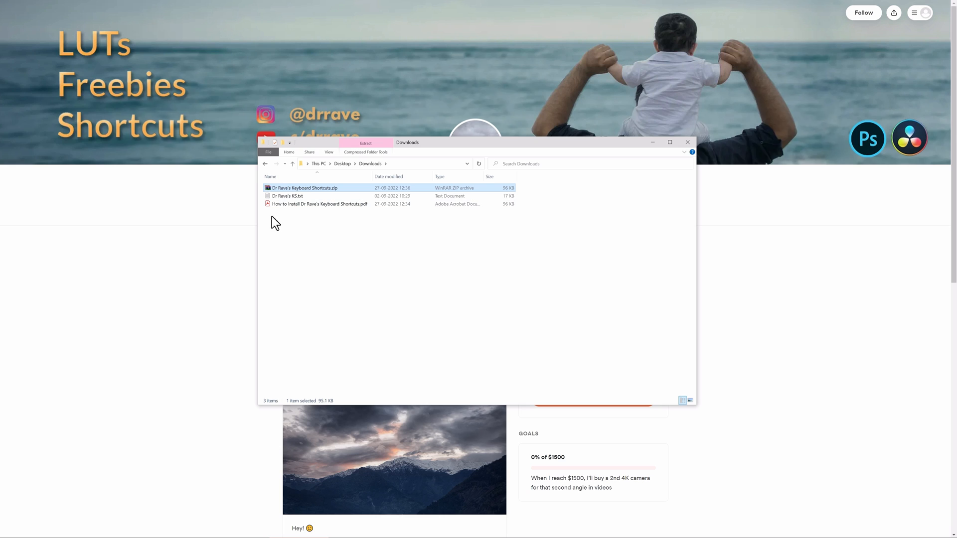
{"action": "left_click", "coordinate": [317, 204]}
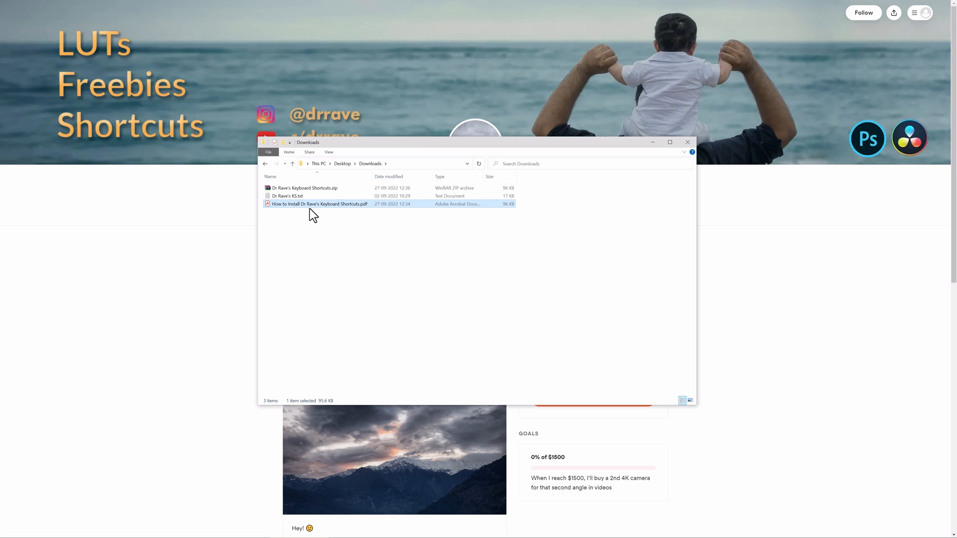
{"action": "left_click", "coordinate": [287, 196]}
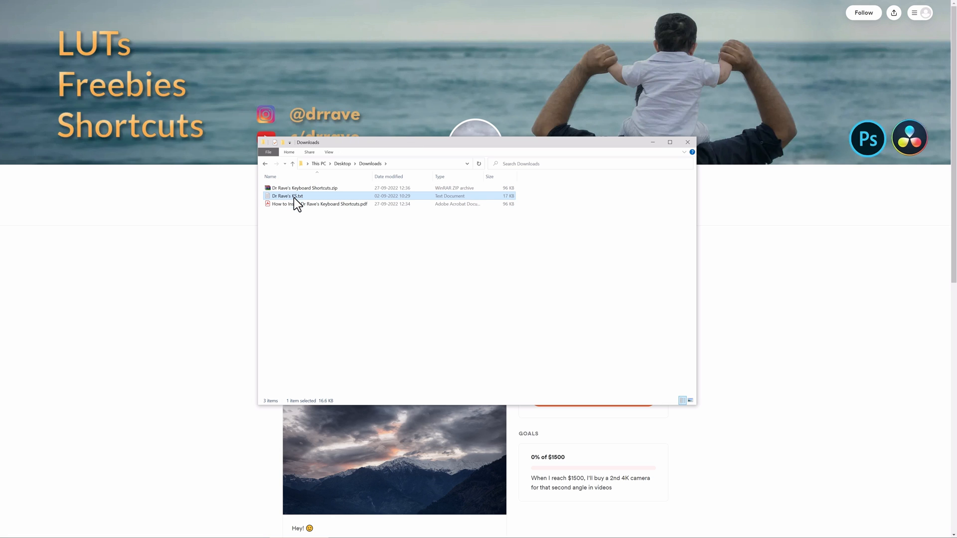
{"action": "mouse_move", "coordinate": [301, 207]}
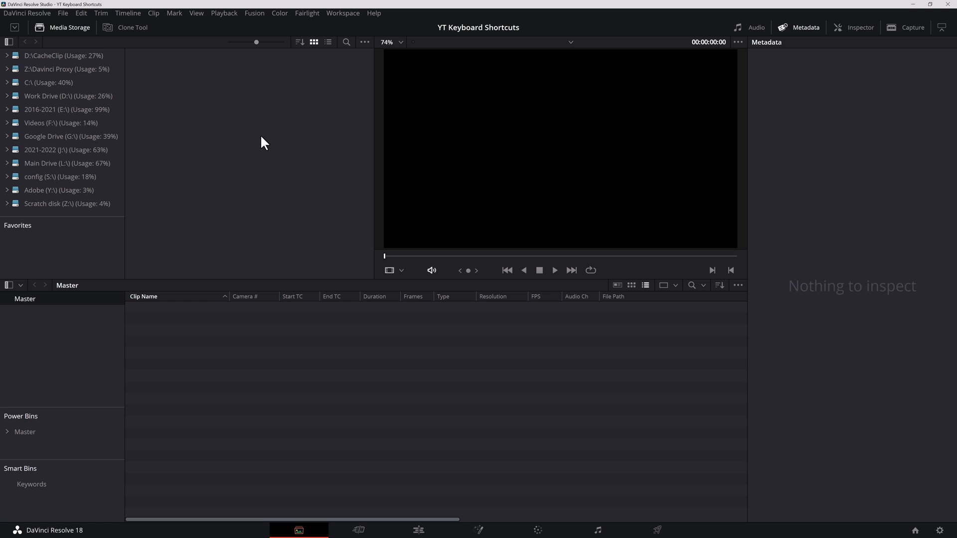
Bring up Keyboard Customization with Ctrl+Alt+K
{"action": "key", "text": "ctrl+alt+k"}
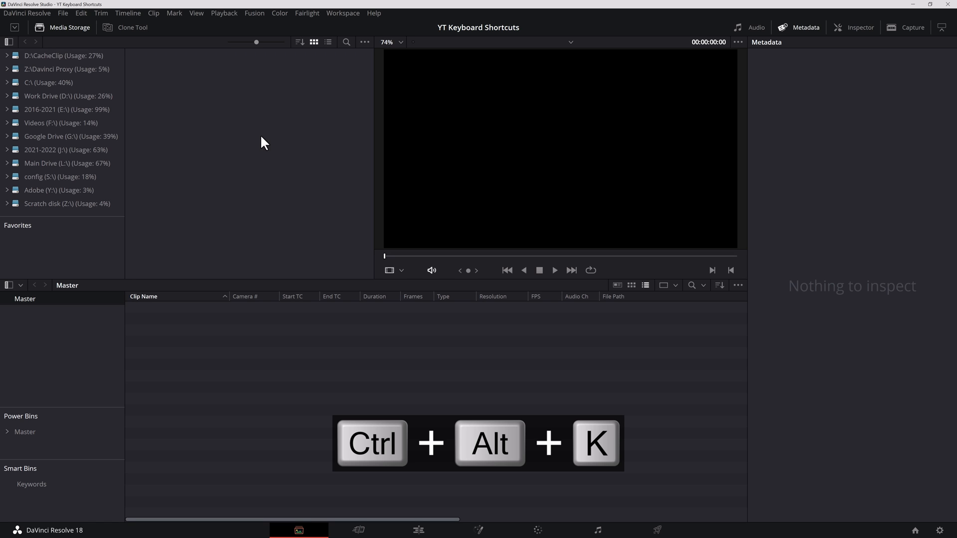
{"action": "key", "text": "ctrl+alt+k"}
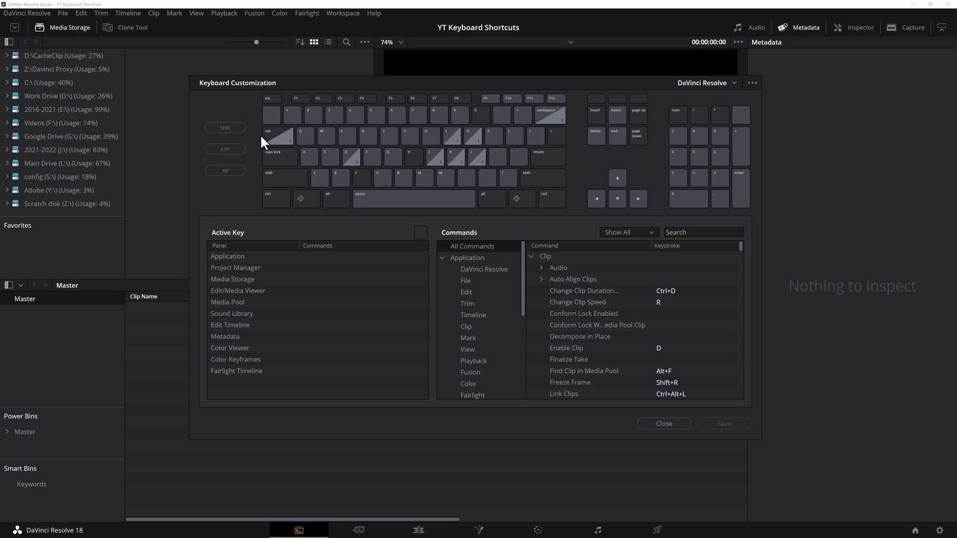
{"action": "mouse_move", "coordinate": [308, 157]}
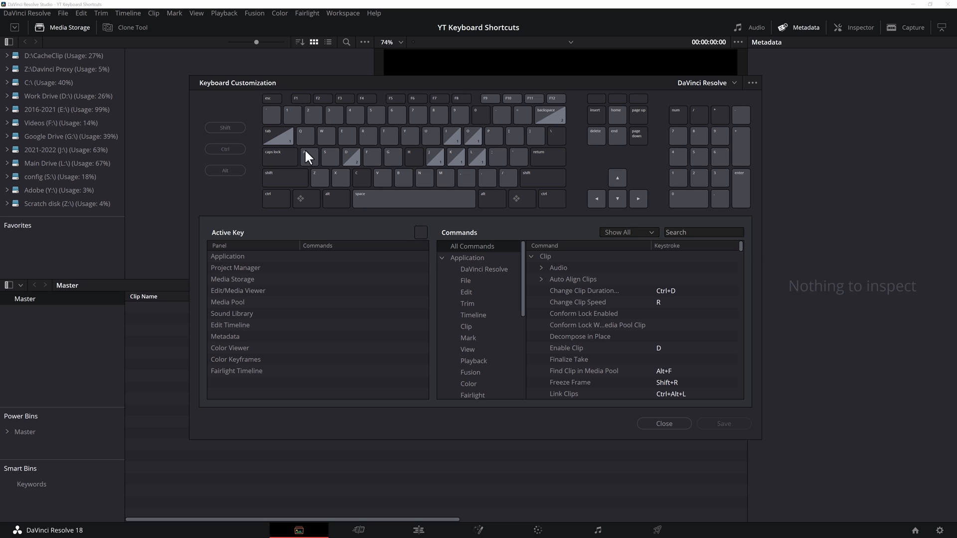
{"action": "mouse_move", "coordinate": [393, 179]}
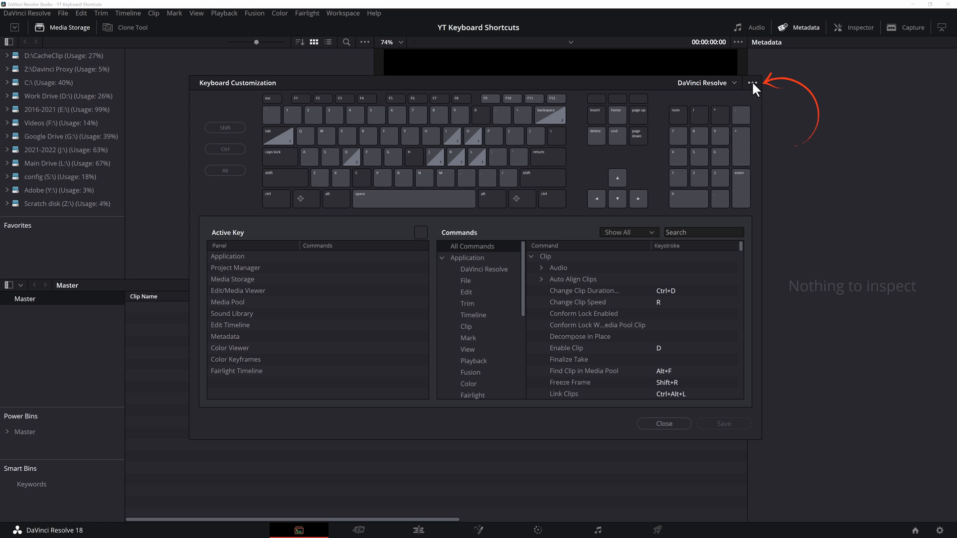
Import the Dr Rave's KS preset from the ••• menu and close the keyboard settings
{"action": "left_click", "coordinate": [751, 83]}
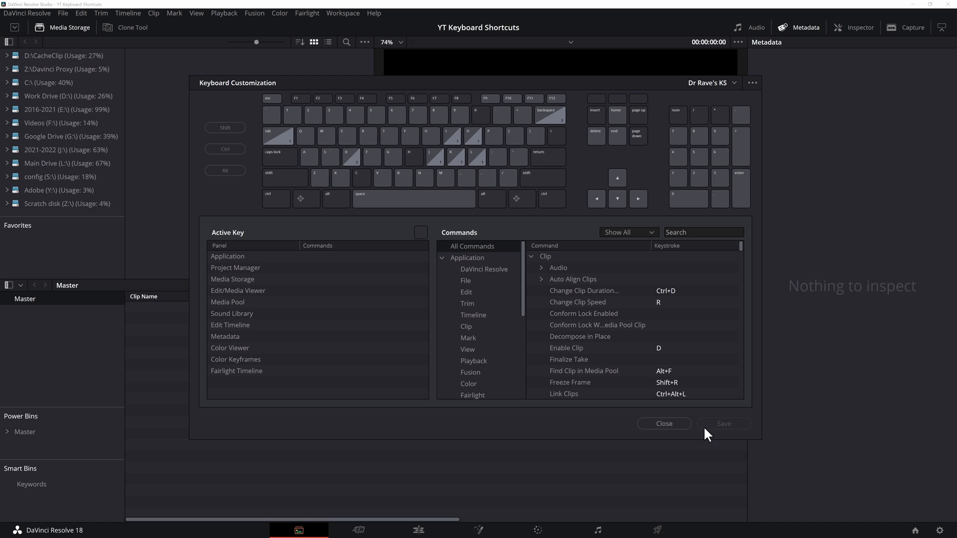
{"action": "left_click", "coordinate": [664, 423]}
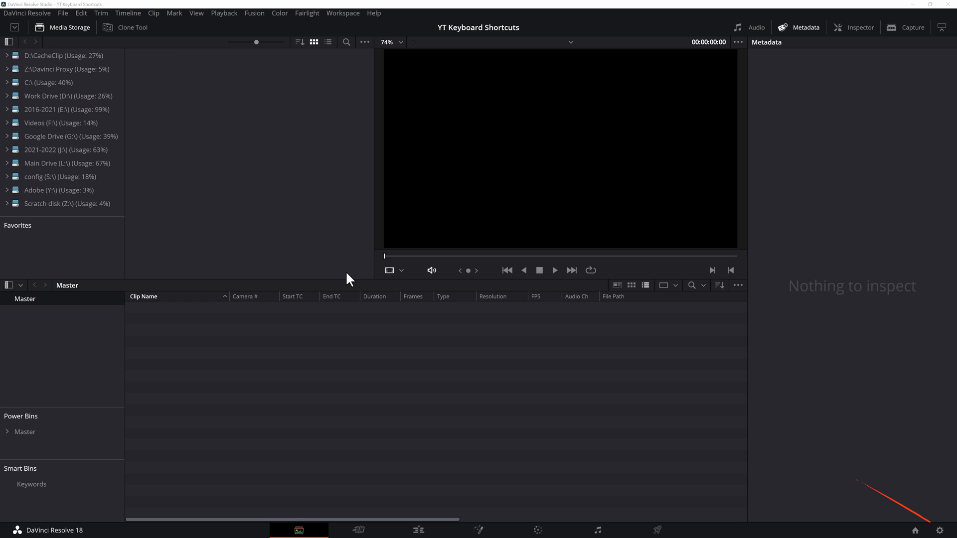
In Project Settings (Shift+9), set Master Settings timeline frame rate to 23.976 and save
{"action": "key", "text": "shift+9"}
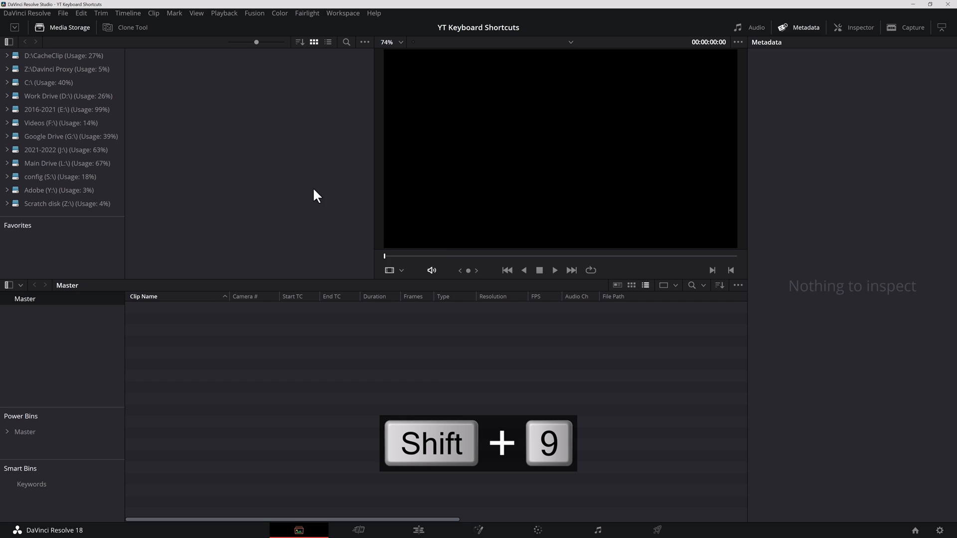
{"action": "key", "text": "shift+9"}
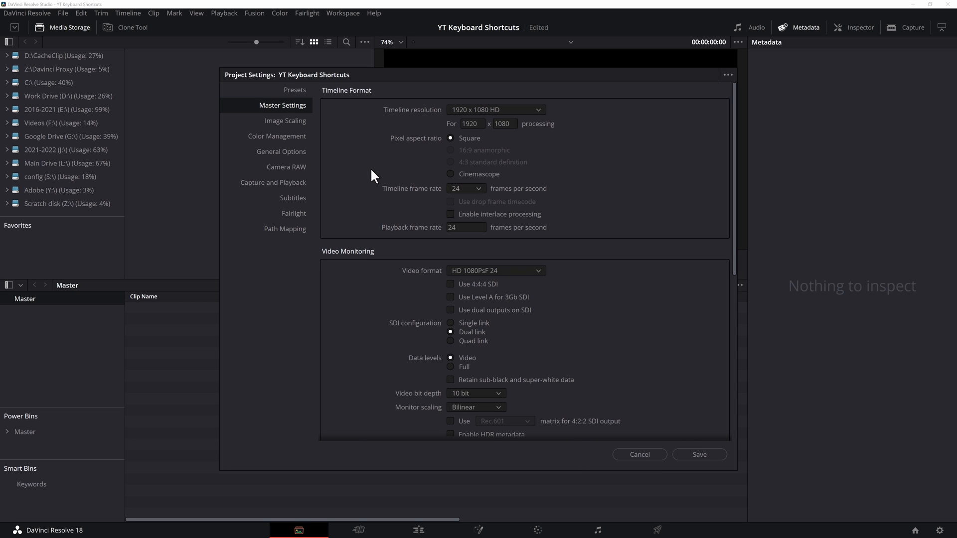
{"action": "left_click", "coordinate": [466, 189]}
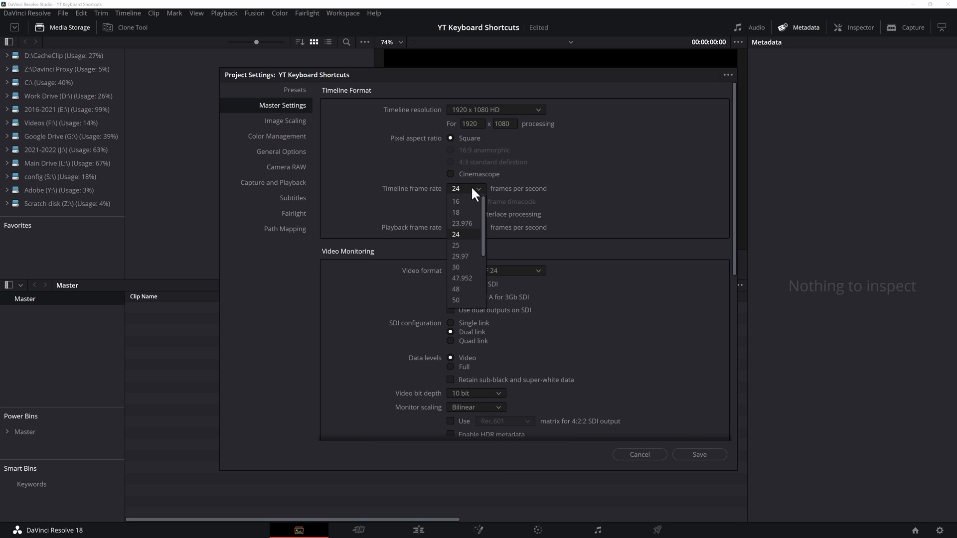
{"action": "mouse_move", "coordinate": [462, 223]}
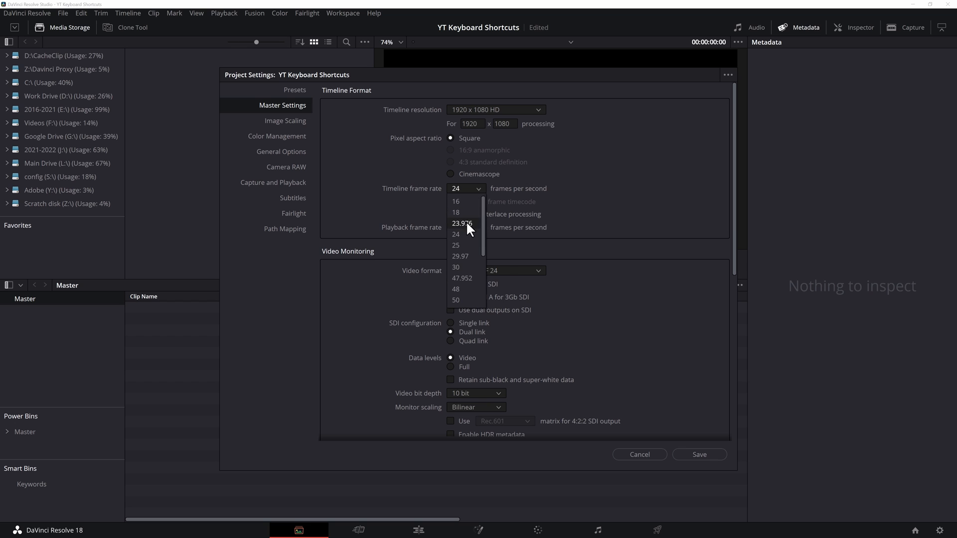
{"action": "left_click", "coordinate": [462, 224]}
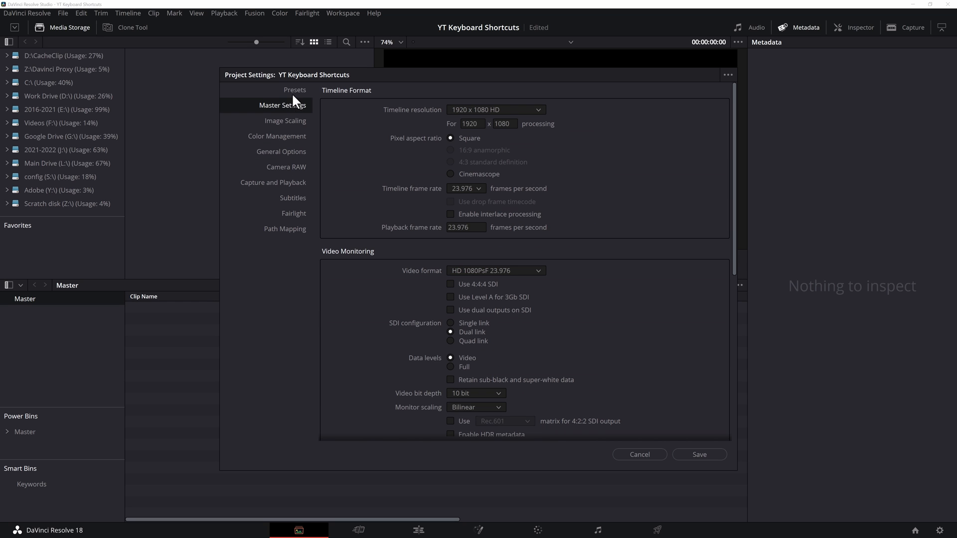
{"action": "left_click", "coordinate": [638, 454]}
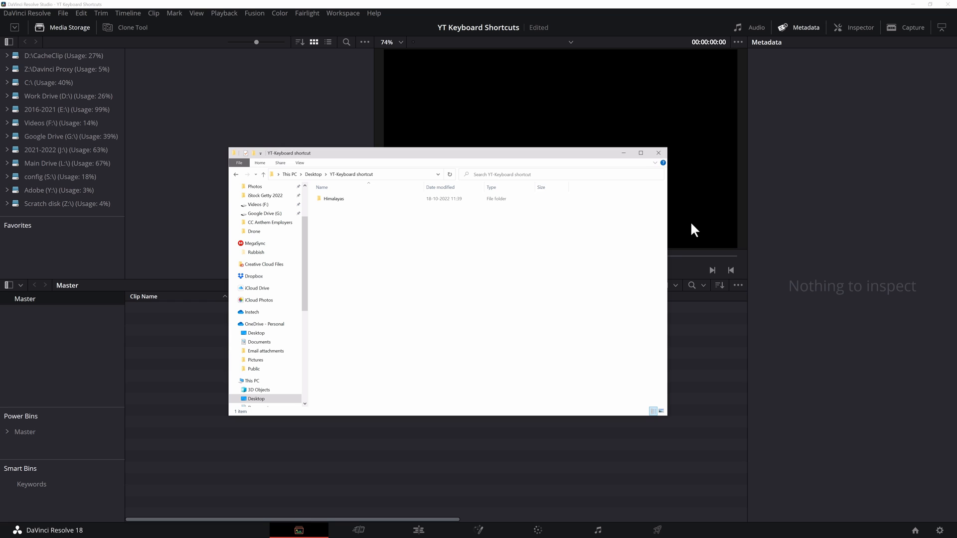
Inside the Himalayas project folder, create a new Render folder
{"action": "left_click", "coordinate": [334, 198]}
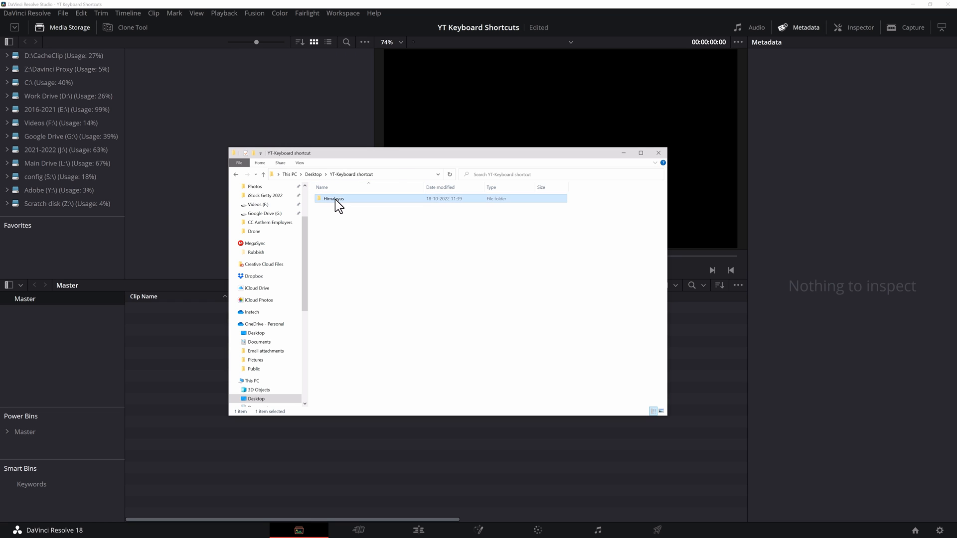
{"action": "double_click", "coordinate": [334, 198]}
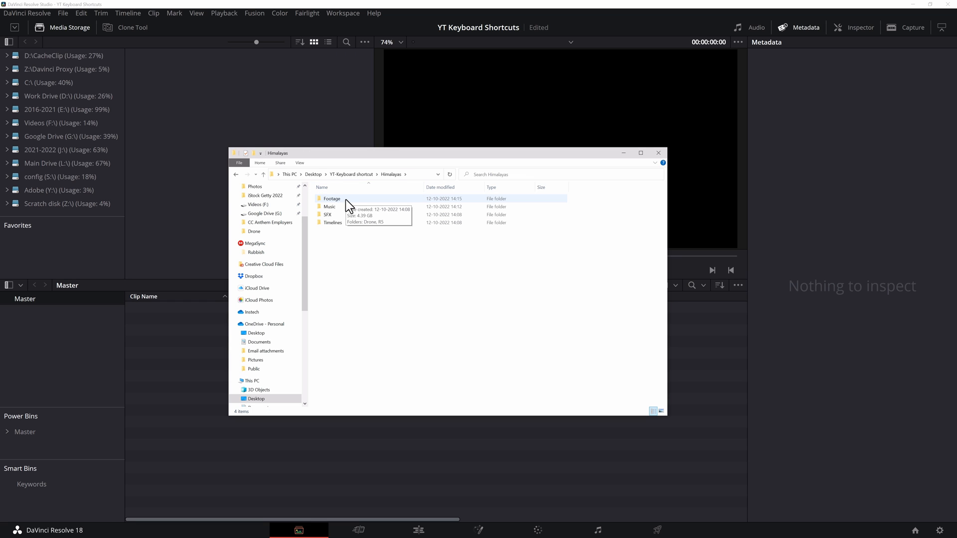
{"action": "mouse_move", "coordinate": [345, 234]}
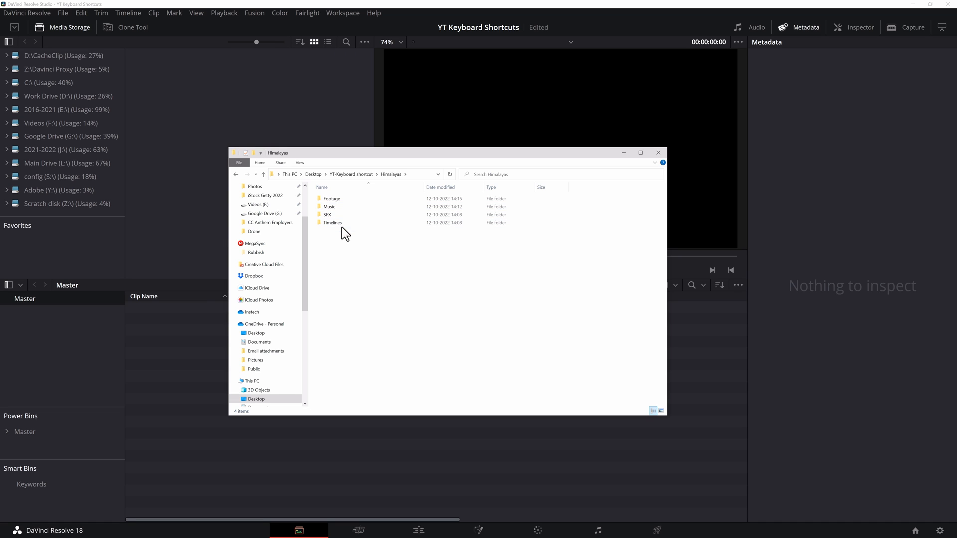
{"action": "mouse_move", "coordinate": [348, 241]}
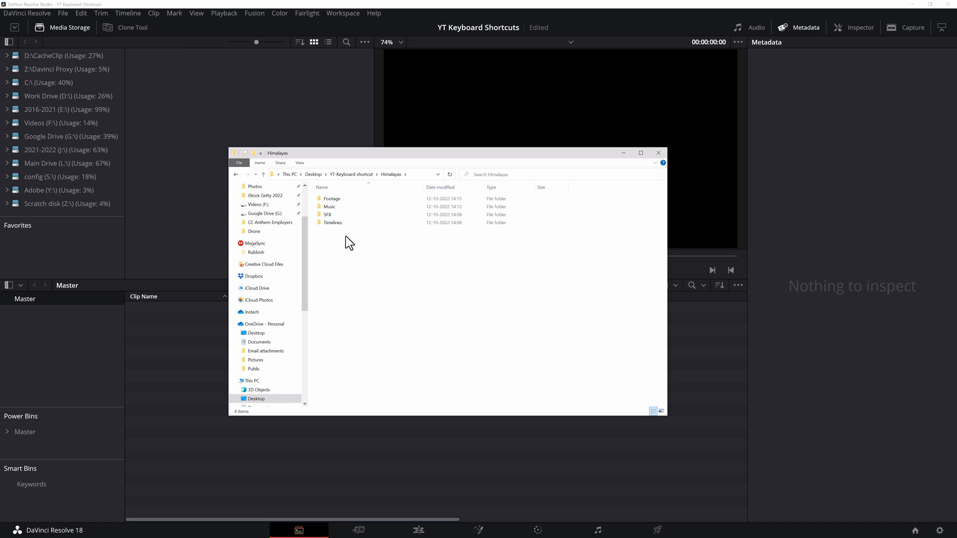
{"action": "key", "text": "ctrl+shift+n"}
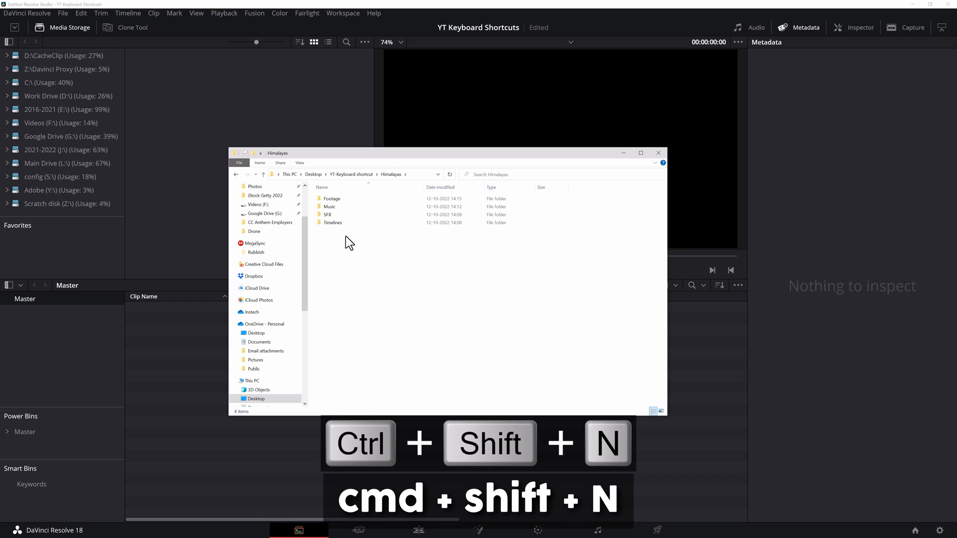
{"action": "key", "text": "ctrl+shift+n"}
{"action": "type", "text": "Render"}
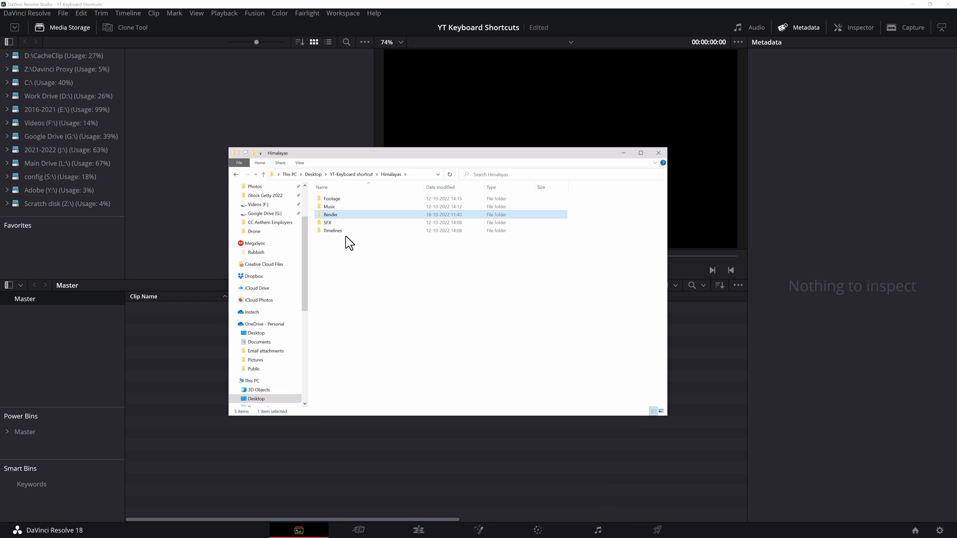
{"action": "mouse_move", "coordinate": [340, 198]}
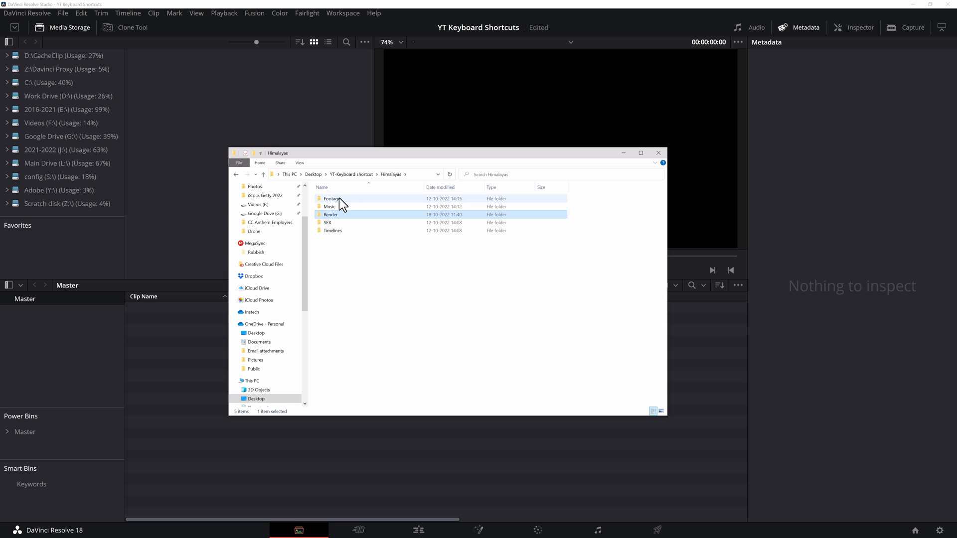
Look inside the Footage folder, then go back up to the YT-Keyboard shortcut folder
{"action": "double_click", "coordinate": [331, 199]}
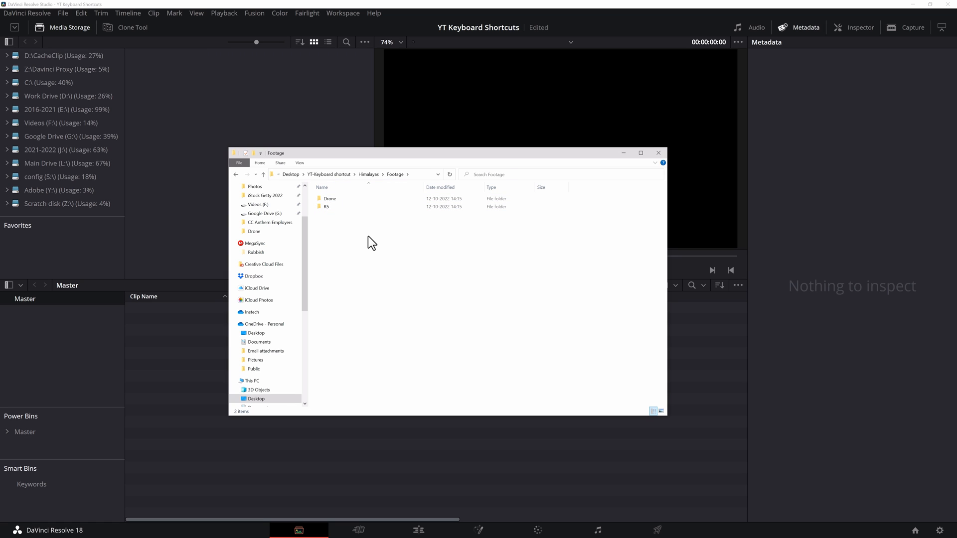
{"action": "left_click", "coordinate": [330, 198]}
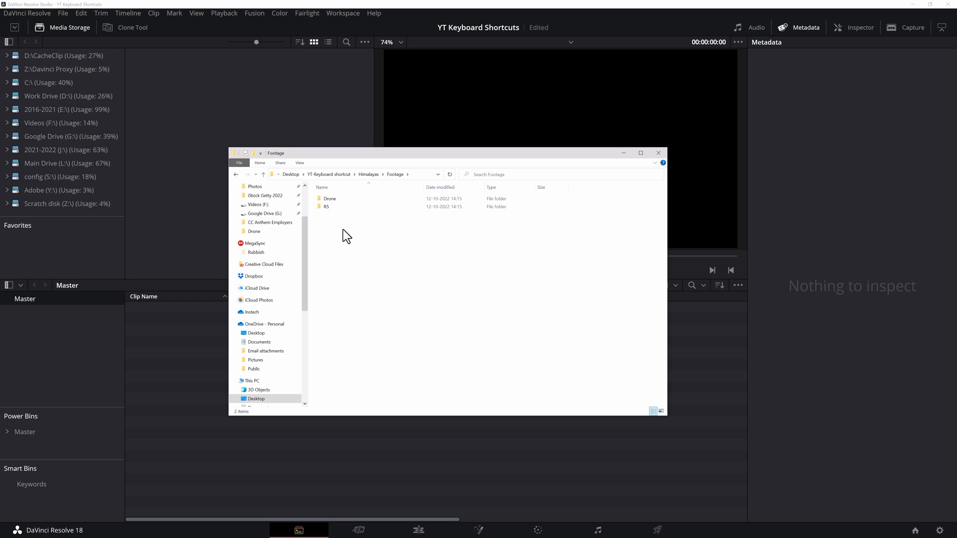
{"action": "left_click", "coordinate": [391, 174]}
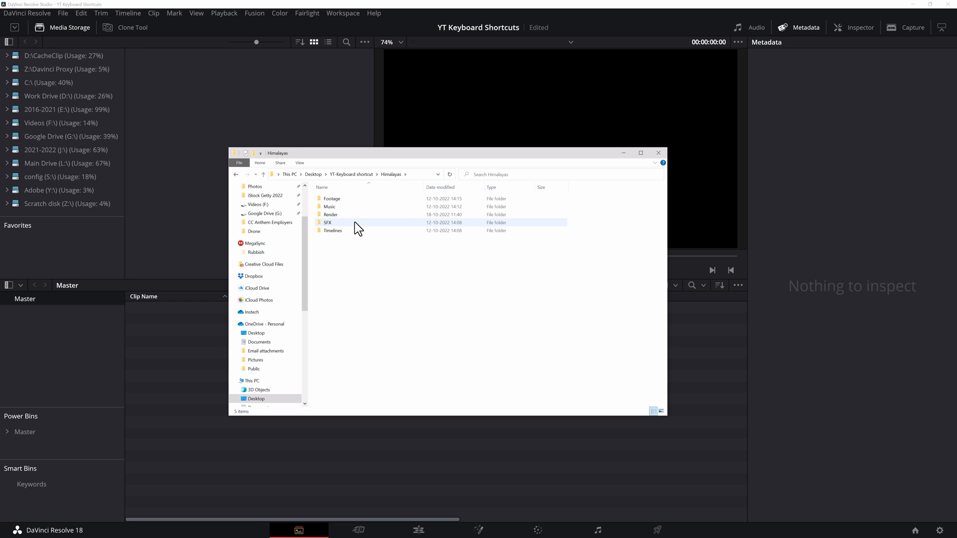
{"action": "left_click", "coordinate": [236, 174]}
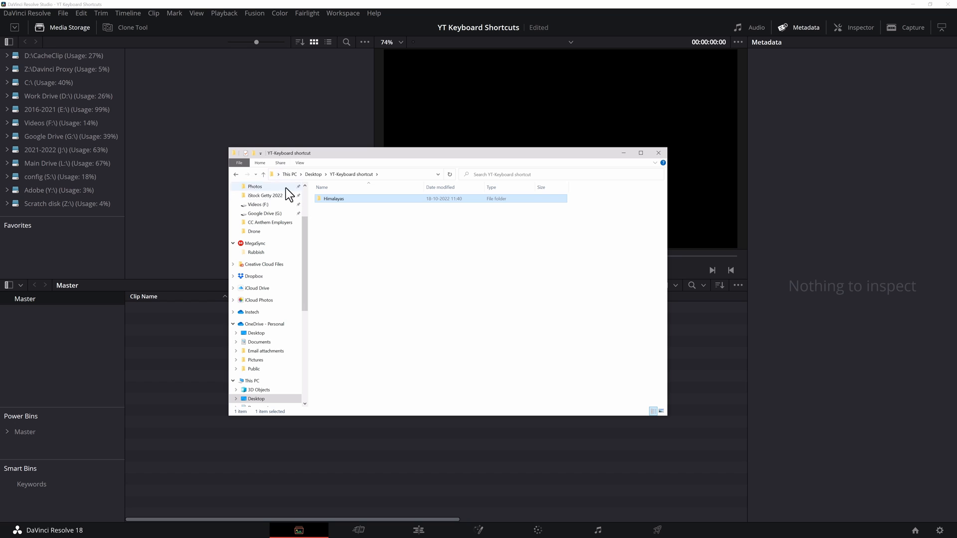
{"action": "mouse_move", "coordinate": [208, 9]}
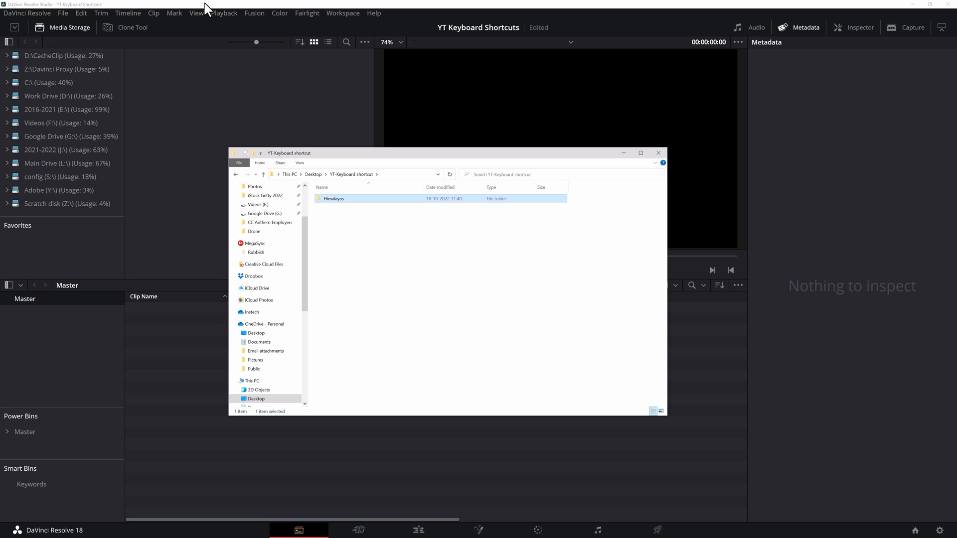
Bring up media import with Ctrl+I for the drone footage and mp3
{"action": "key", "text": "ctrl+i"}
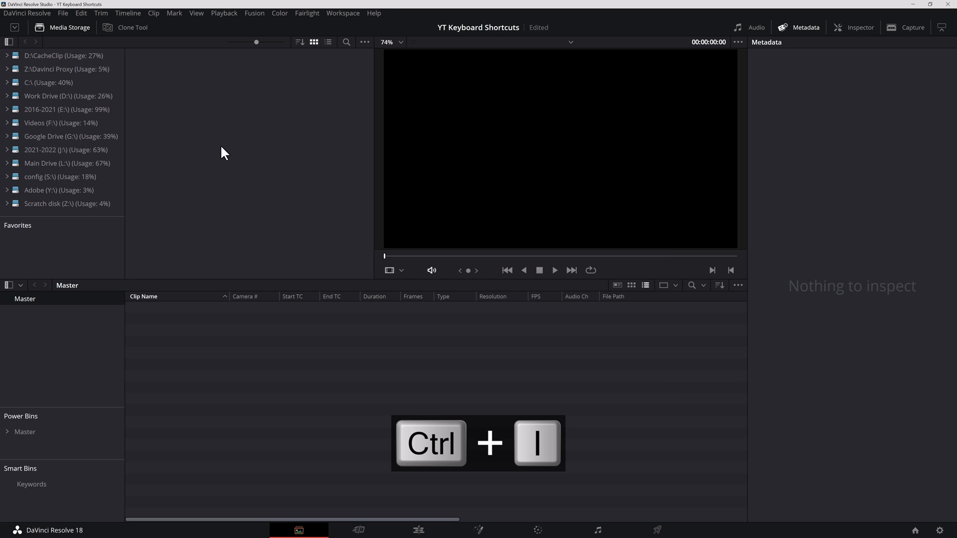
{"action": "key", "text": "ctrl+i"}
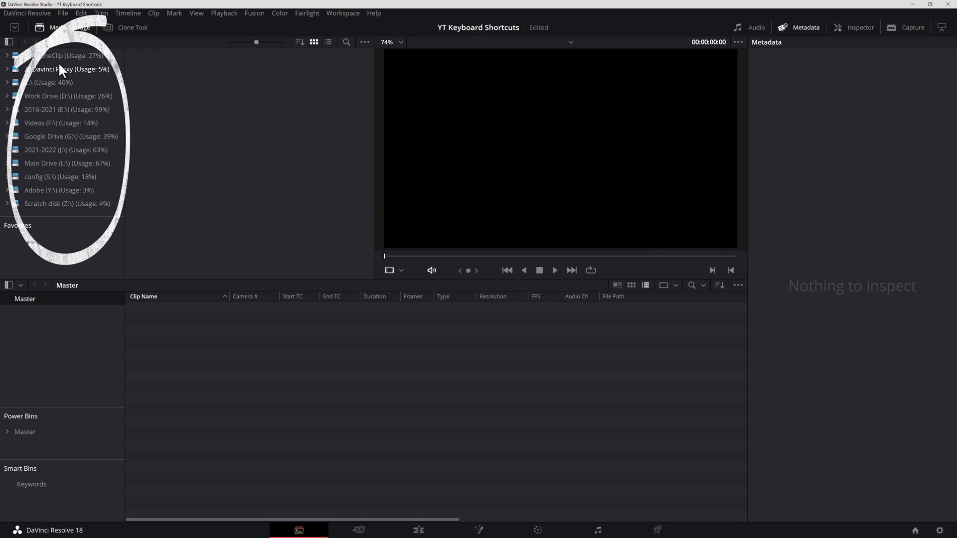
{"action": "mouse_move", "coordinate": [196, 119]}
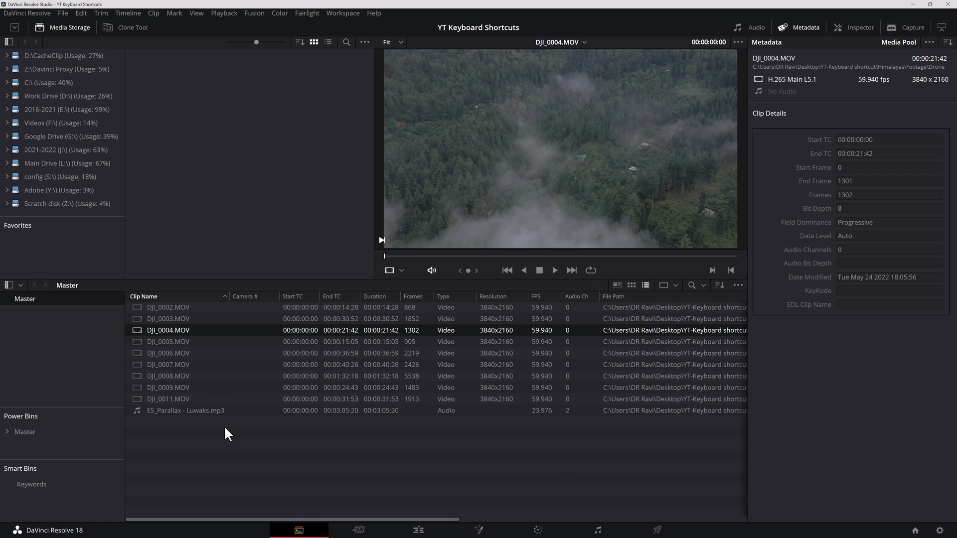
Browse the SFX, Drone and Timelines bins, then show the nine clips in the Drone bin
{"action": "key", "text": "ctrl+z"}
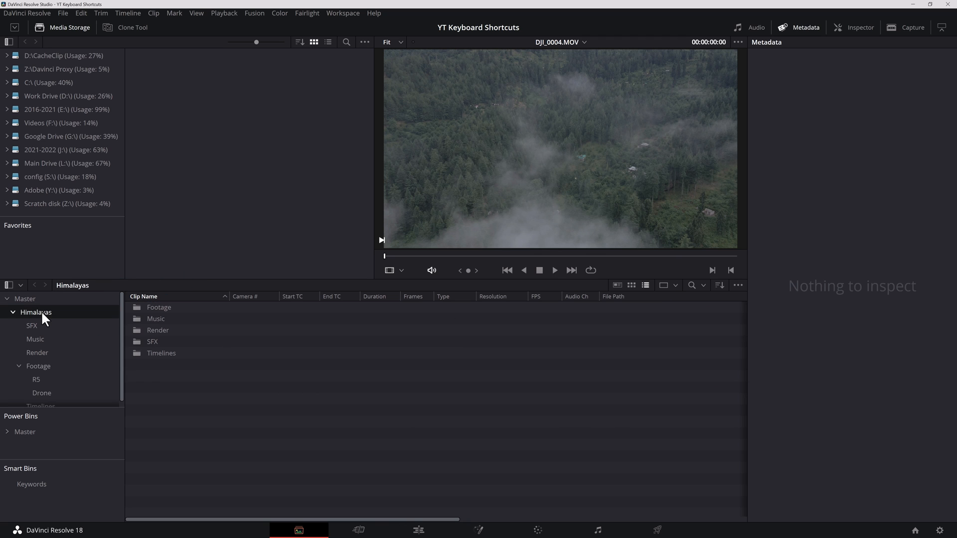
{"action": "left_click", "coordinate": [32, 325]}
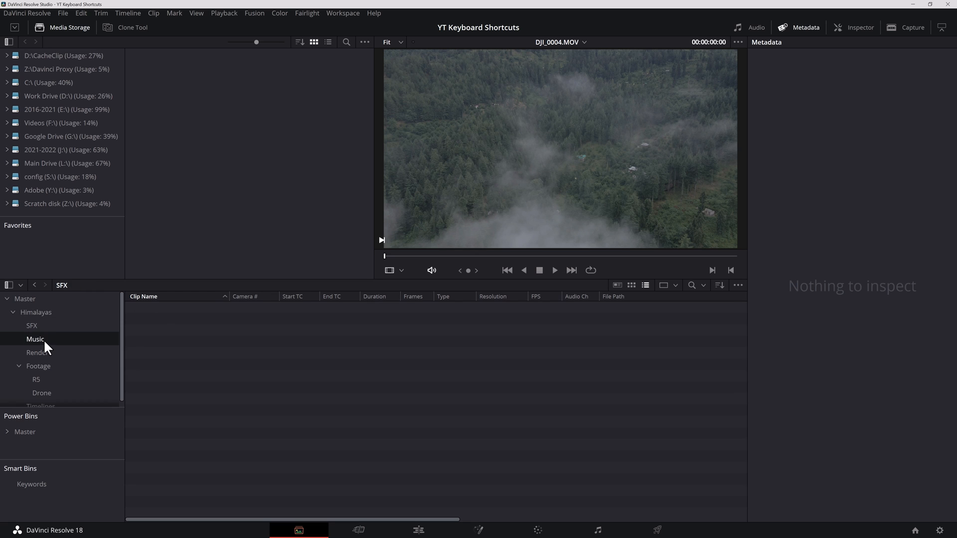
{"action": "left_click", "coordinate": [41, 393]}
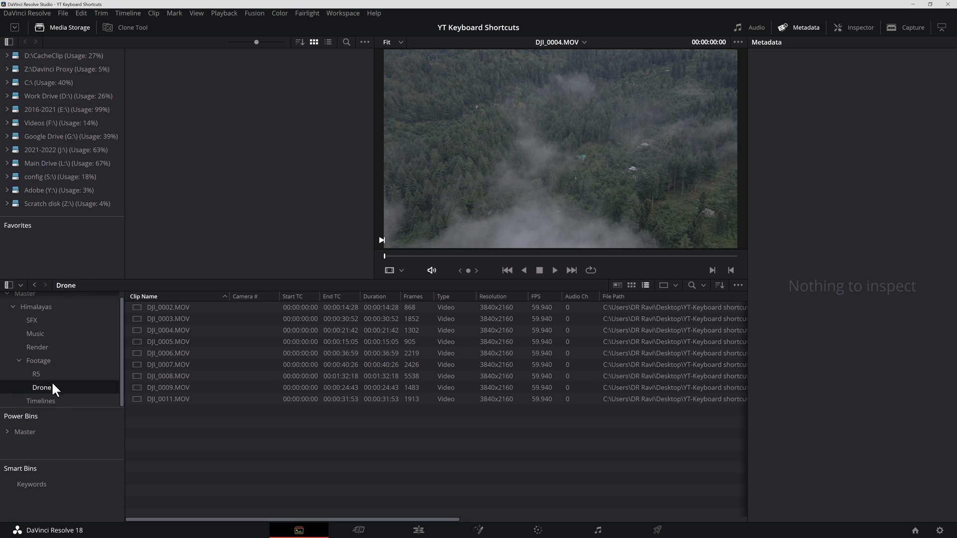
{"action": "left_click", "coordinate": [40, 401]}
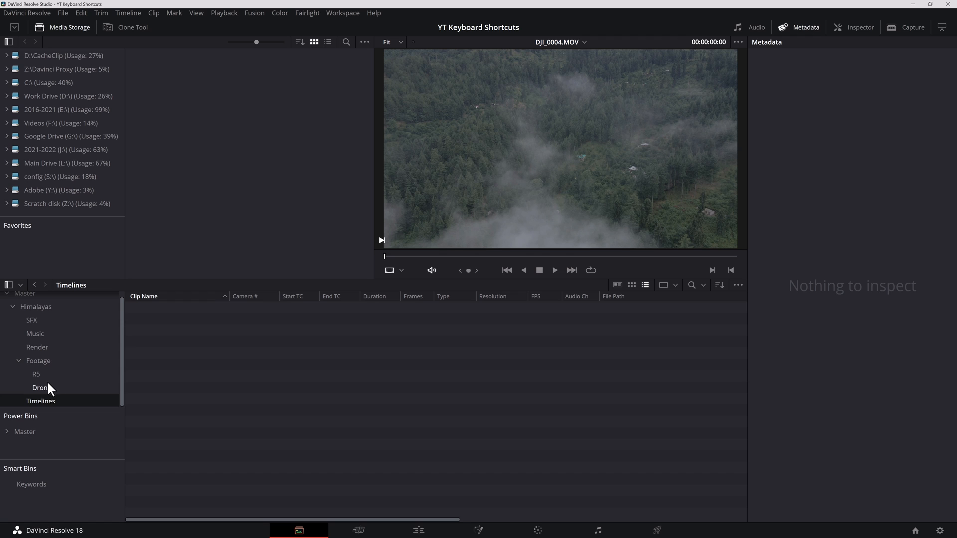
{"action": "left_click", "coordinate": [41, 387]}
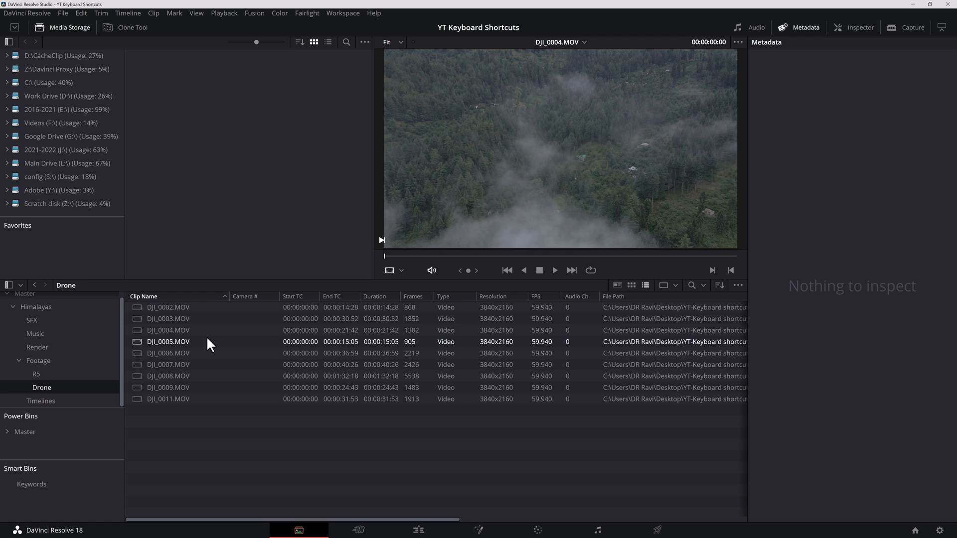
{"action": "left_click", "coordinate": [169, 306]}
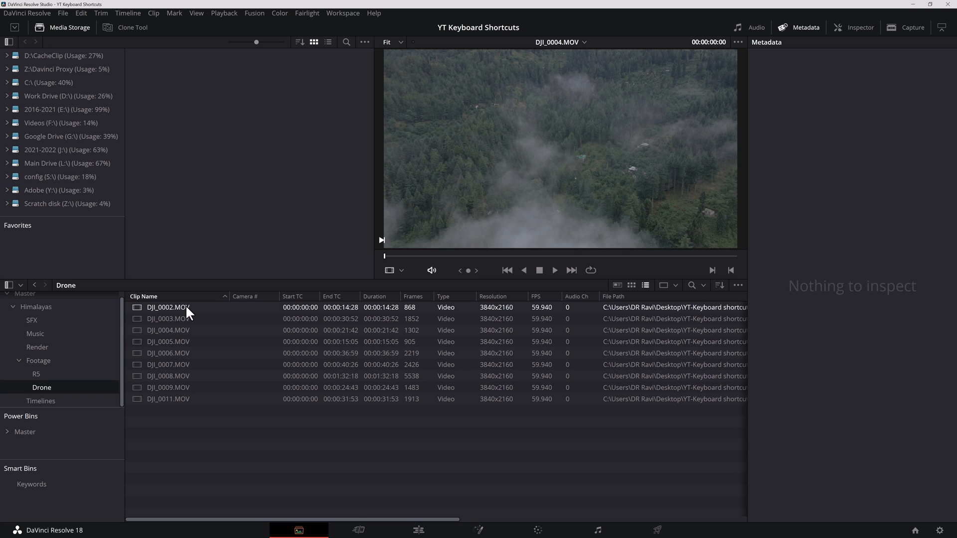
Switch from the Media workspace to the Edit workspace with Shift+1 and Shift+3
{"action": "key", "text": "shift+1"}
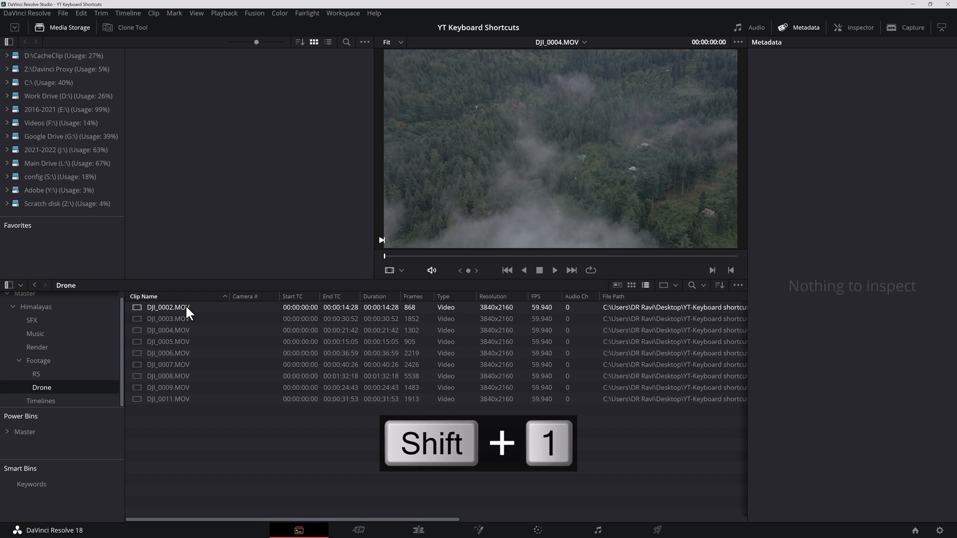
{"action": "key", "text": "shift+1"}
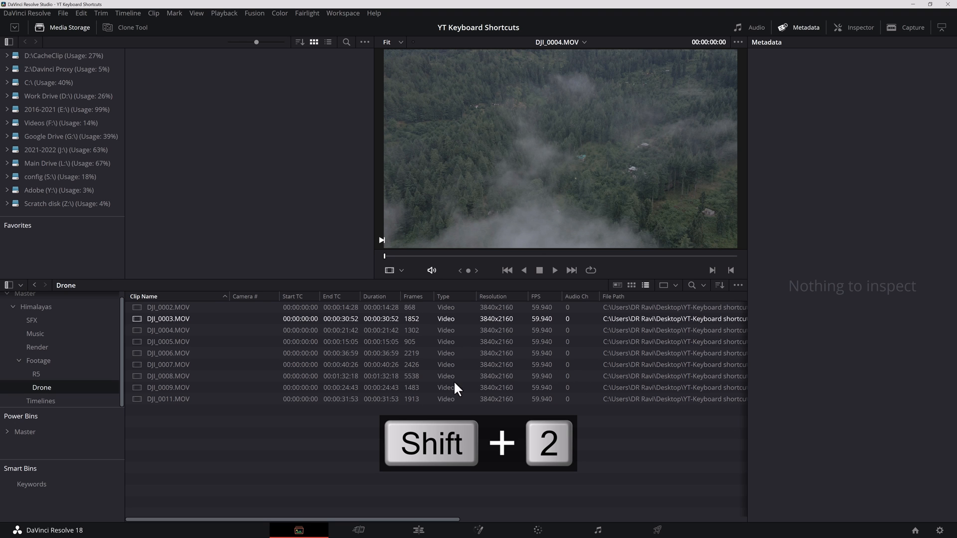
{"action": "key", "text": "shift+3"}
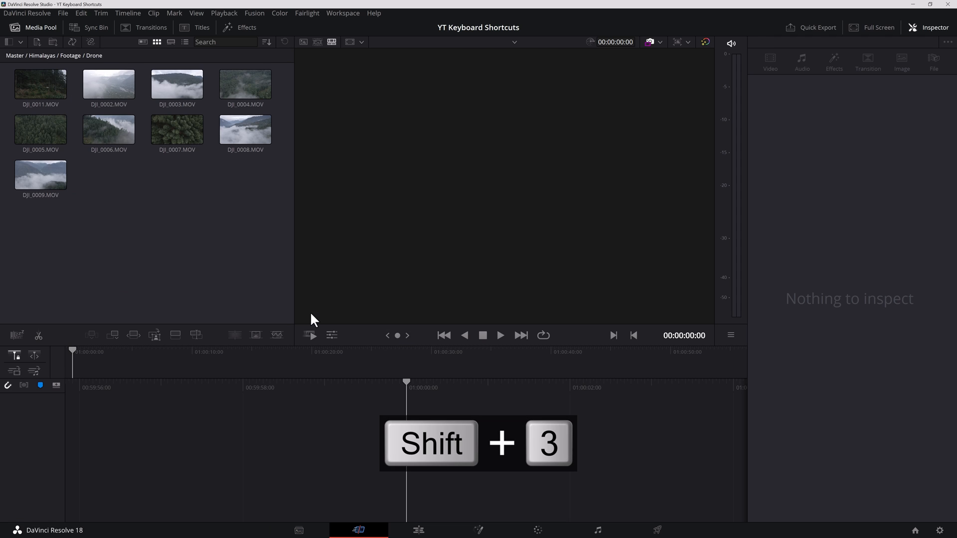
{"action": "key", "text": "Shift+4"}
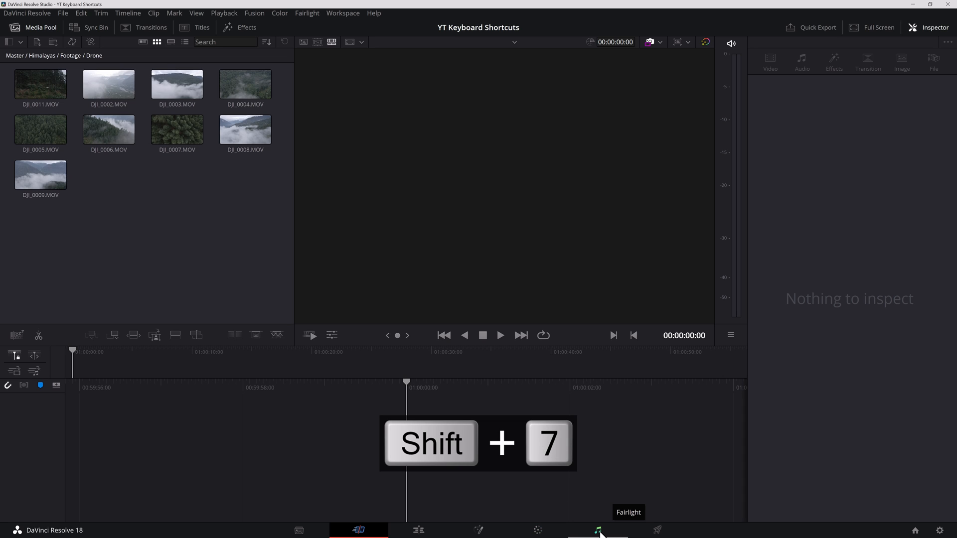
{"action": "mouse_move", "coordinate": [658, 529]}
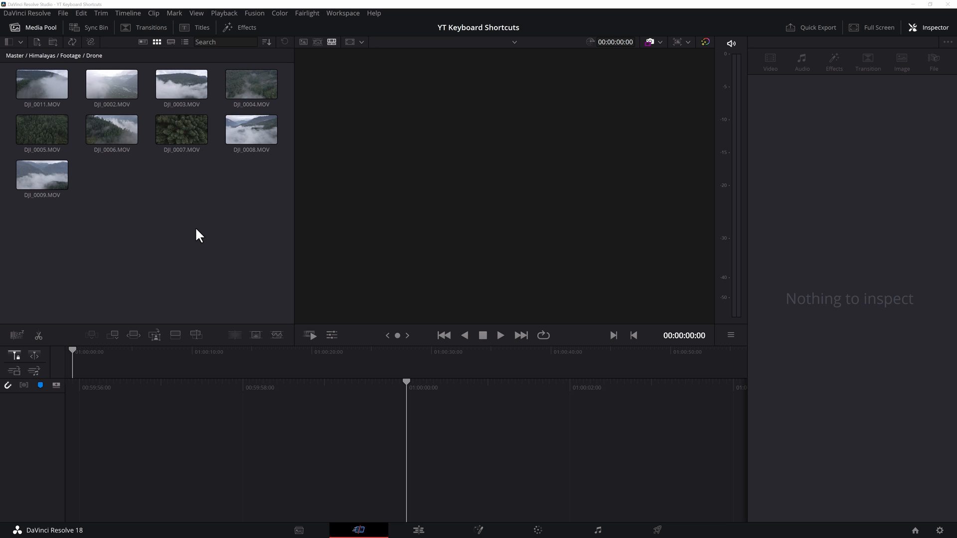
{"action": "left_click", "coordinate": [42, 84]}
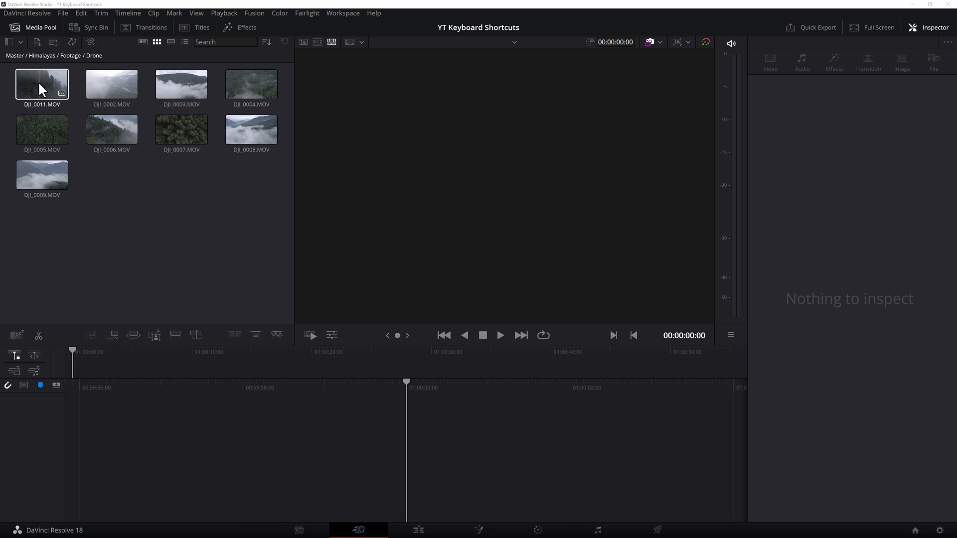
Preview DJI_0011 in the source viewer with its clip properties in the Inspector
{"action": "left_click", "coordinate": [42, 84]}
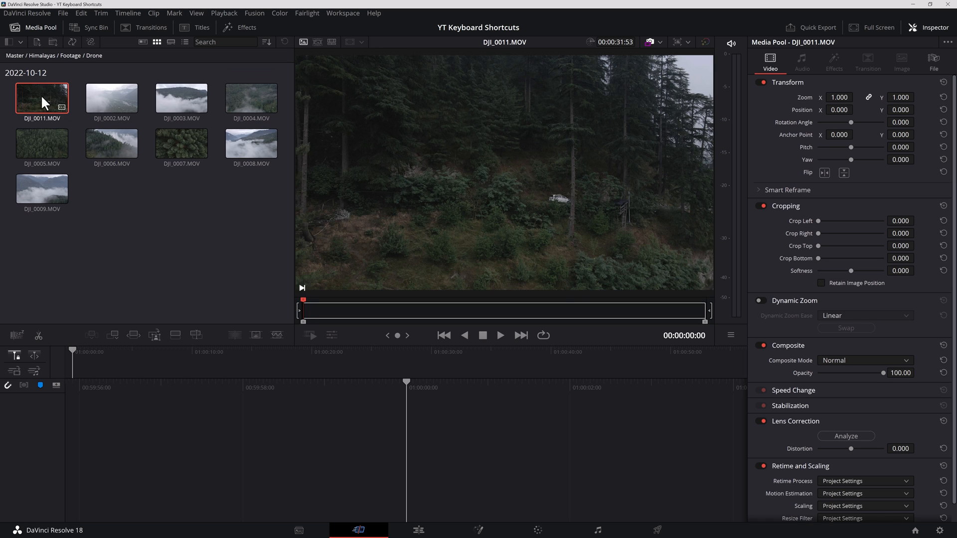
{"action": "mouse_move", "coordinate": [552, 172]}
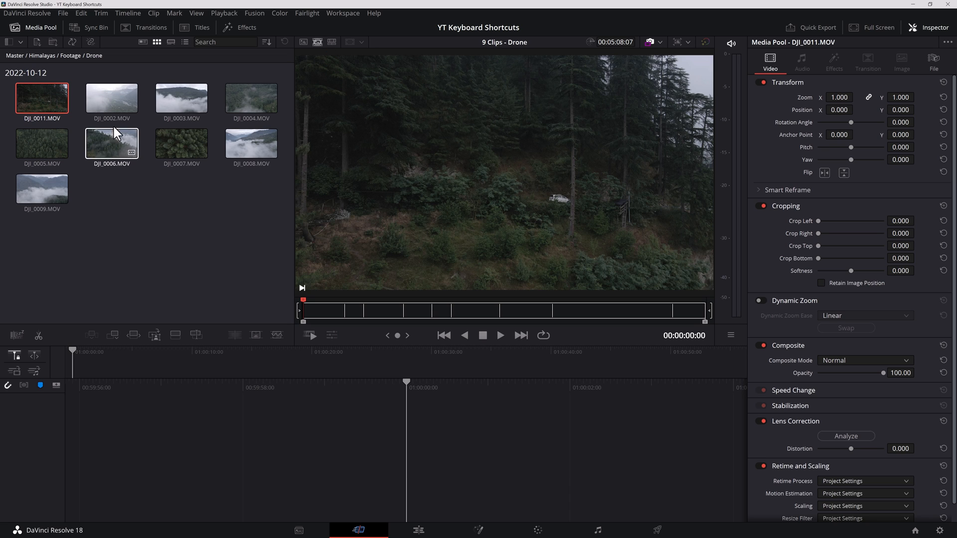
{"action": "mouse_move", "coordinate": [311, 270]}
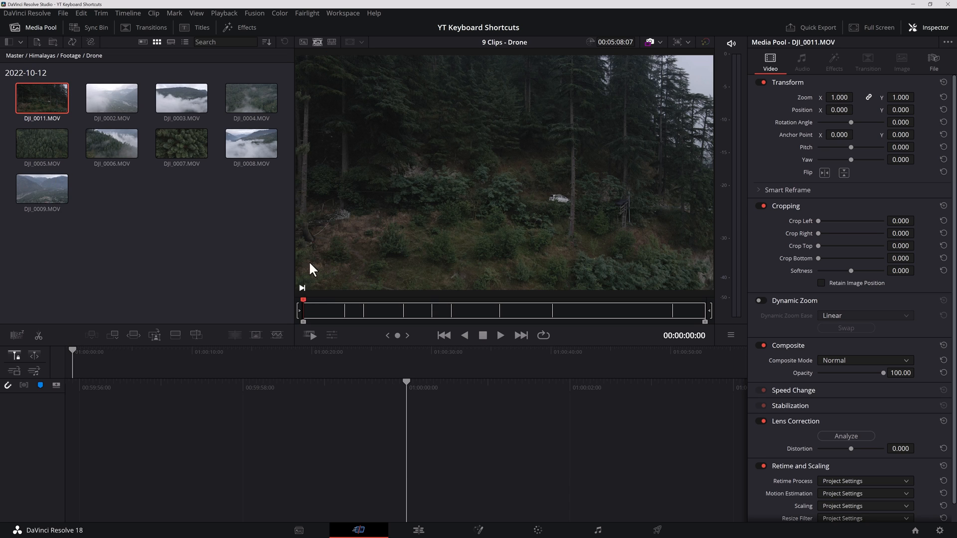
{"action": "mouse_move", "coordinate": [549, 395]}
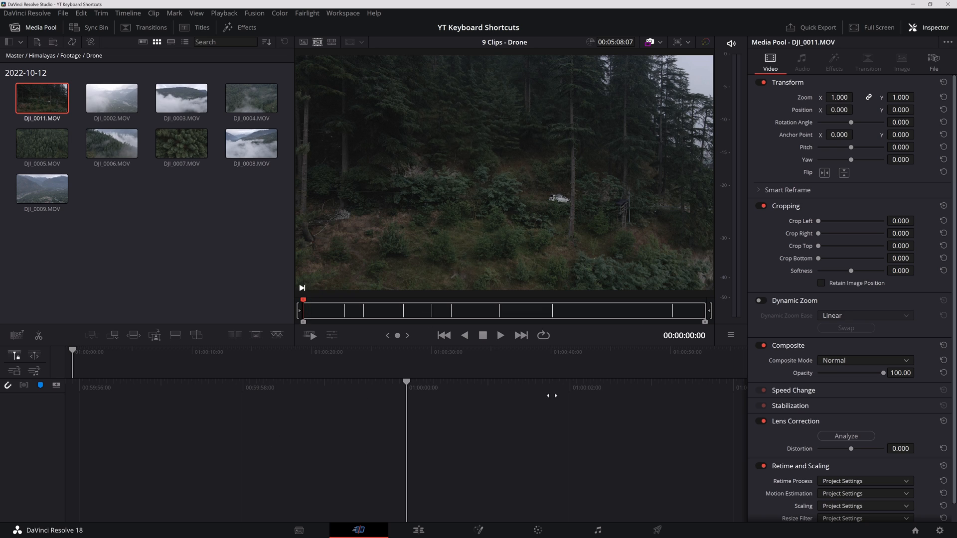
{"action": "mouse_move", "coordinate": [528, 225]}
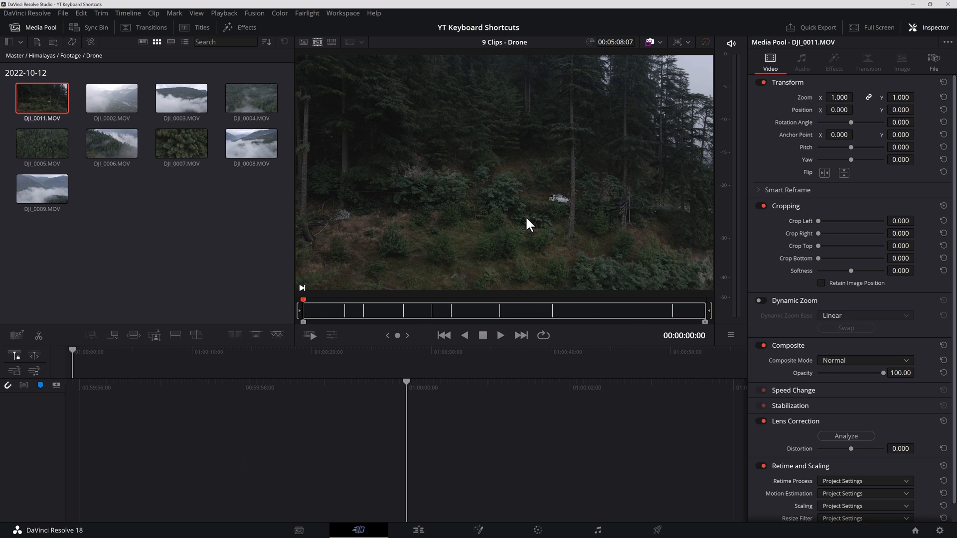
{"action": "mouse_move", "coordinate": [811, 86]}
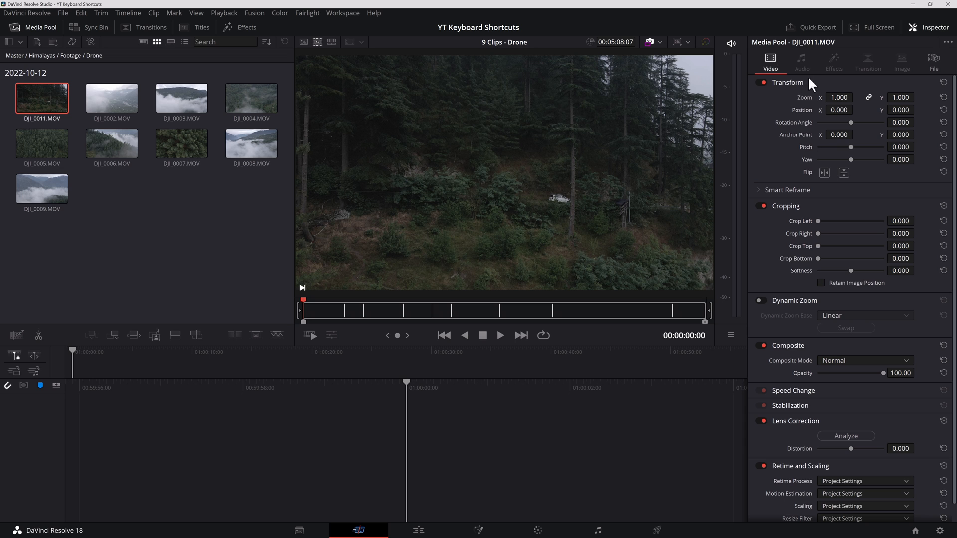
{"action": "mouse_move", "coordinate": [227, 244]}
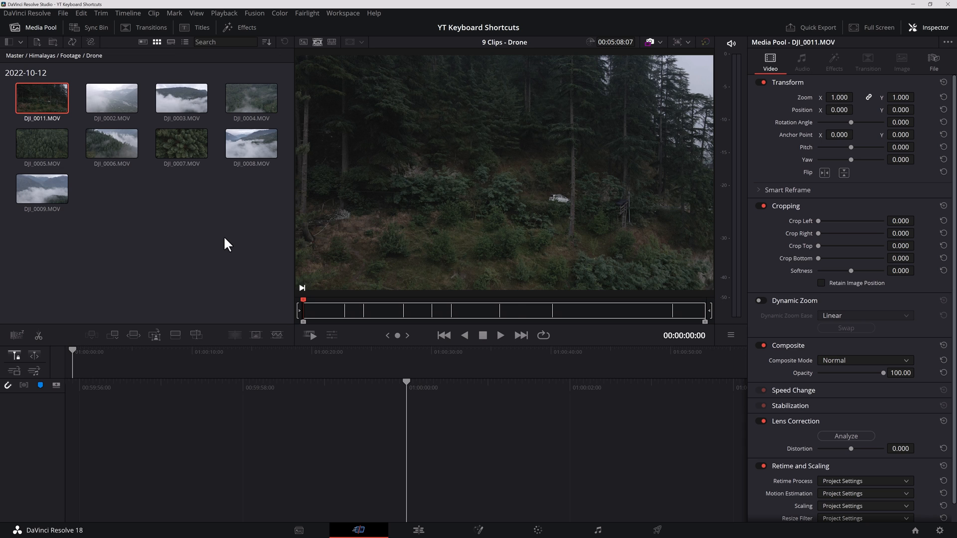
Switch to the Edit page and hide the Media Pool so the empty viewer and timeline fill the screen
{"action": "key", "text": "shift+tab"}
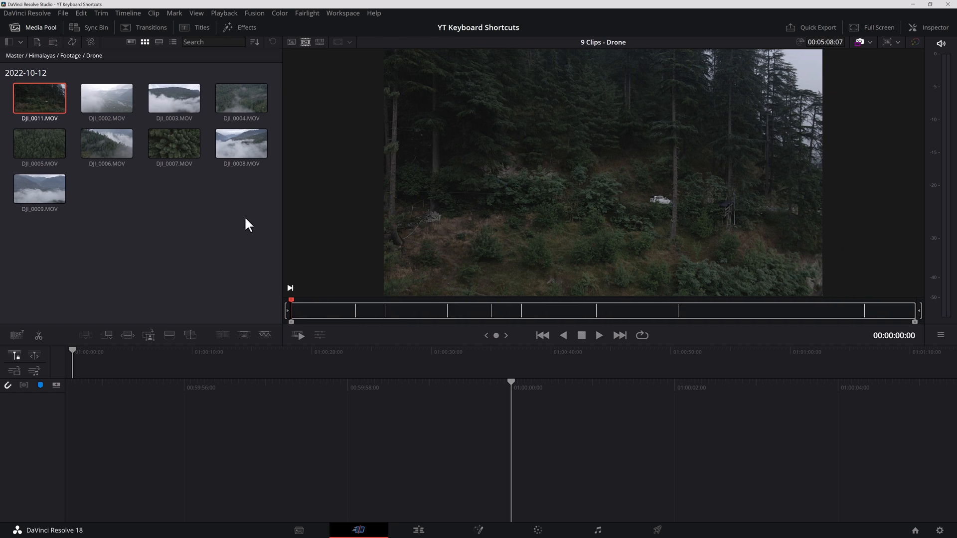
{"action": "mouse_move", "coordinate": [225, 230]}
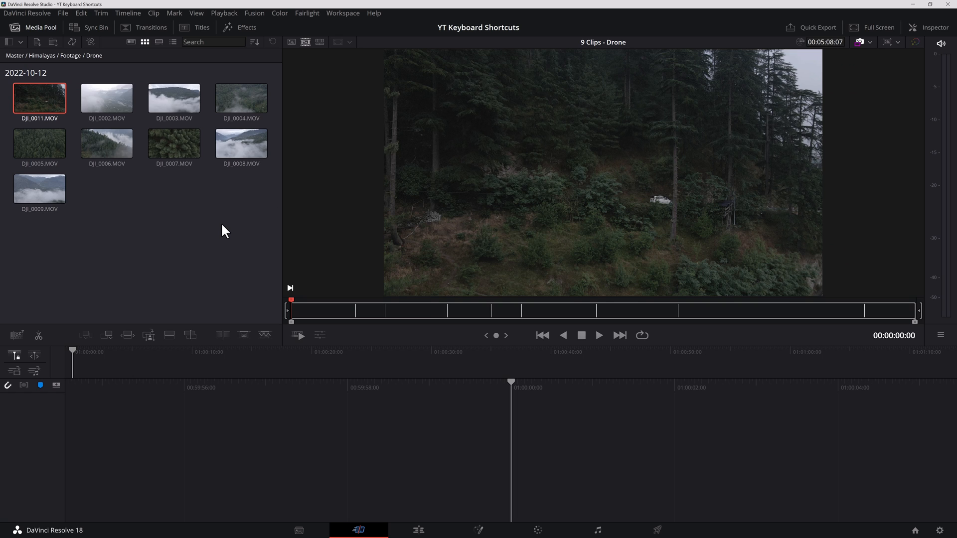
{"action": "left_click", "coordinate": [418, 529]}
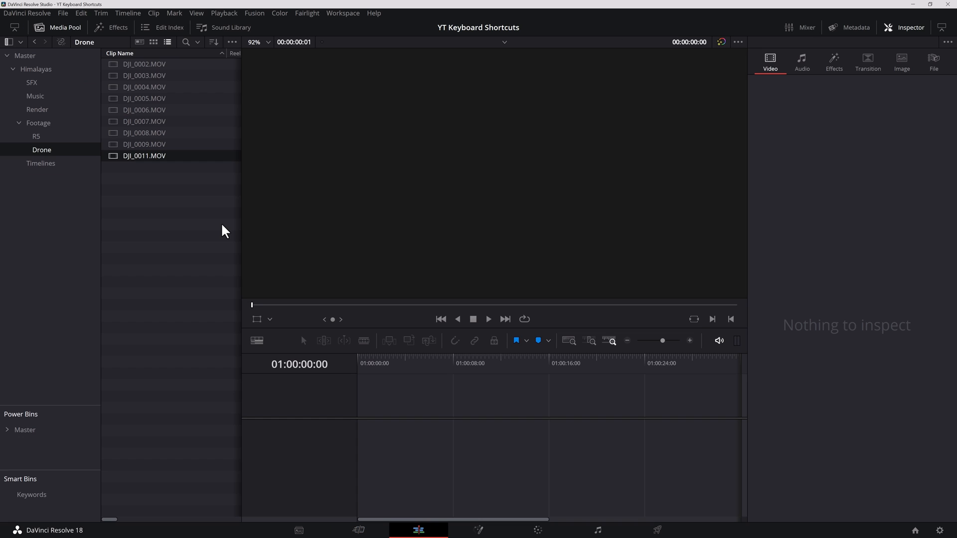
{"action": "key", "text": "Tab"}
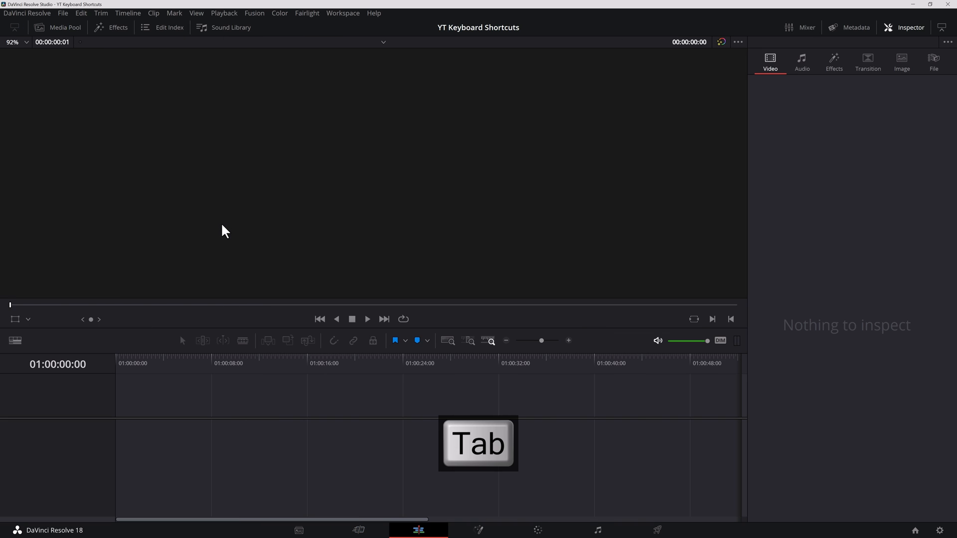
{"action": "key", "text": "Tab"}
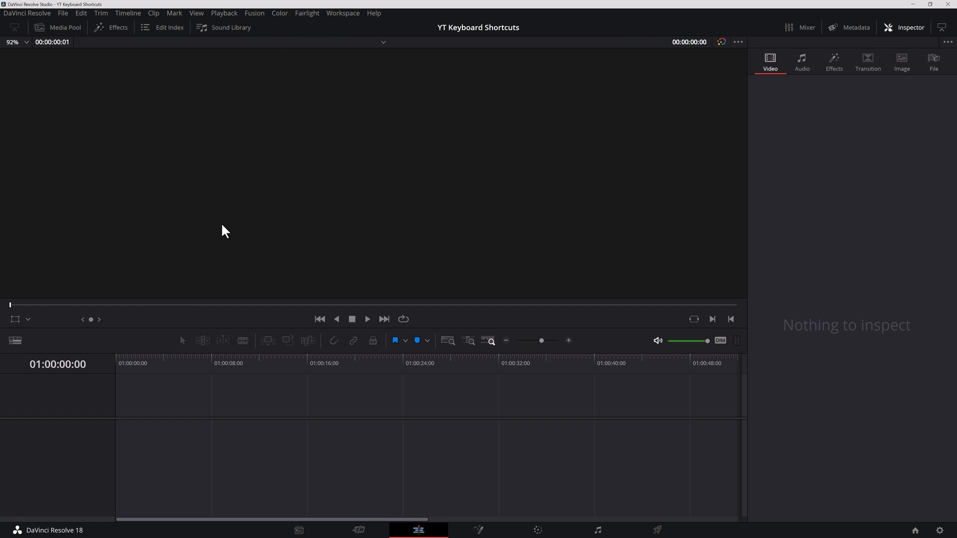
Return to the Cut page, load all drone clips as source tape and play briefly
{"action": "left_click", "coordinate": [357, 529]}
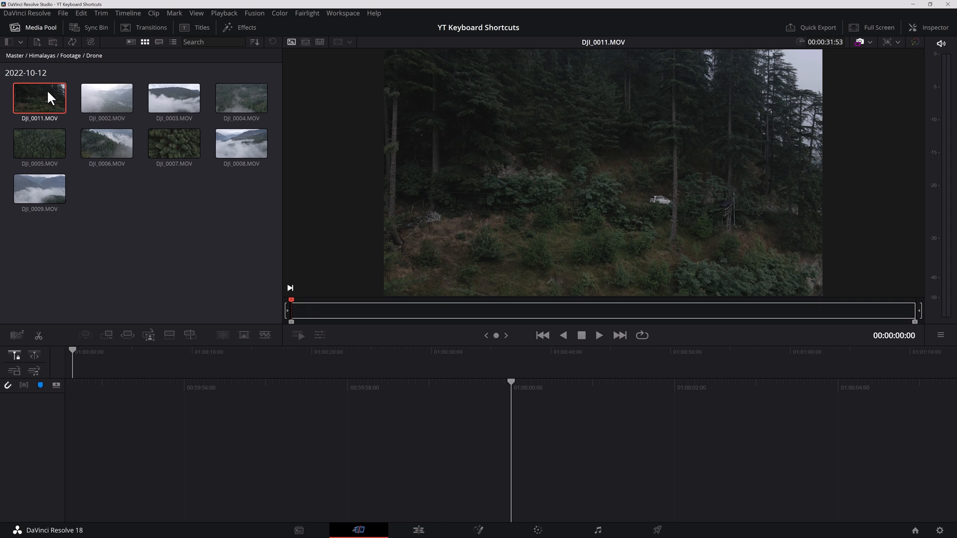
{"action": "key", "text": "Shift+q"}
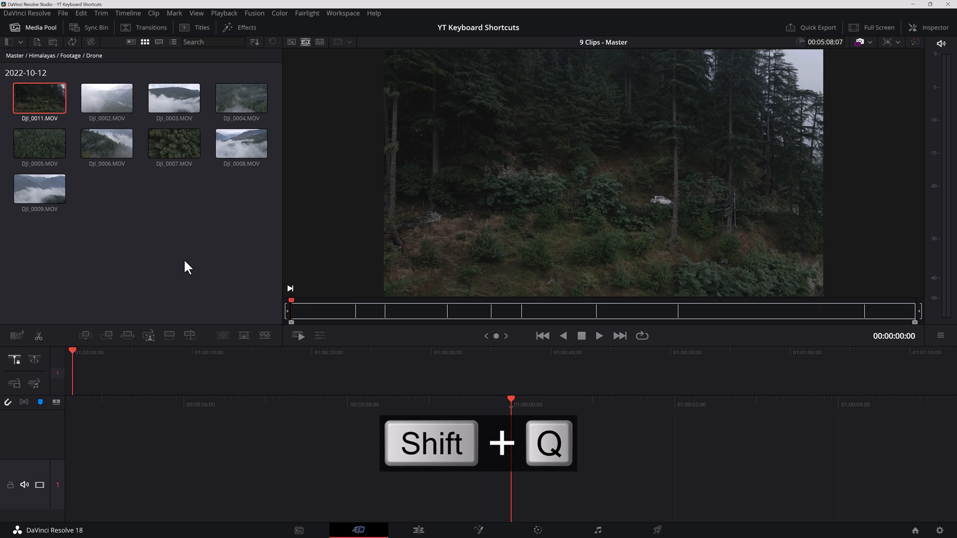
{"action": "key", "text": "space"}
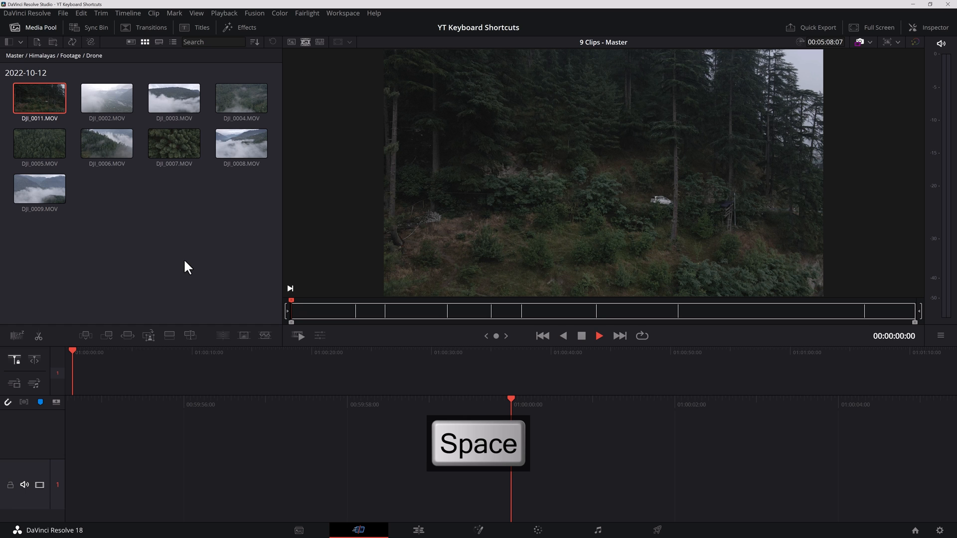
{"action": "key", "text": "space"}
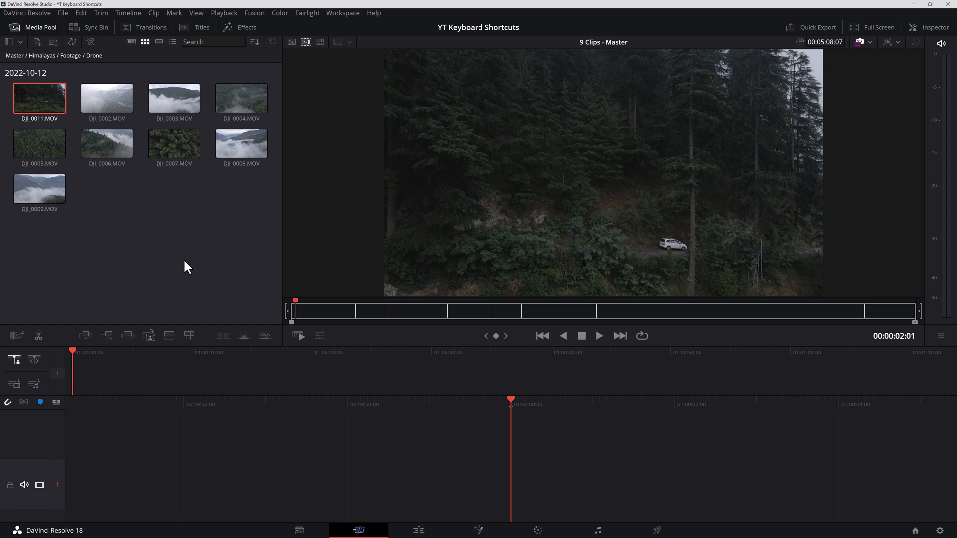
Shuttle through the footage forward up to 8x and in reverse up to 8x with J and L
{"action": "key", "text": "l"}
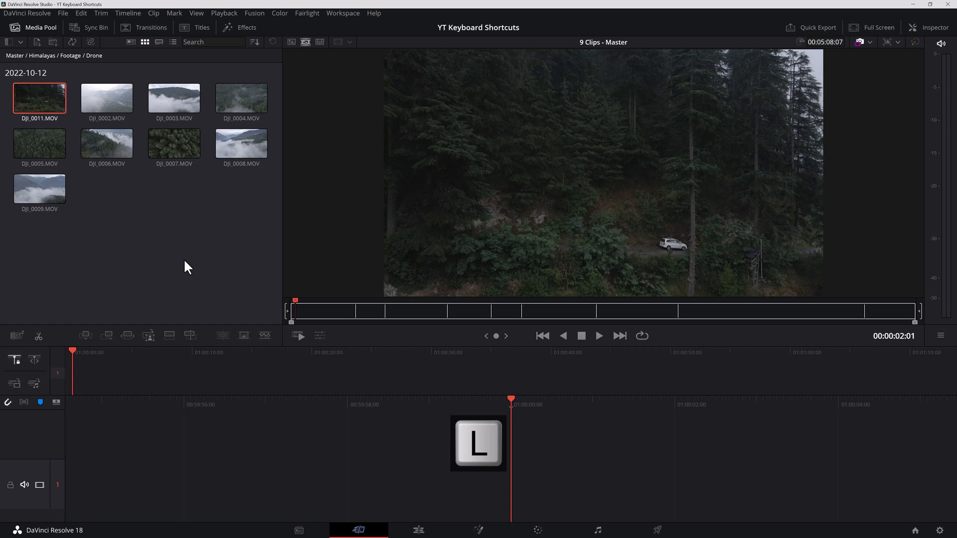
{"action": "key", "text": "l"}
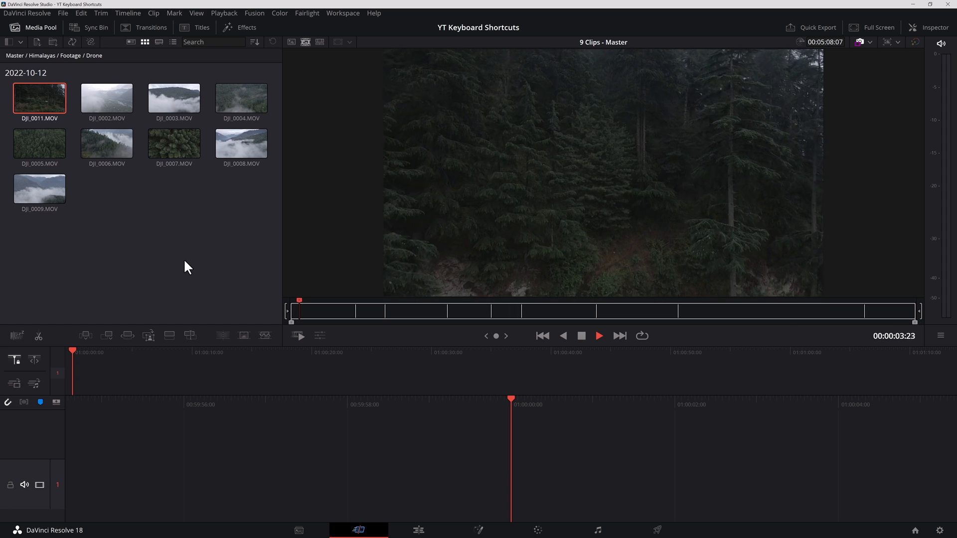
{"action": "key", "text": "l"}
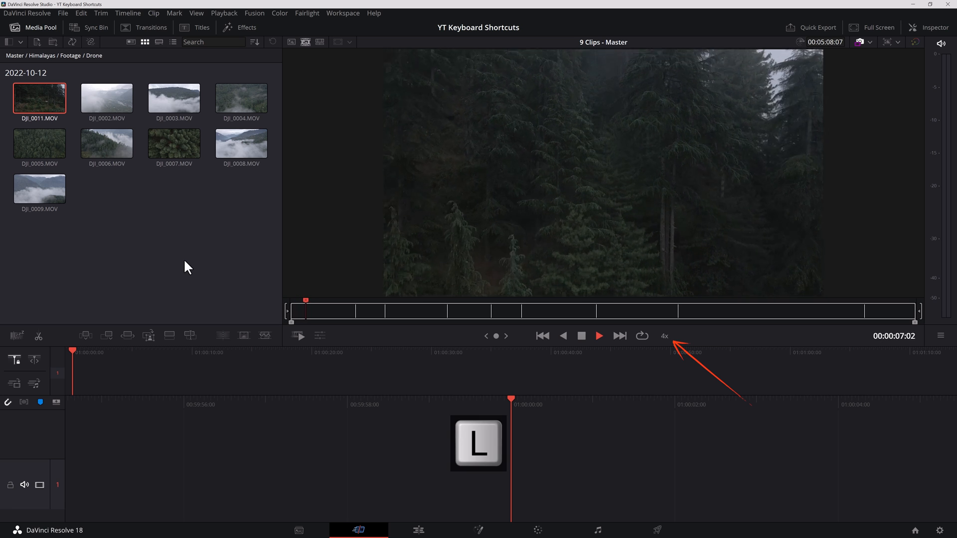
{"action": "key", "text": "l"}
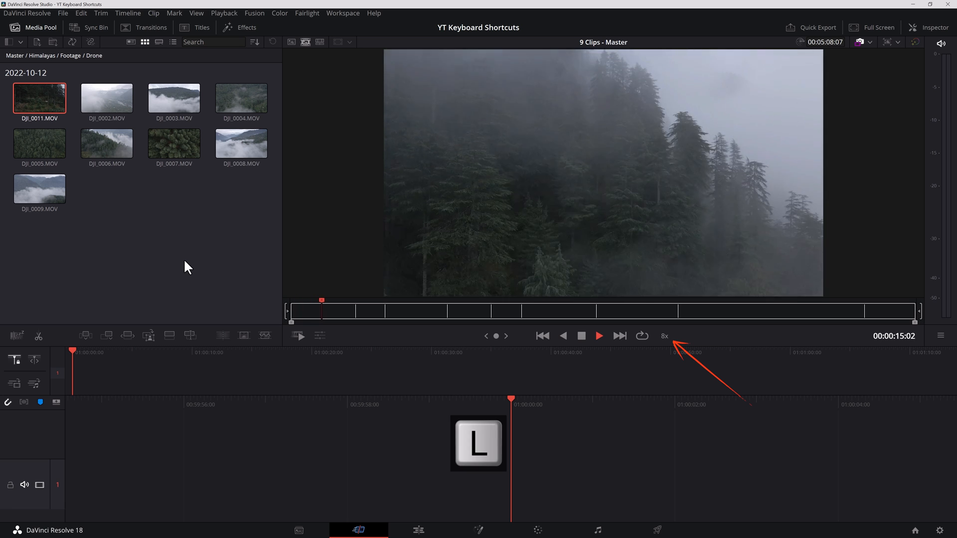
{"action": "key", "text": "j"}
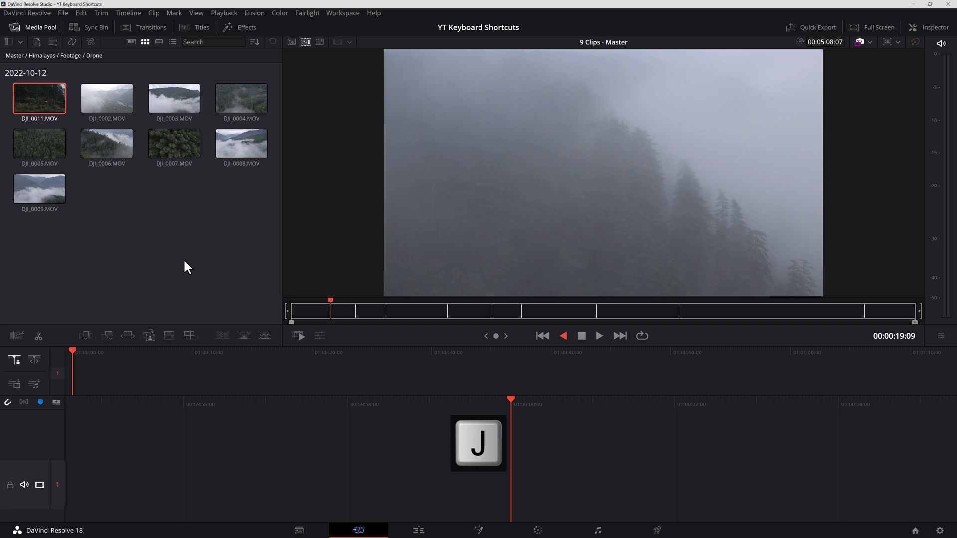
{"action": "key", "text": "j"}
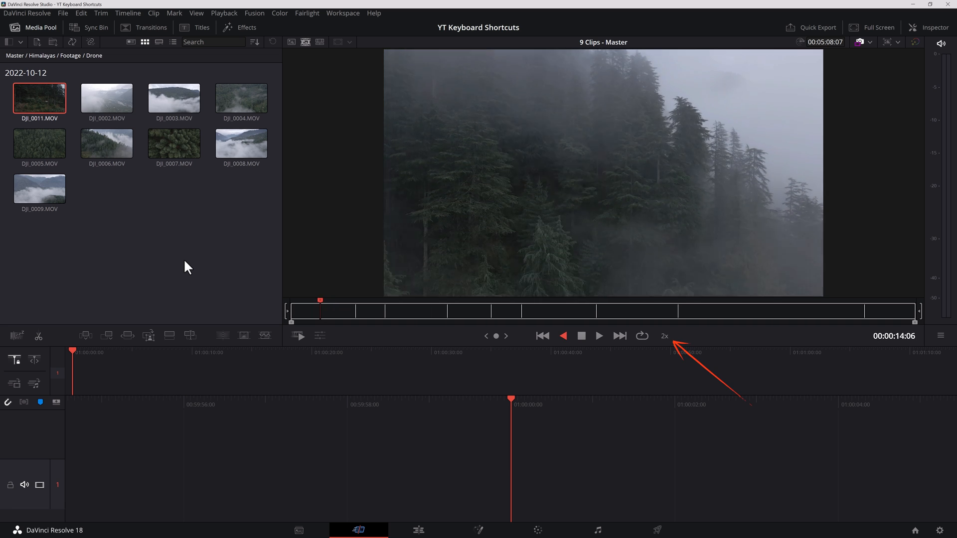
{"action": "key", "text": "j"}
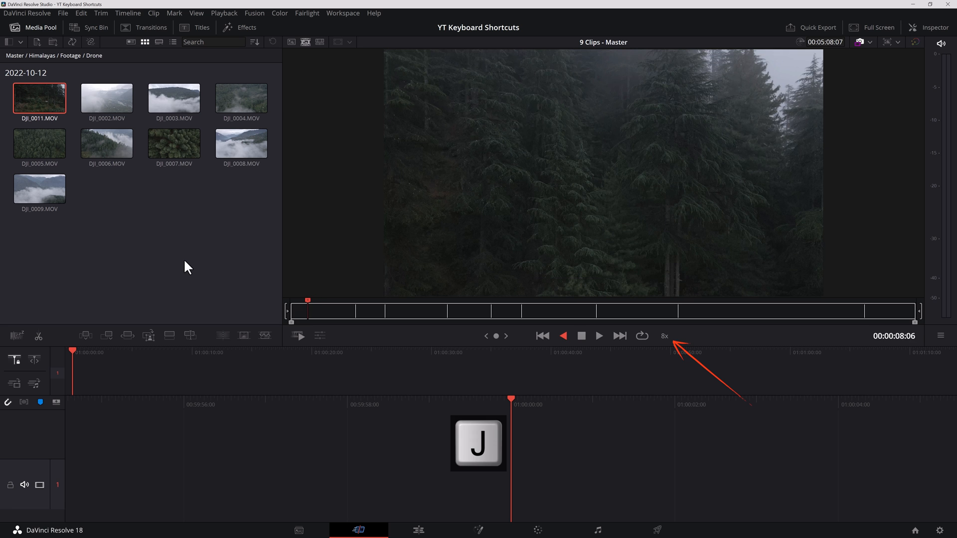
{"action": "key", "text": "l"}
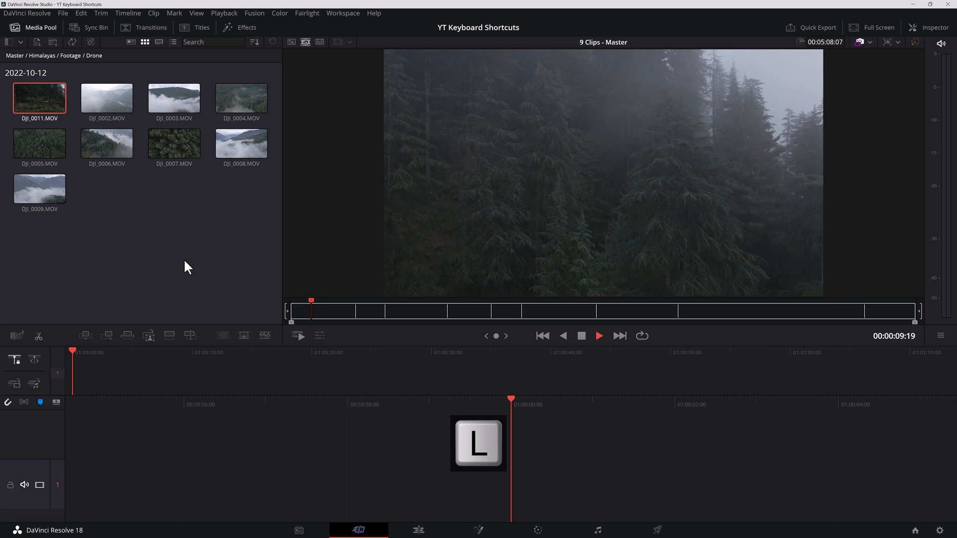
Mark a roughly two-second in-to-out range on the foggy forest footage and stop playback
{"action": "key", "text": "i"}
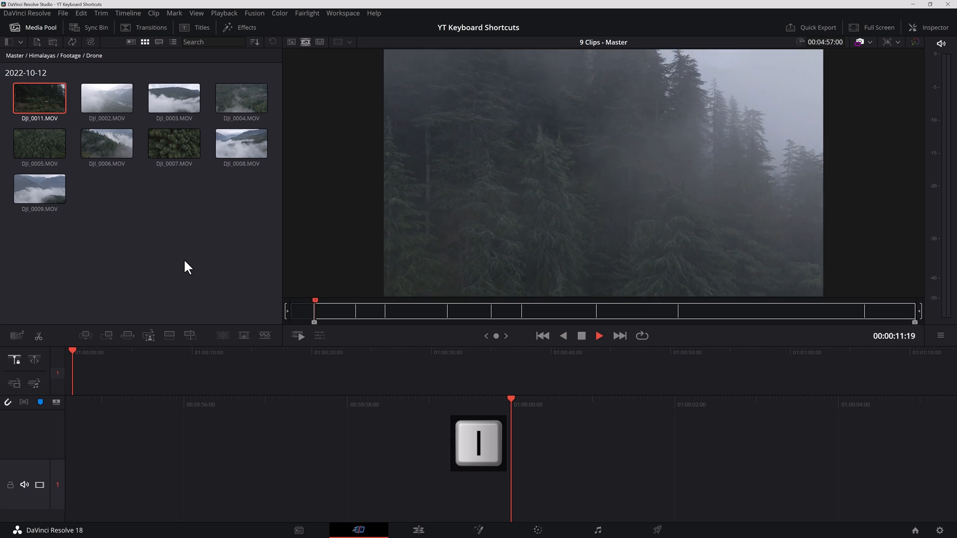
{"action": "key", "text": "o"}
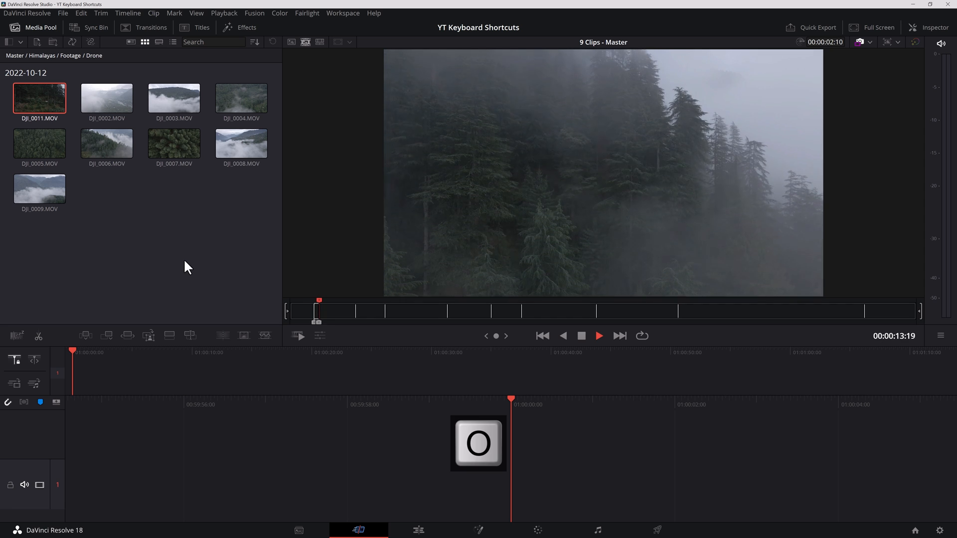
{"action": "key", "text": "k"}
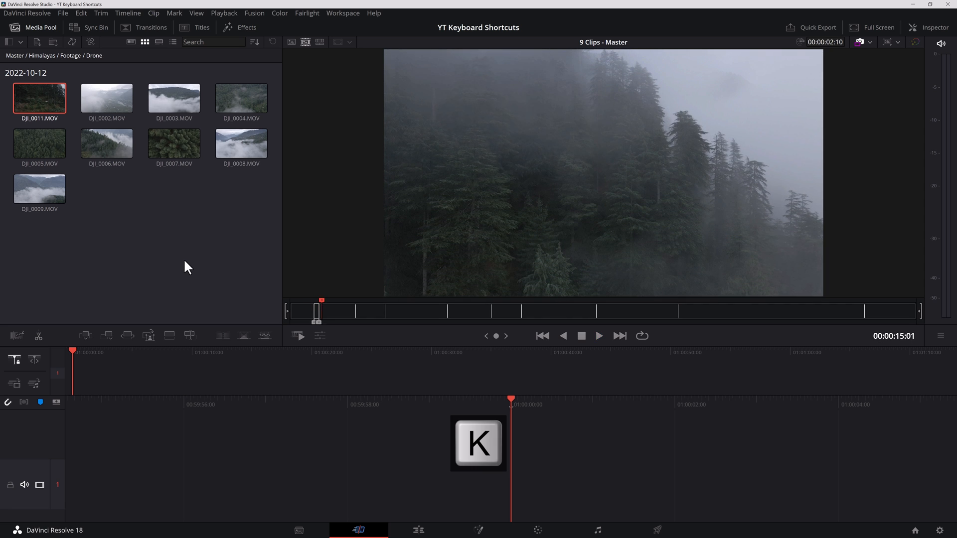
Clear the marked in and out points and jump ahead to the next source clip
{"action": "key", "text": "k"}
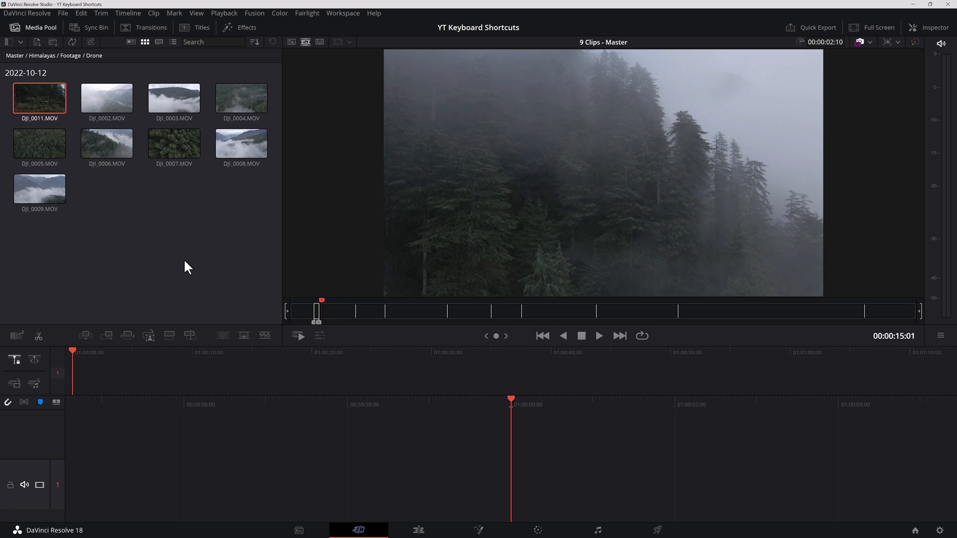
{"action": "key", "text": "Alt+x"}
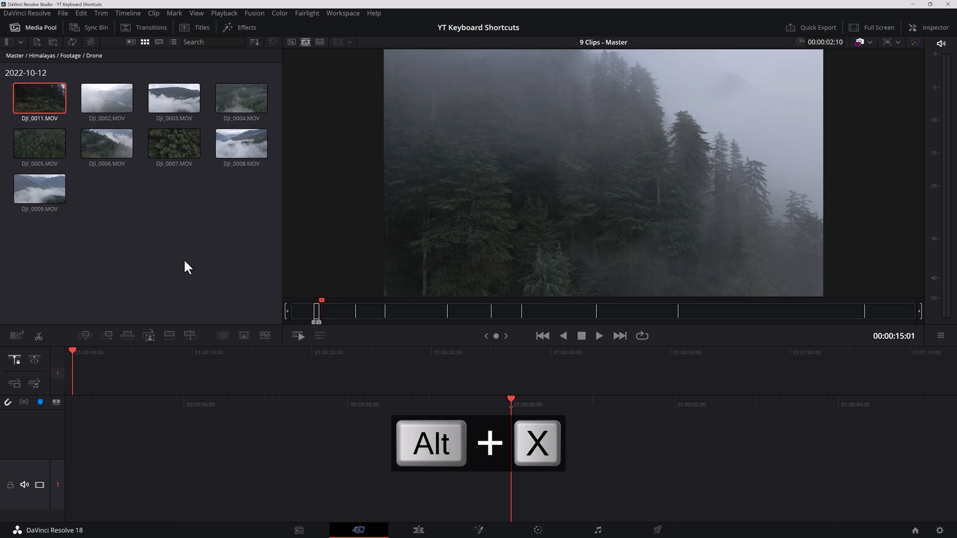
{"action": "key", "text": "alt+x"}
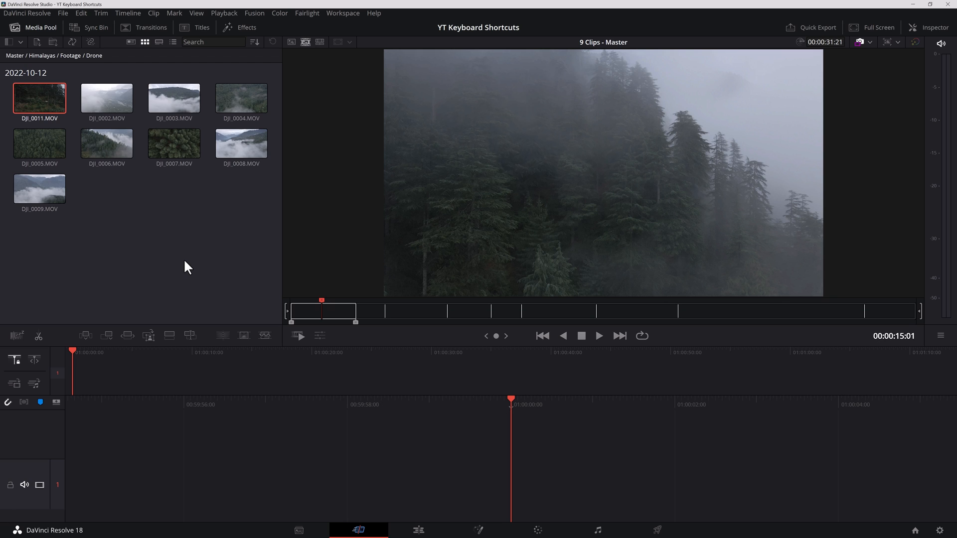
{"action": "mouse_move", "coordinate": [361, 312]}
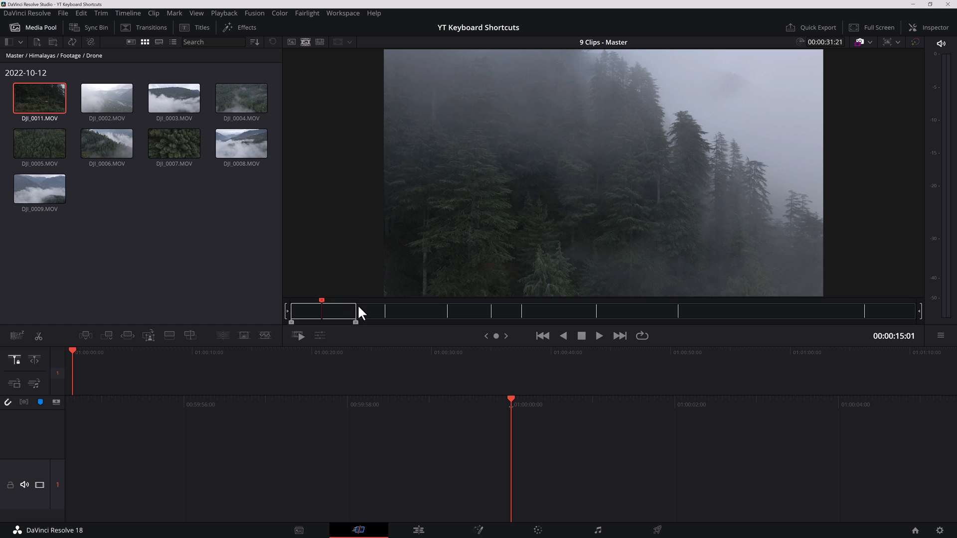
{"action": "mouse_move", "coordinate": [408, 310]}
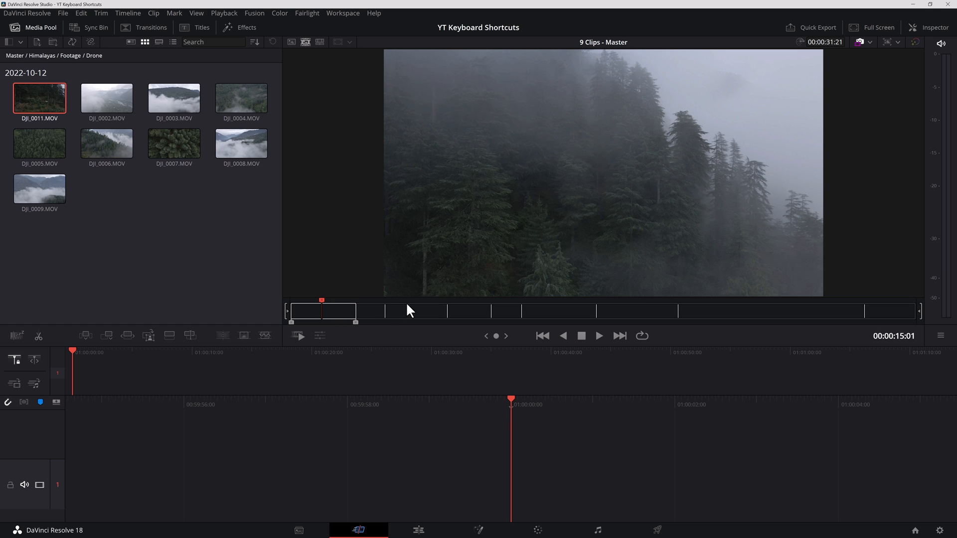
{"action": "key", "text": "x"}
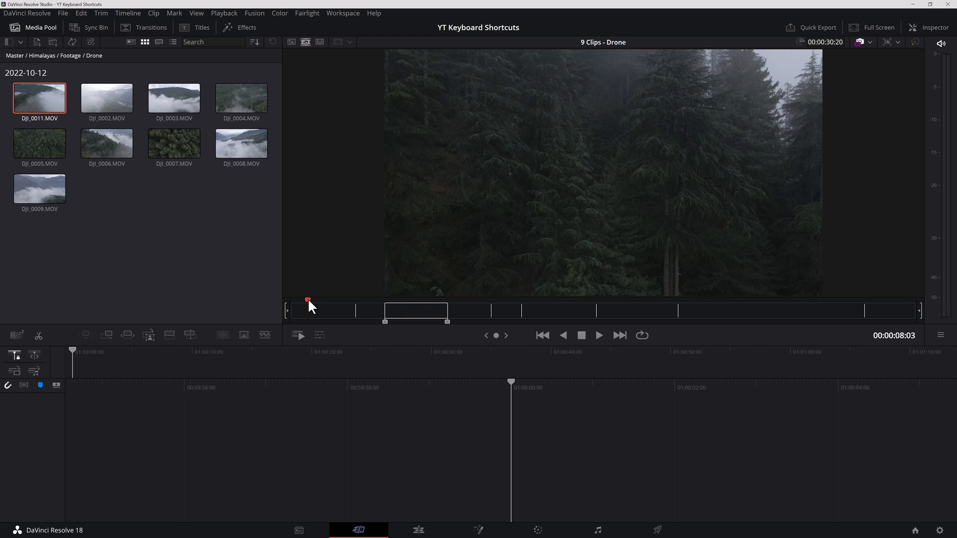
{"action": "mouse_move", "coordinate": [574, 320]}
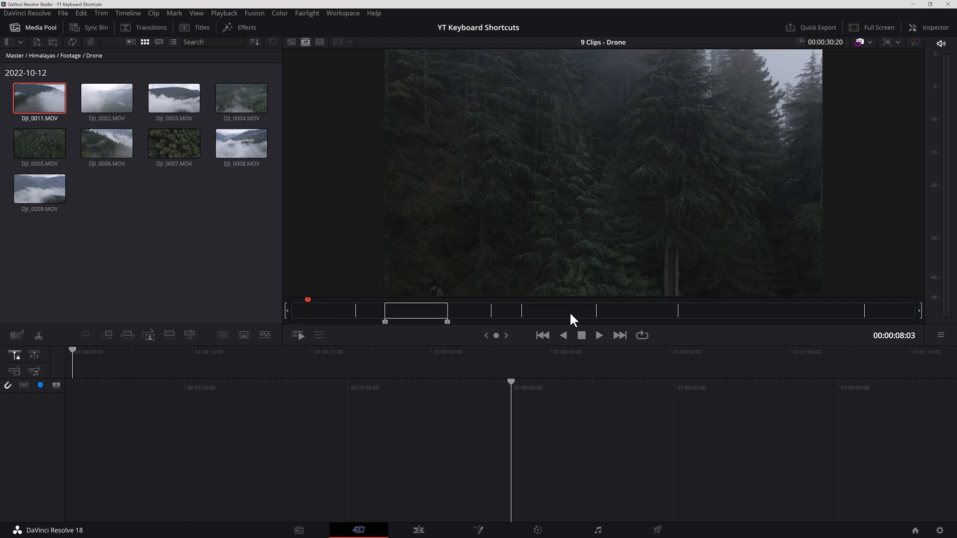
{"action": "key", "text": "Alt+/"}
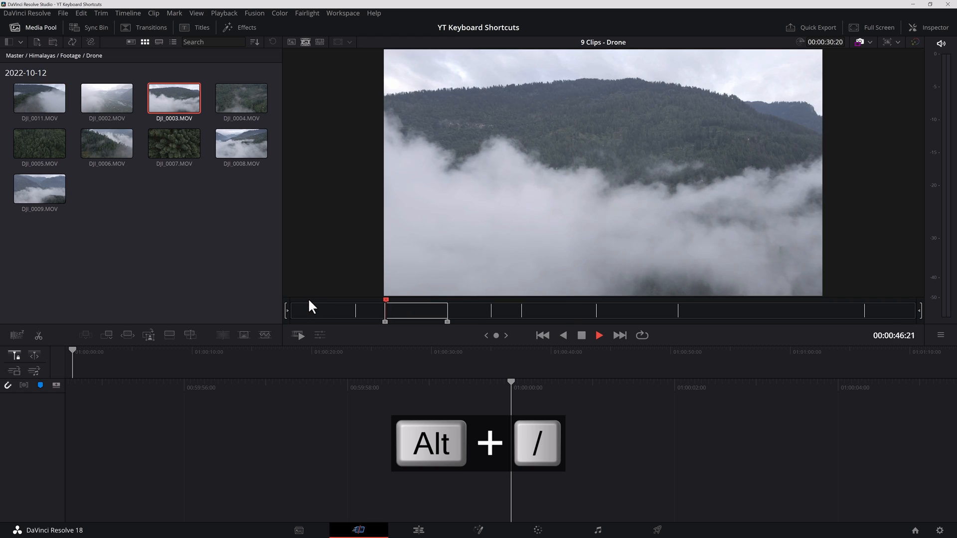
{"action": "key", "text": "alt+/"}
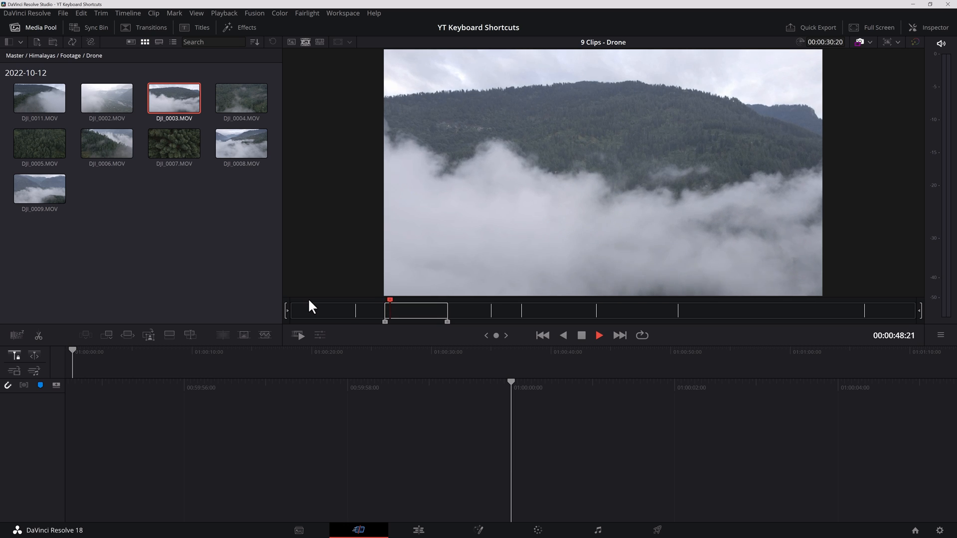
Toggle loop playback until it is on, then play around the current frame near DJI_0011
{"action": "key", "text": "Ctrl+/"}
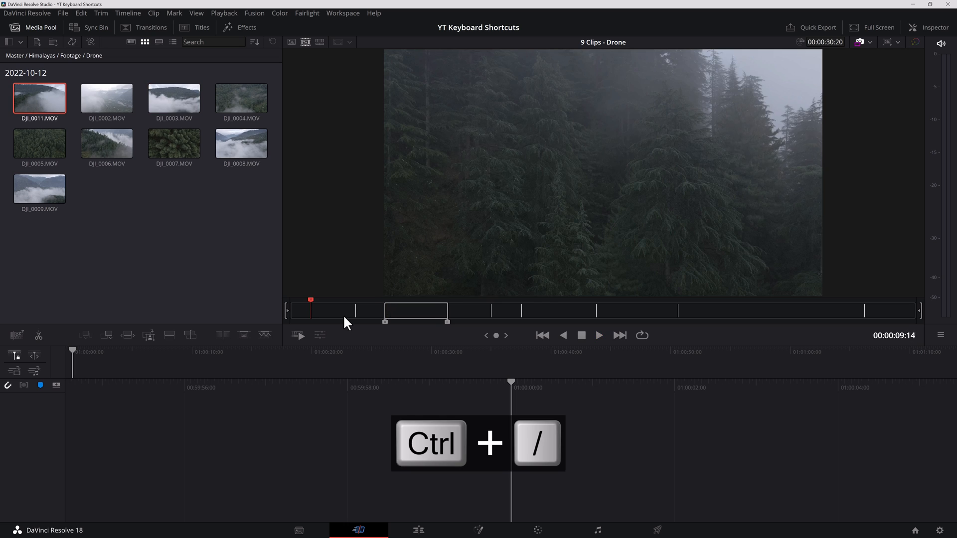
{"action": "key", "text": "Ctrl+/"}
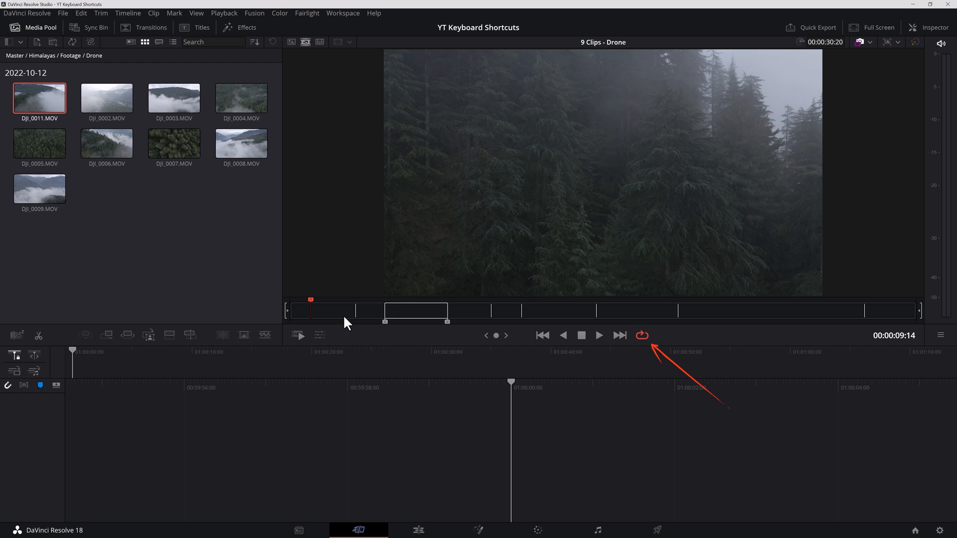
{"action": "key", "text": "ctrl+/"}
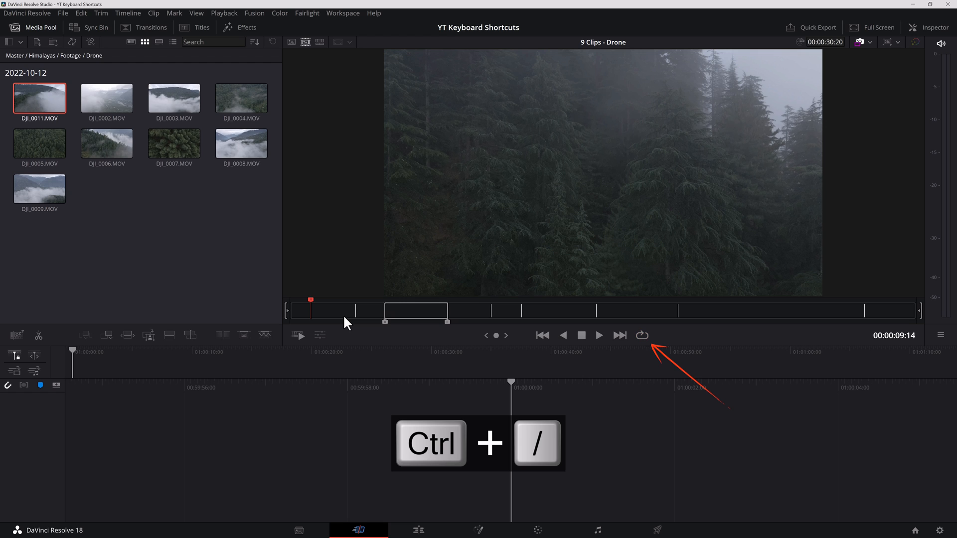
{"action": "key", "text": "ctrl+/"}
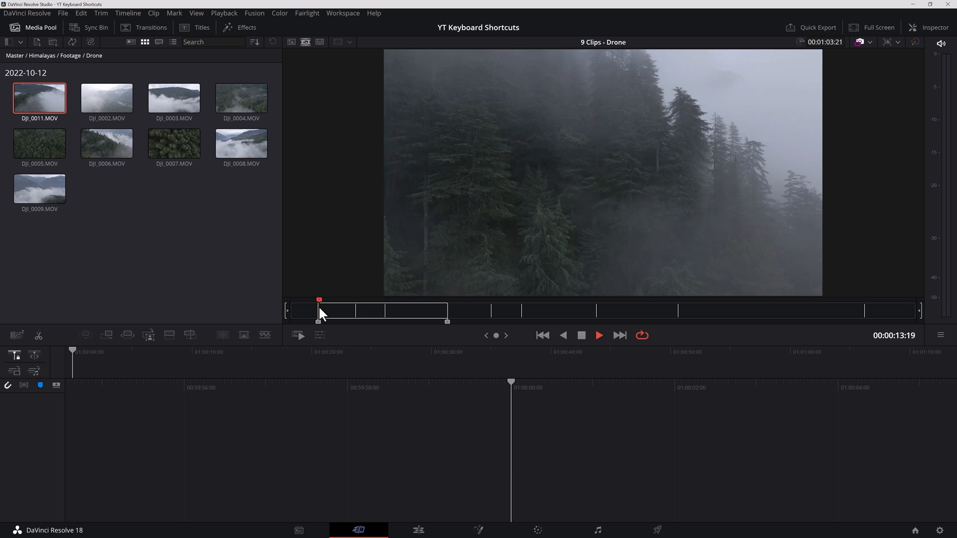
{"action": "key", "text": "k"}
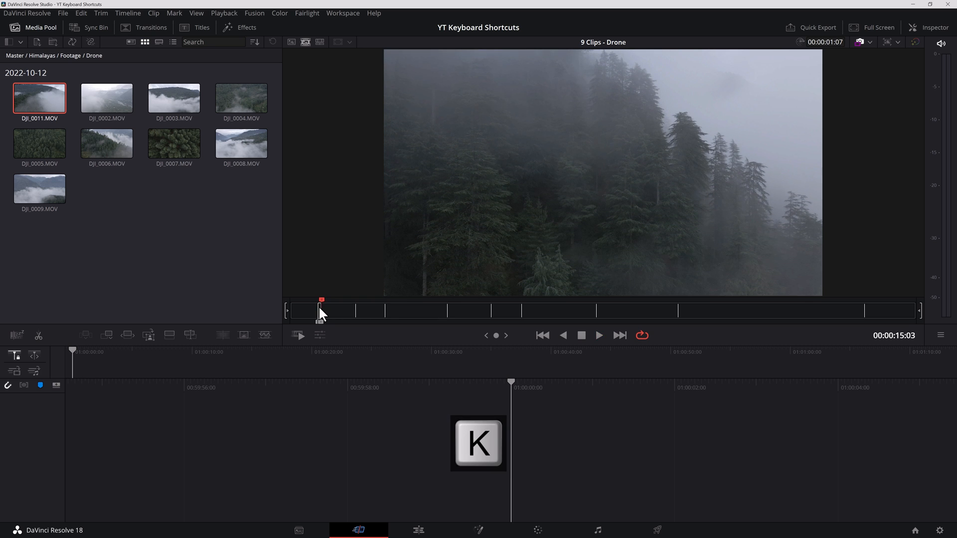
{"action": "key", "text": "alt+/"}
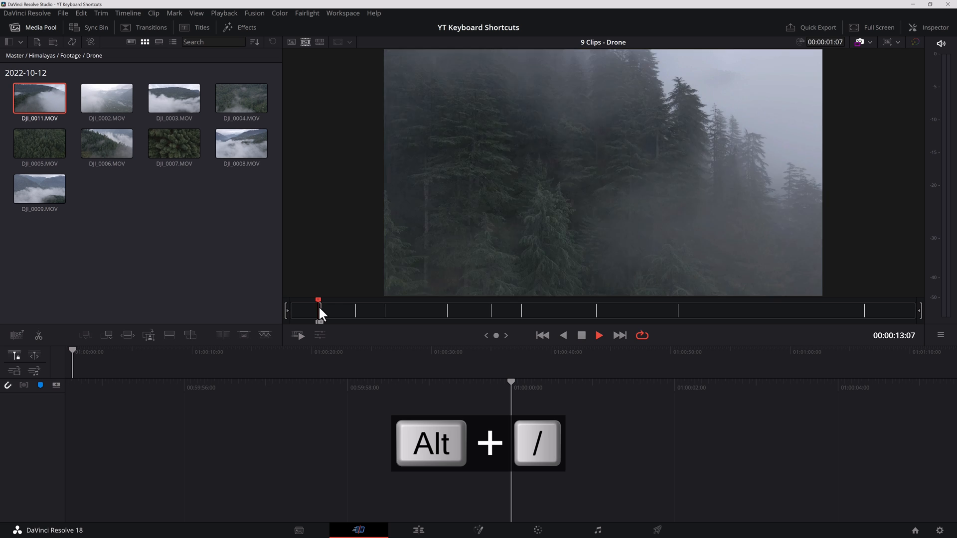
{"action": "key", "text": "alt+/"}
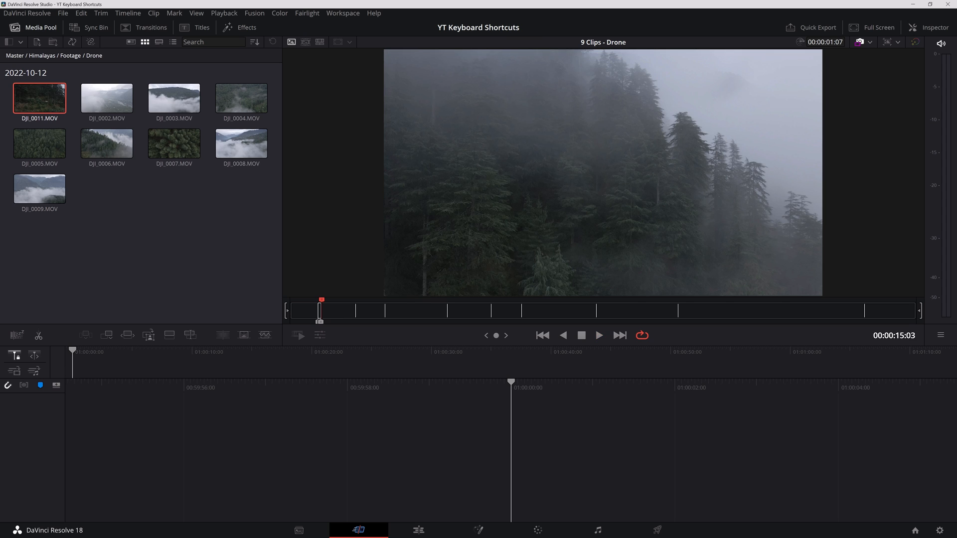
Place the source clip on the timeline and append it to the timeline end
{"action": "key", "text": "shift+s"}
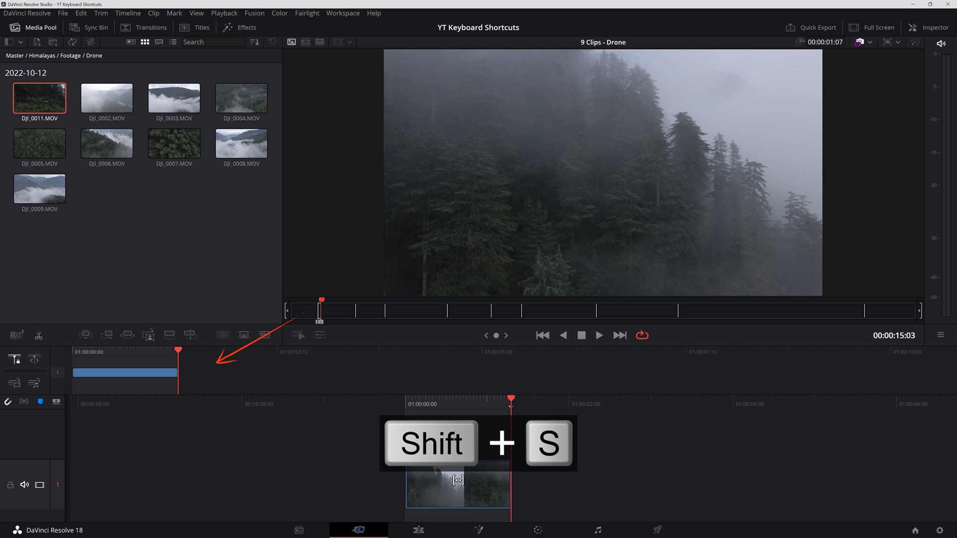
{"action": "key", "text": "shift+s"}
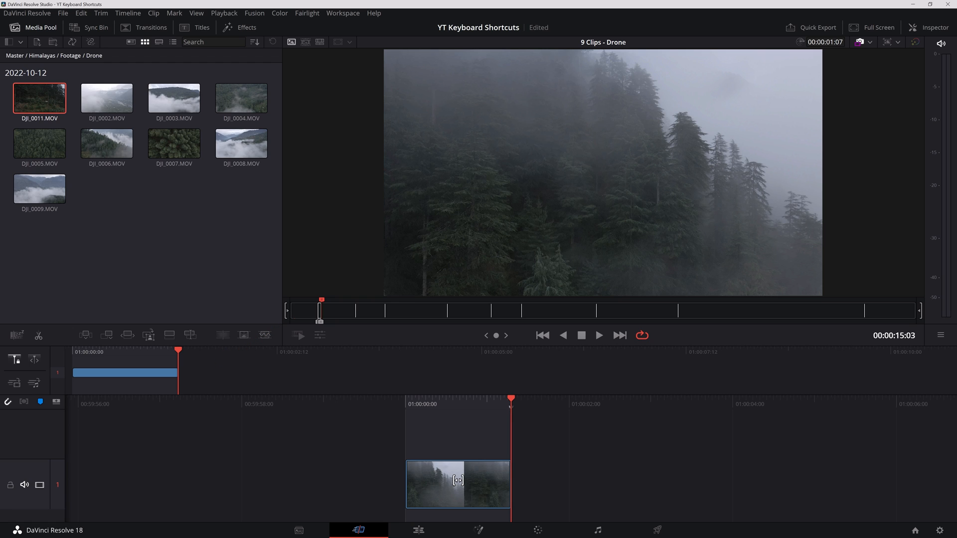
{"action": "key", "text": "shift+a"}
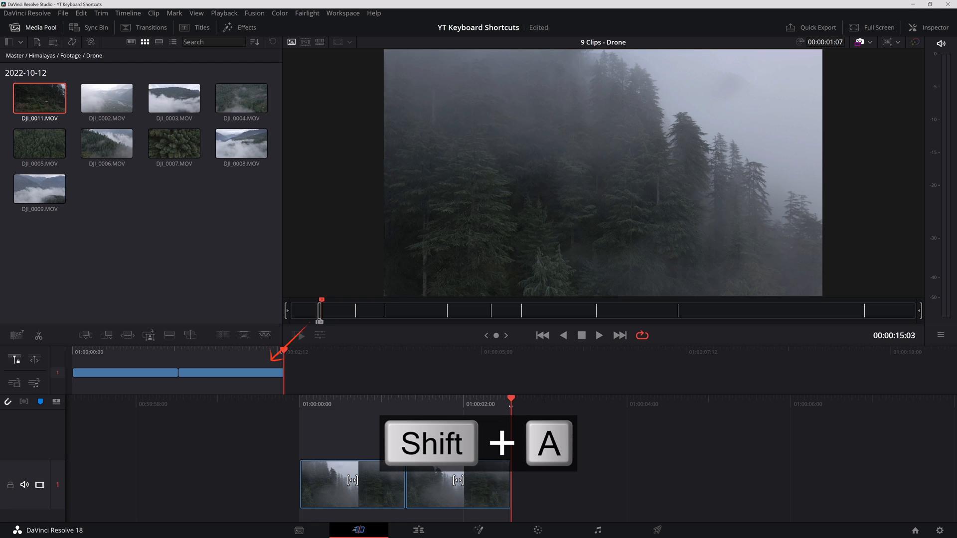
{"action": "key", "text": "shift+a"}
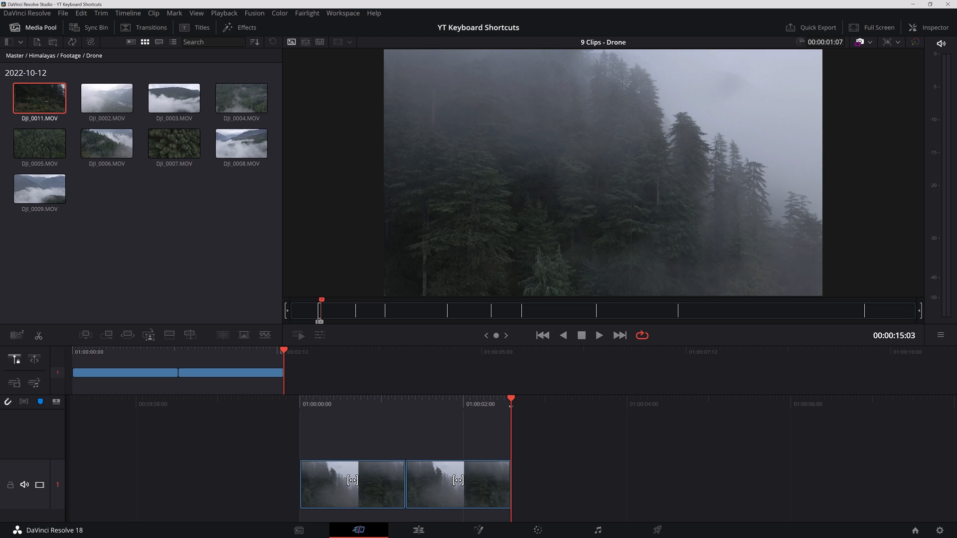
Shuttle forward, jump to the next source clips and append each to the timeline
{"action": "key", "text": "l"}
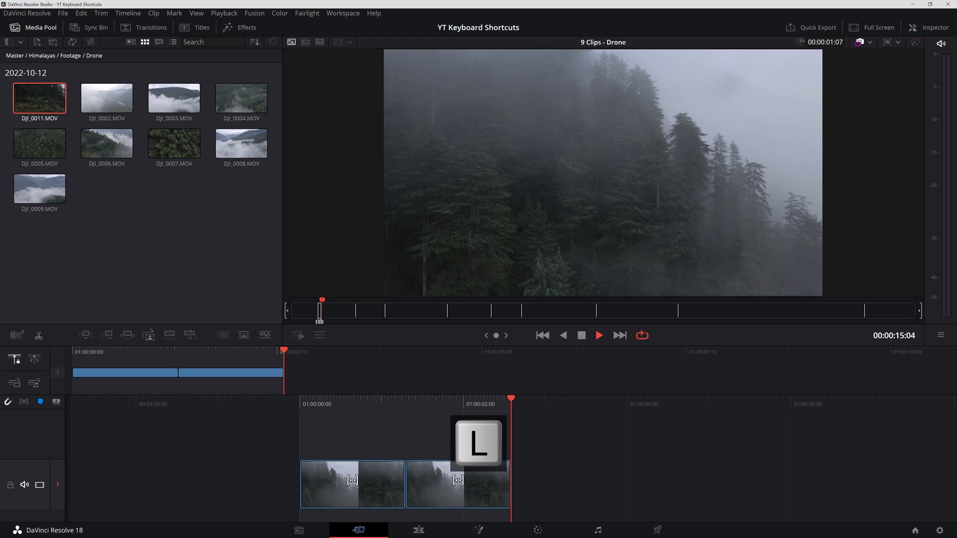
{"action": "key", "text": "l"}
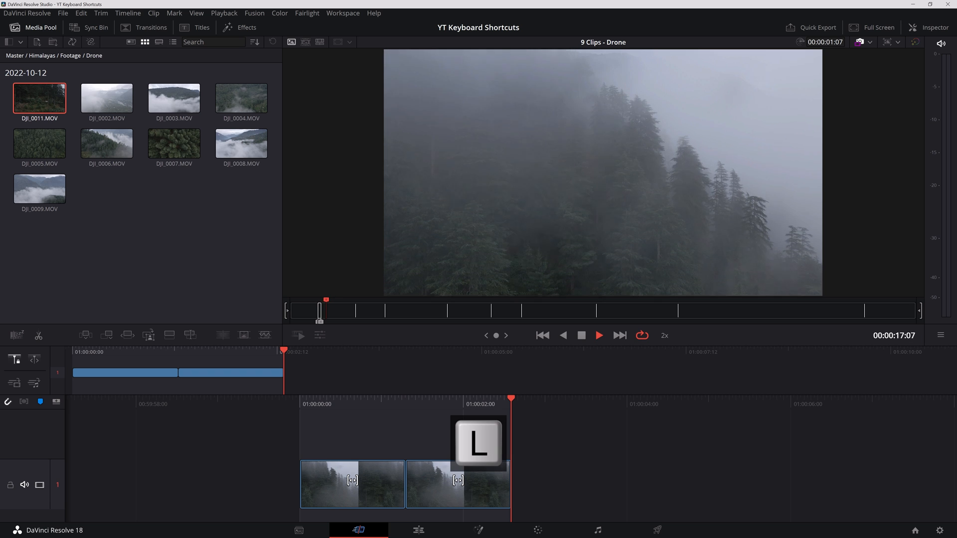
{"action": "key", "text": "o"}
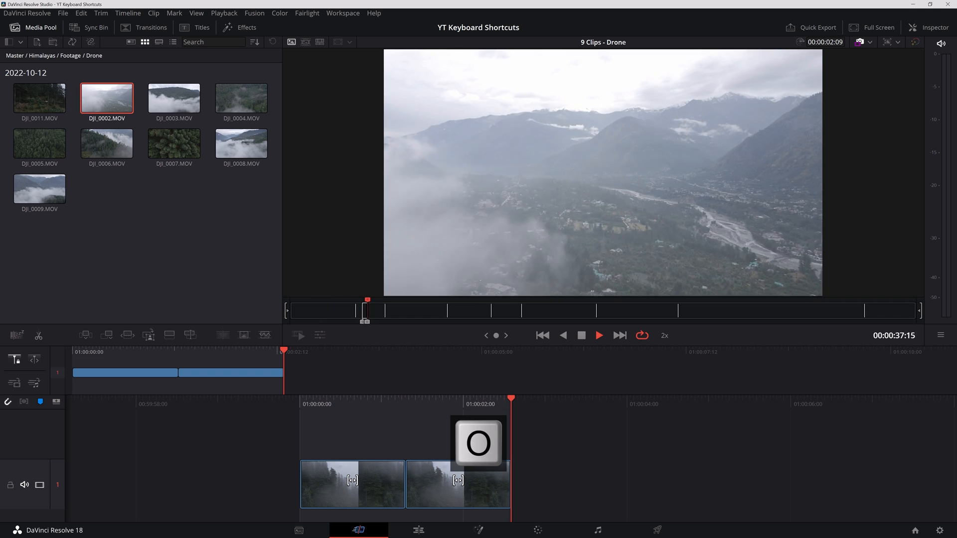
{"action": "key", "text": "shift+a"}
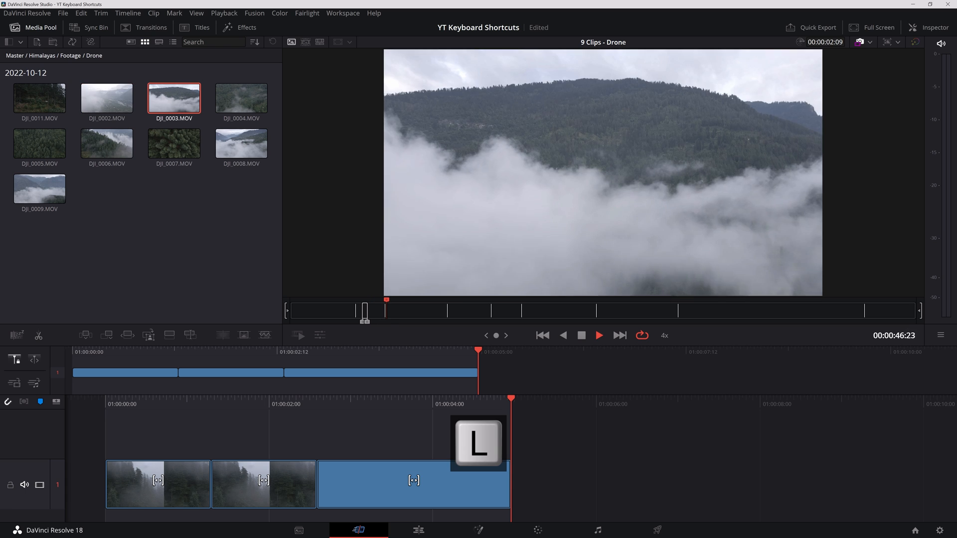
{"action": "key", "text": "o"}
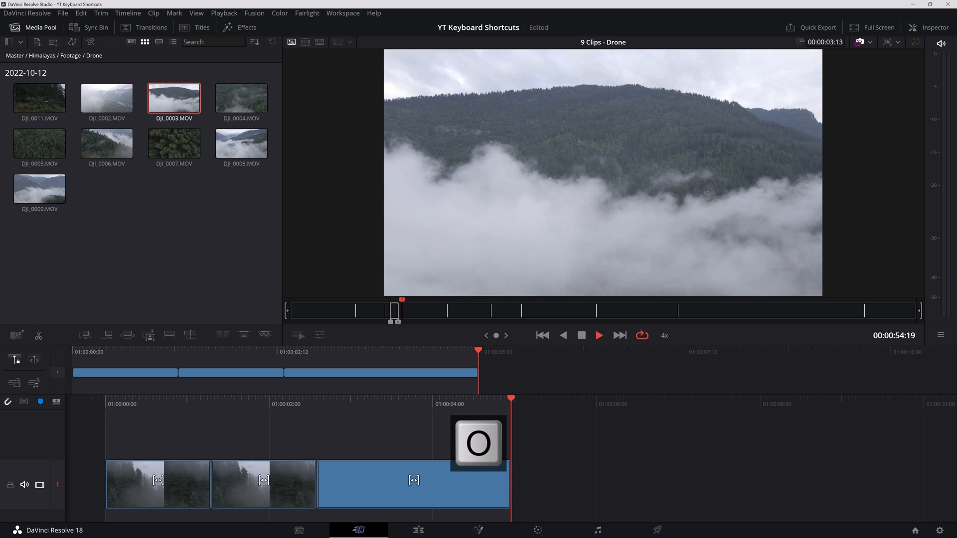
{"action": "key", "text": "shift+a"}
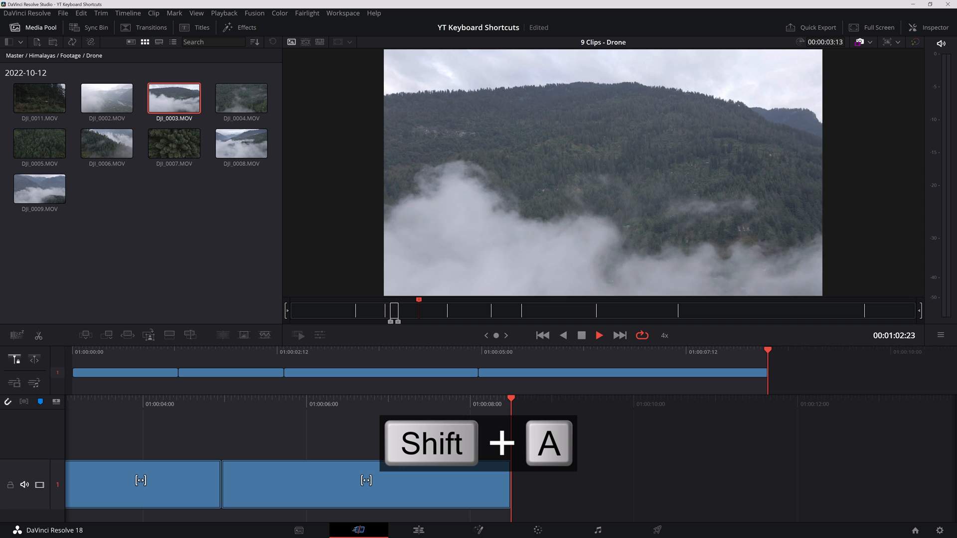
{"action": "key", "text": "shift+a"}
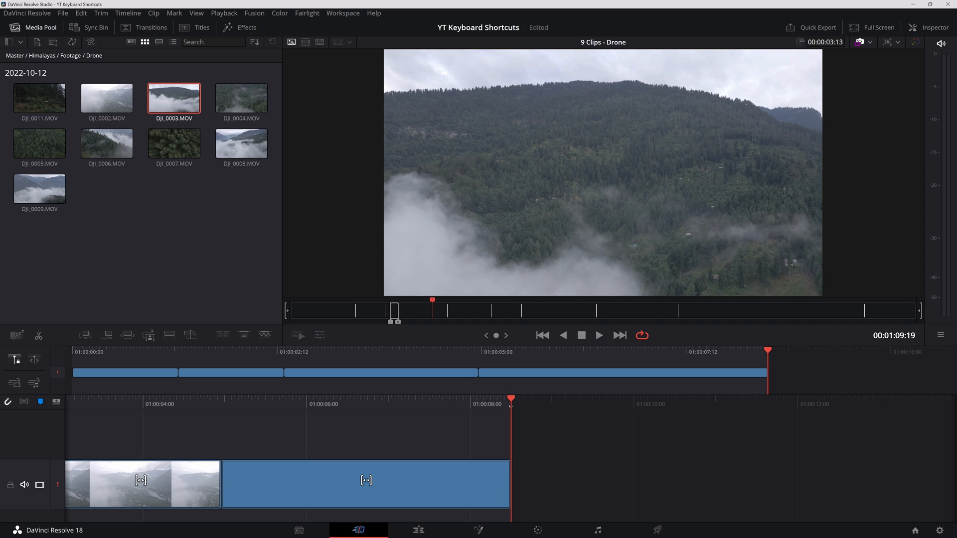
Shuttle to a later spot in the footage and append that clip, ending with DJI_0009
{"action": "key", "text": "j"}
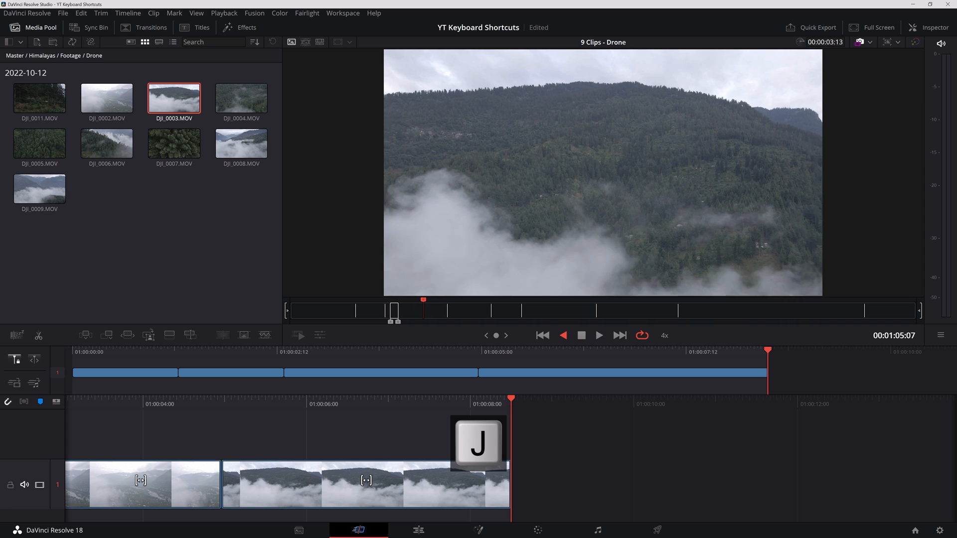
{"action": "key", "text": "l"}
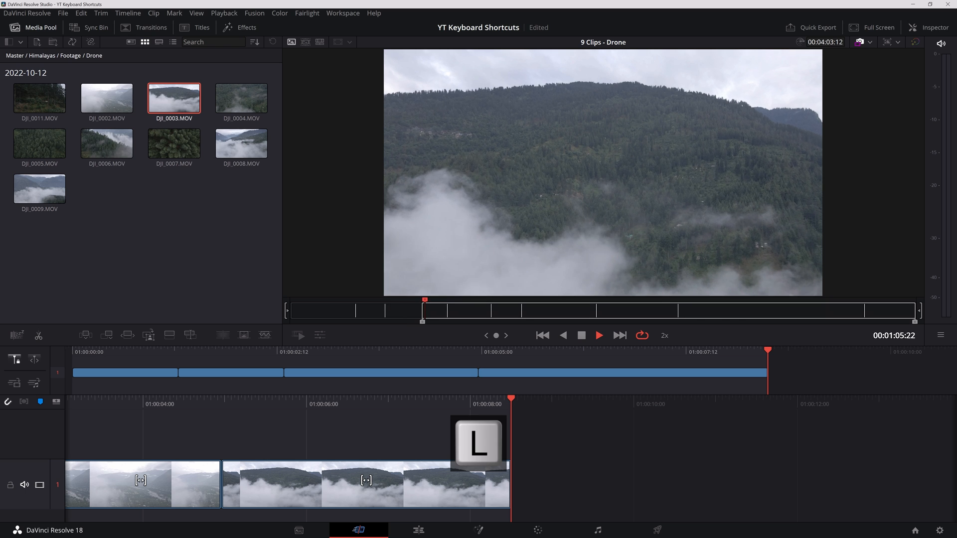
{"action": "key", "text": "l"}
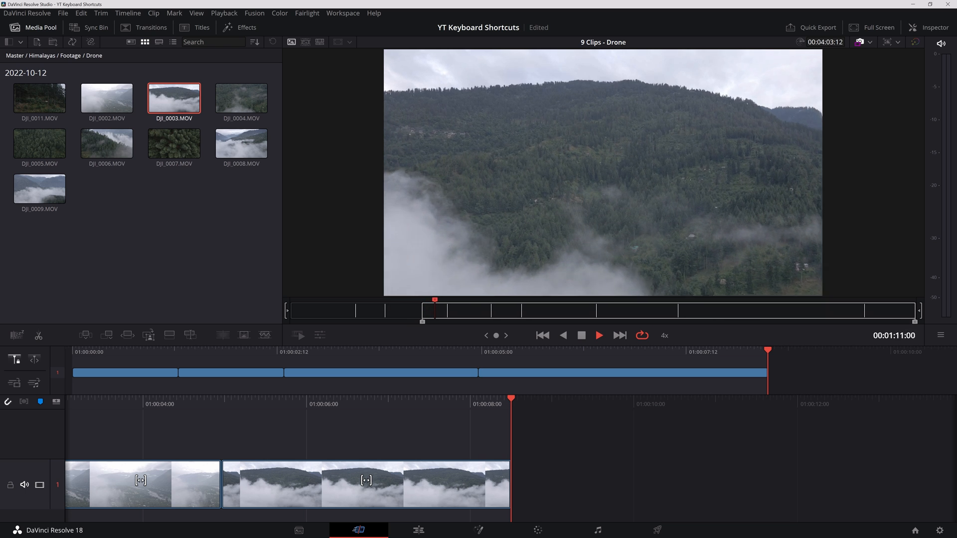
{"action": "key", "text": "shift+a"}
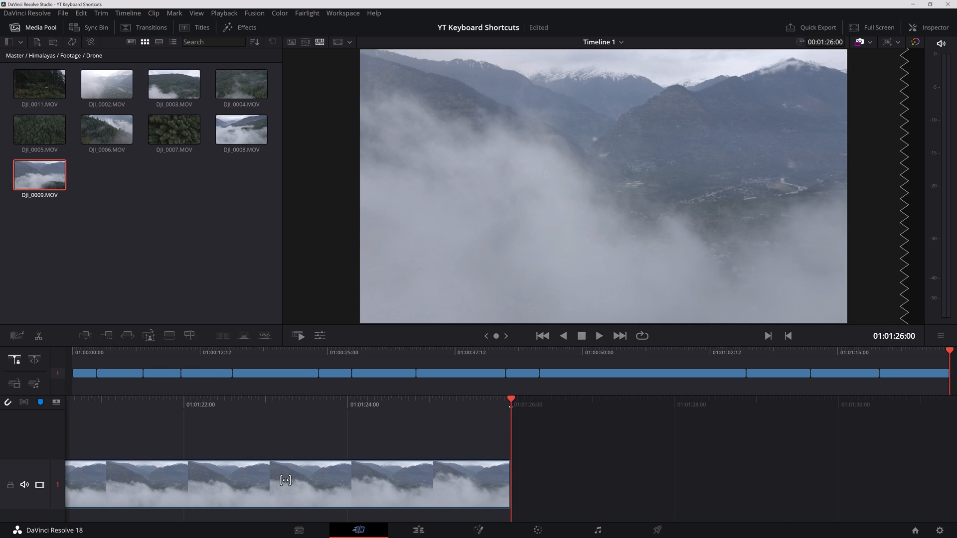
Switch to the Edit page showing the full run of drone clips from DJI_0011 to DJI_0009
{"action": "key", "text": "shift+4"}
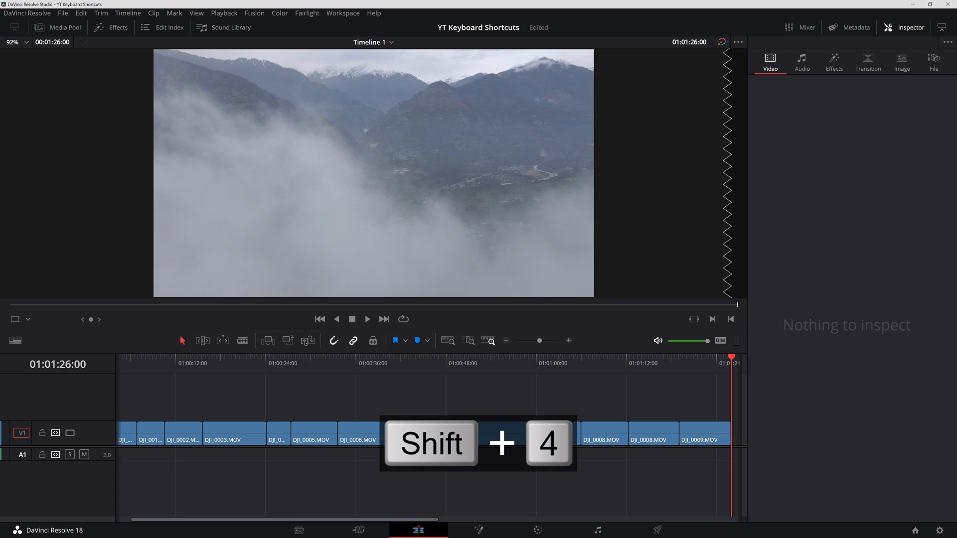
{"action": "key", "text": "shift+4"}
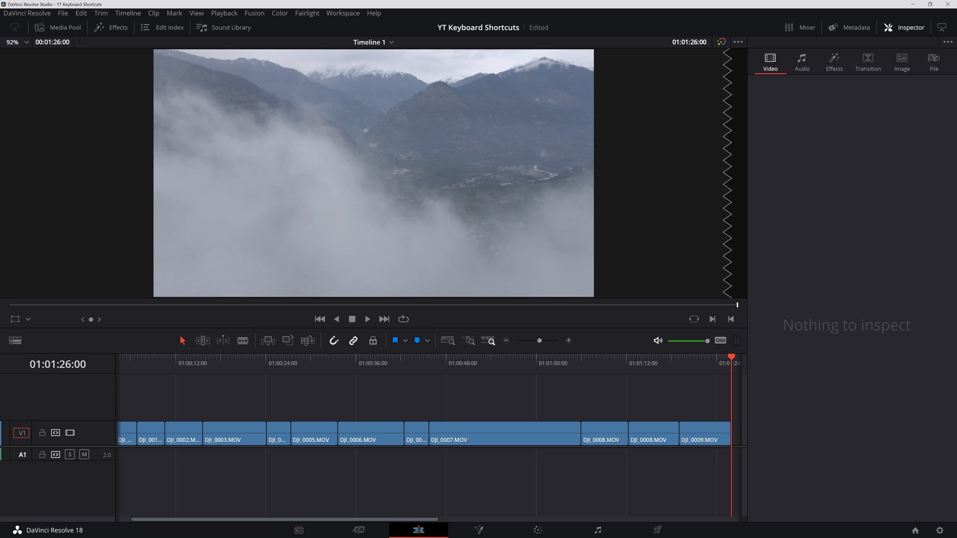
{"action": "mouse_move", "coordinate": [863, 119]}
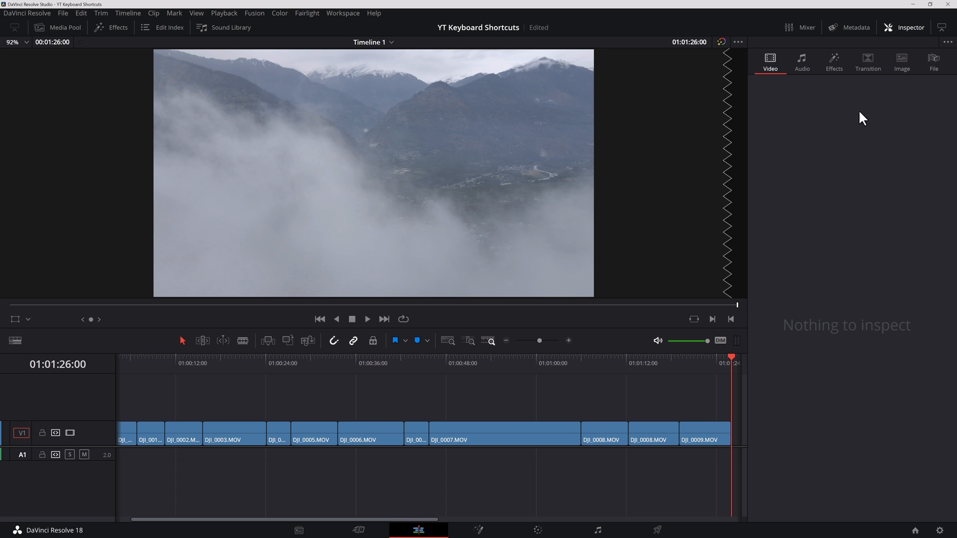
{"action": "mouse_move", "coordinate": [127, 13]}
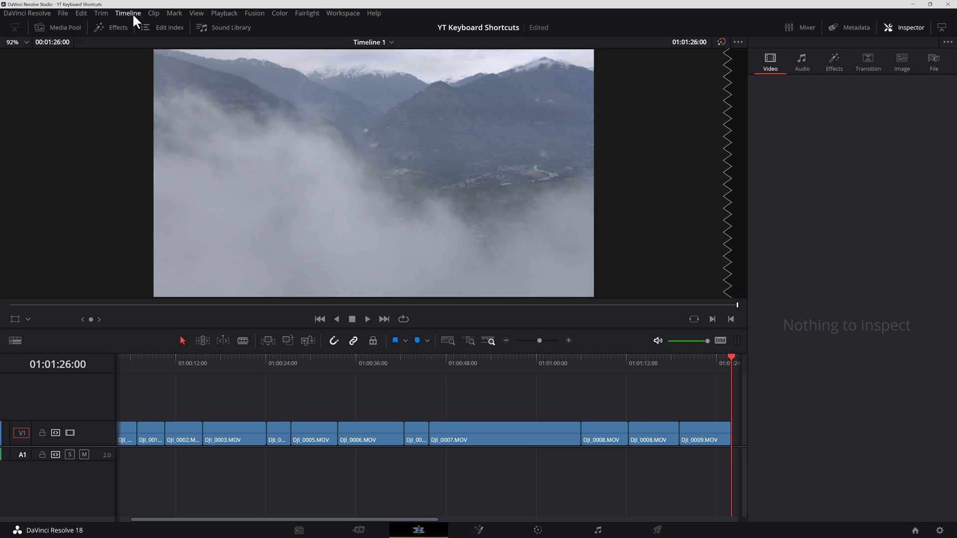
Enable Selection Follows Playhead from the Timeline menu so DJI_0003 under the playhead is selected
{"action": "left_click", "coordinate": [127, 13]}
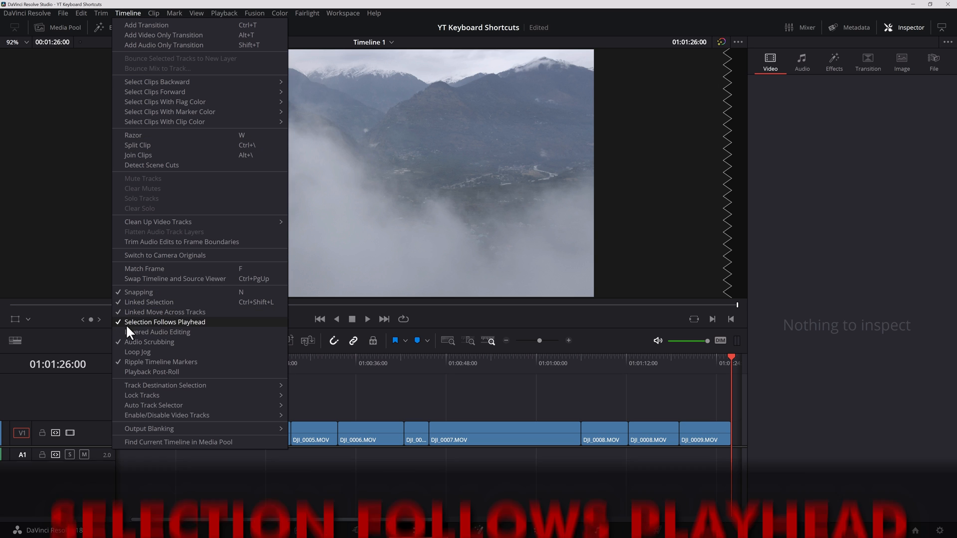
{"action": "left_click", "coordinate": [164, 322]}
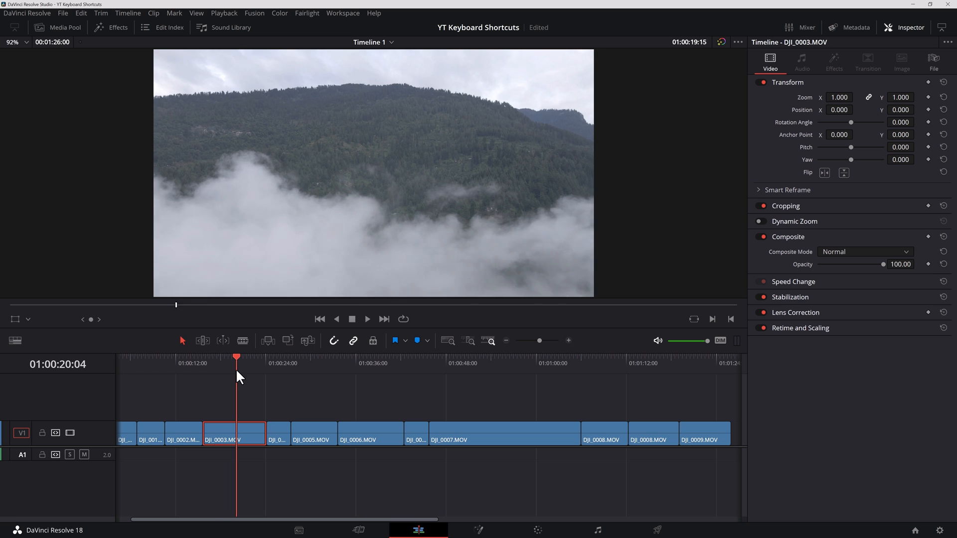
Park the playhead early in DJI_0003, blade it there and remove the front piece
{"action": "left_click", "coordinate": [227, 357]}
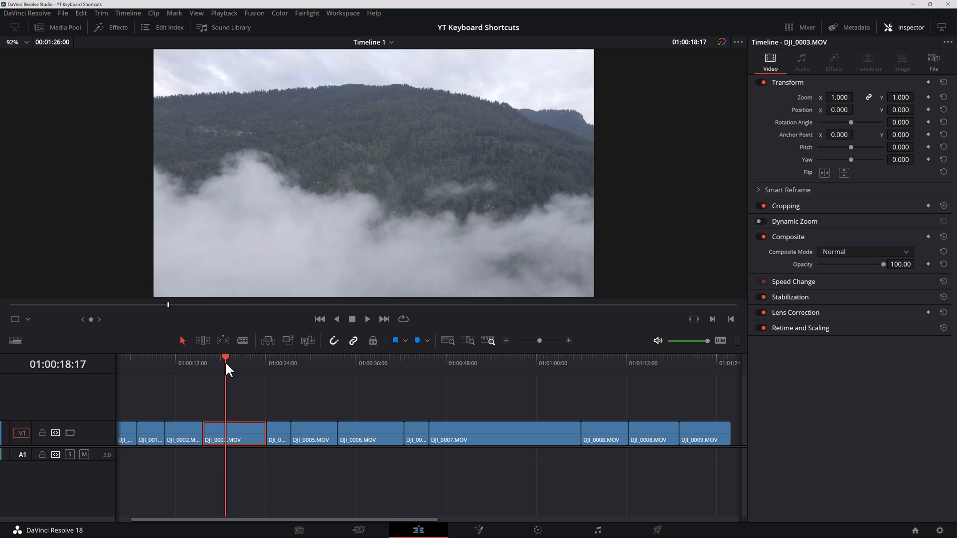
{"action": "key", "text": "Right"}
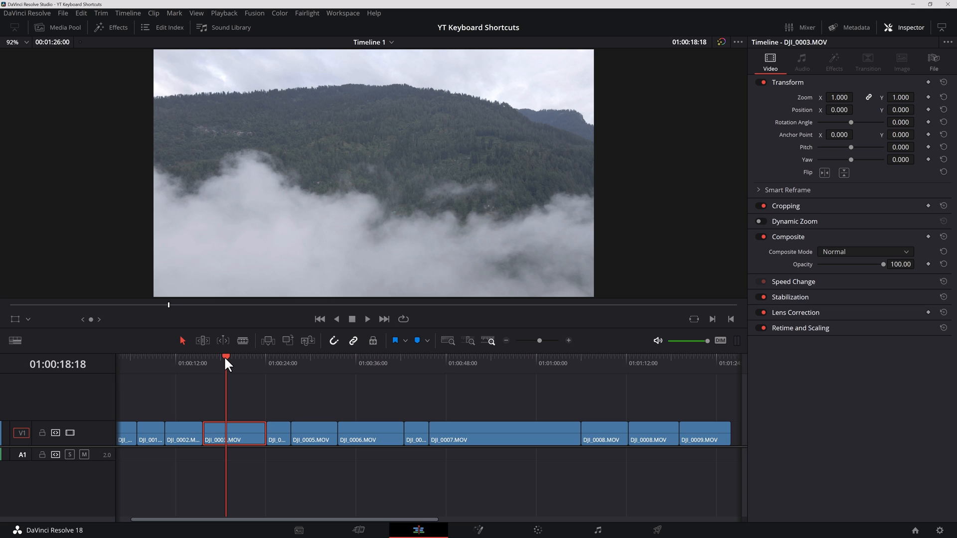
{"action": "left_click", "coordinate": [216, 360]}
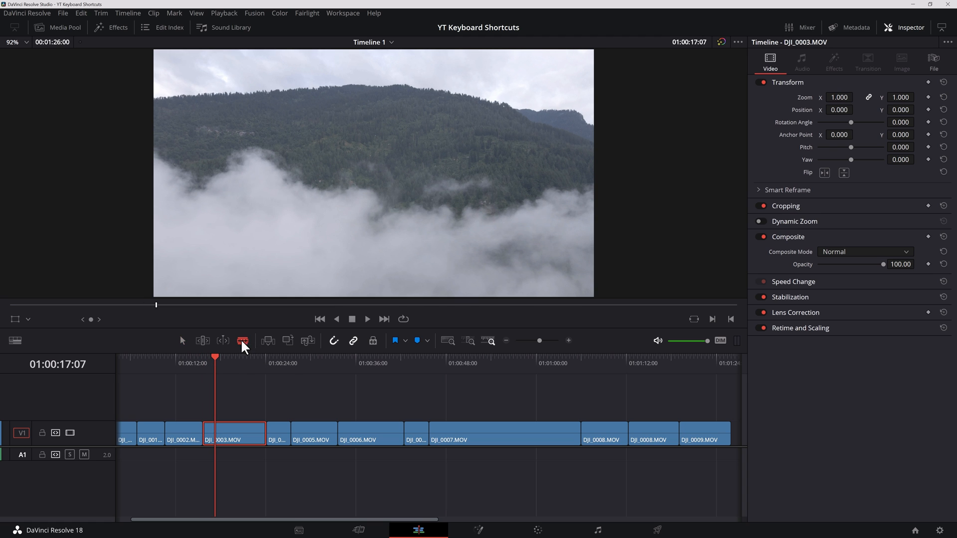
{"action": "key", "text": "Backspace"}
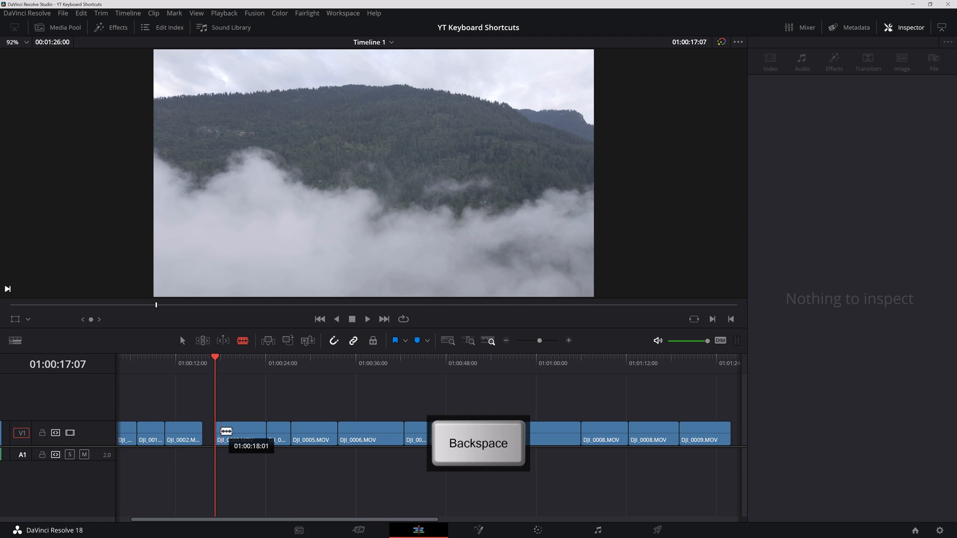
{"action": "key", "text": "backspace"}
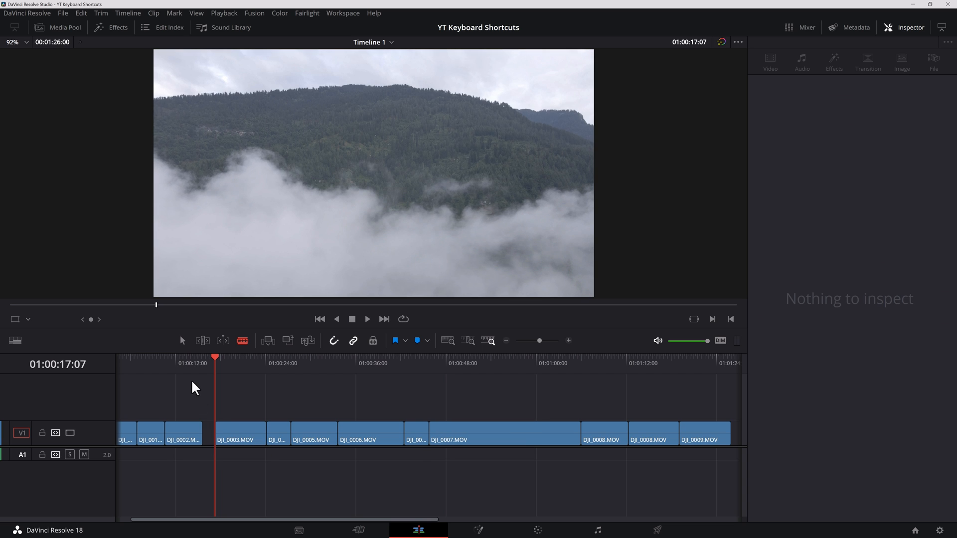
{"action": "mouse_move", "coordinate": [181, 342]}
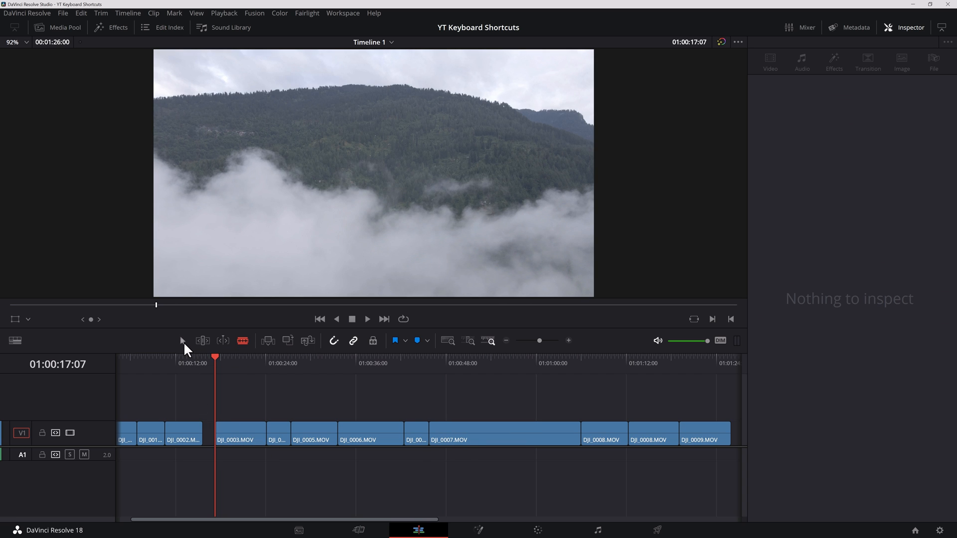
Delete the leftover gap so later clips ripple earlier, then select DJI_0003
{"action": "key", "text": "Backspace"}
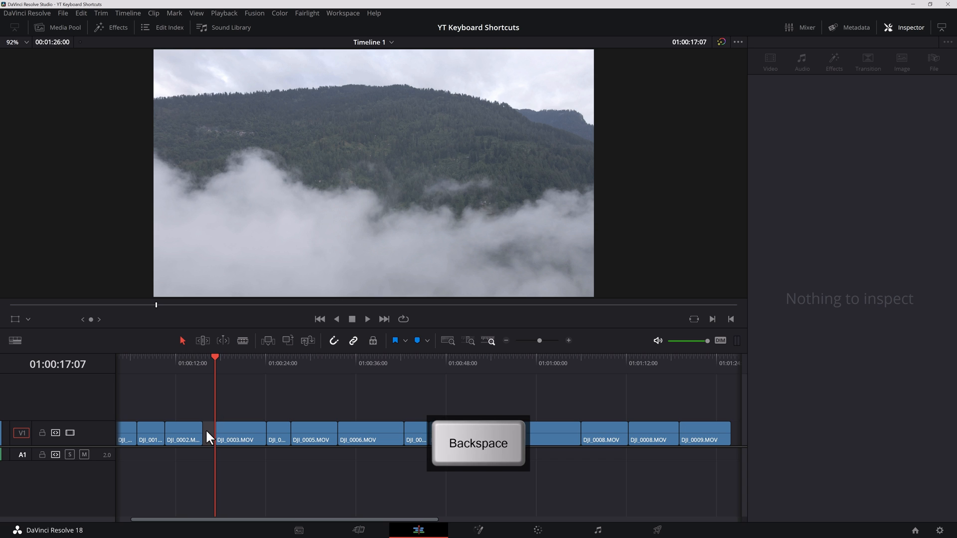
{"action": "key", "text": "Backspace"}
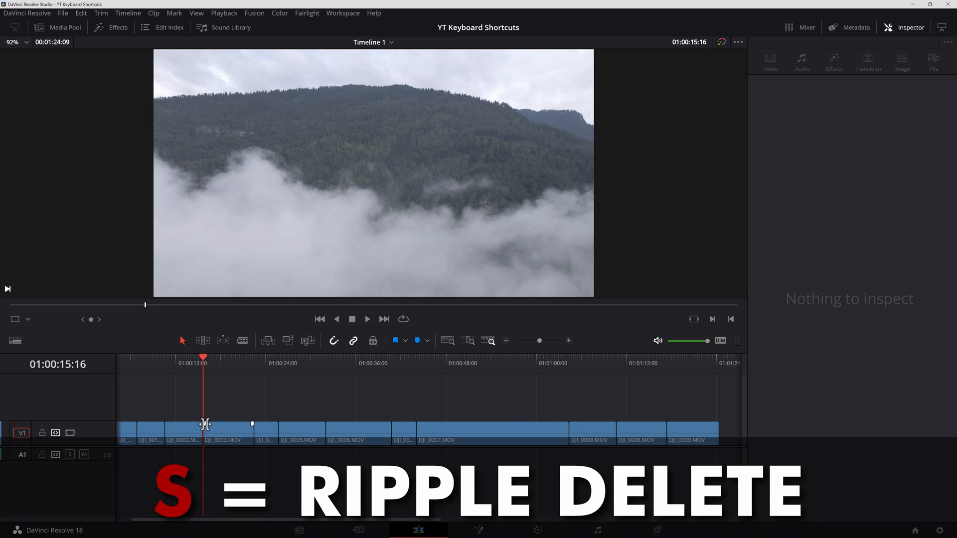
{"action": "mouse_move", "coordinate": [212, 426]}
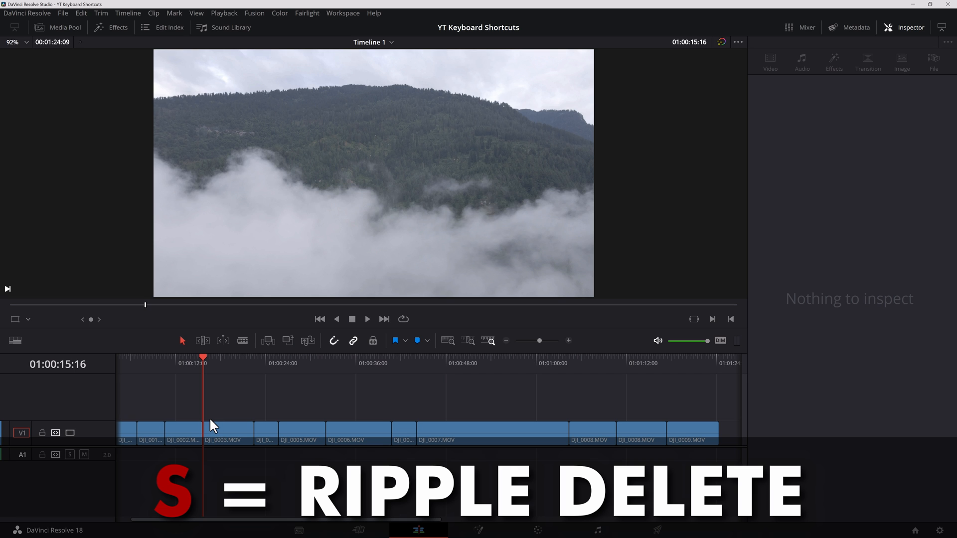
{"action": "left_click", "coordinate": [224, 434]}
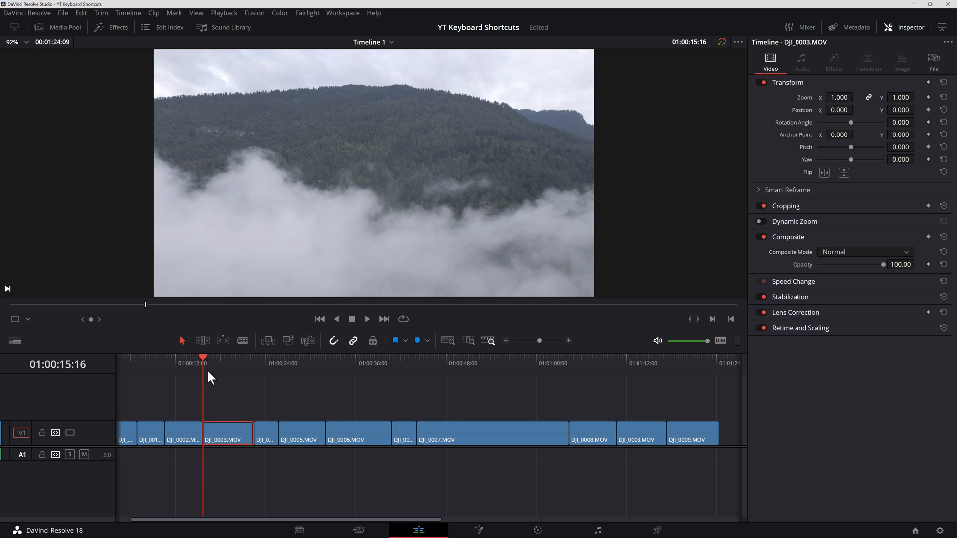
Play to a cut point and trim DJI_0003 to end at the playhead
{"action": "key", "text": "l"}
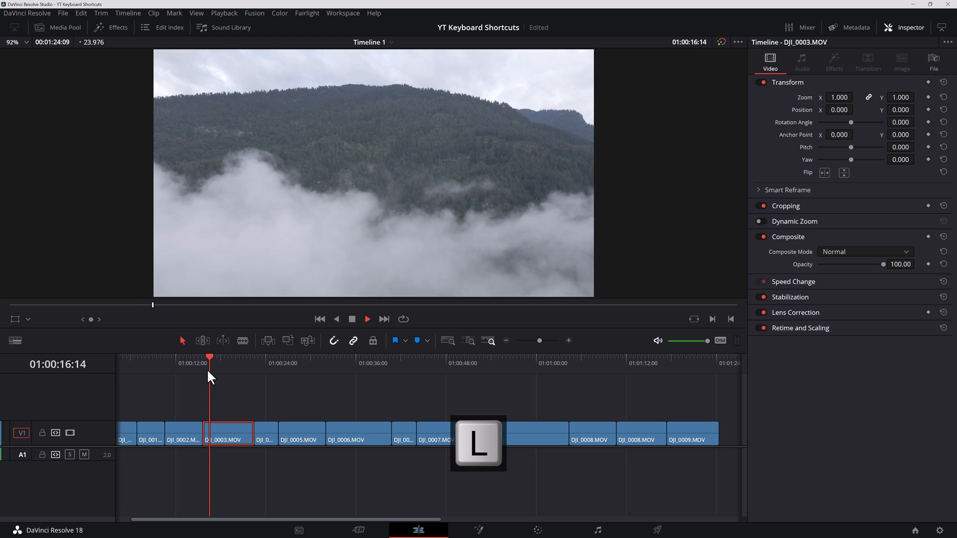
{"action": "key", "text": "k"}
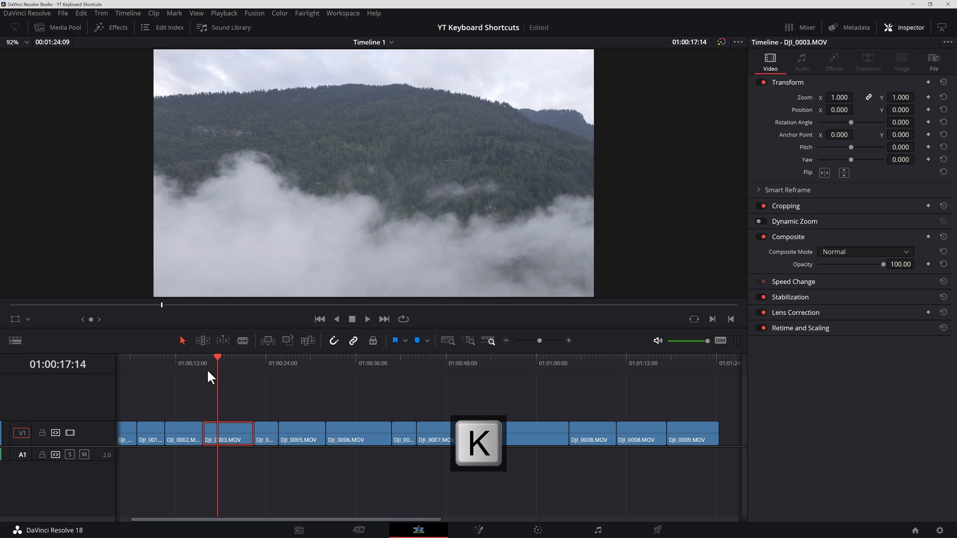
{"action": "key", "text": "l"}
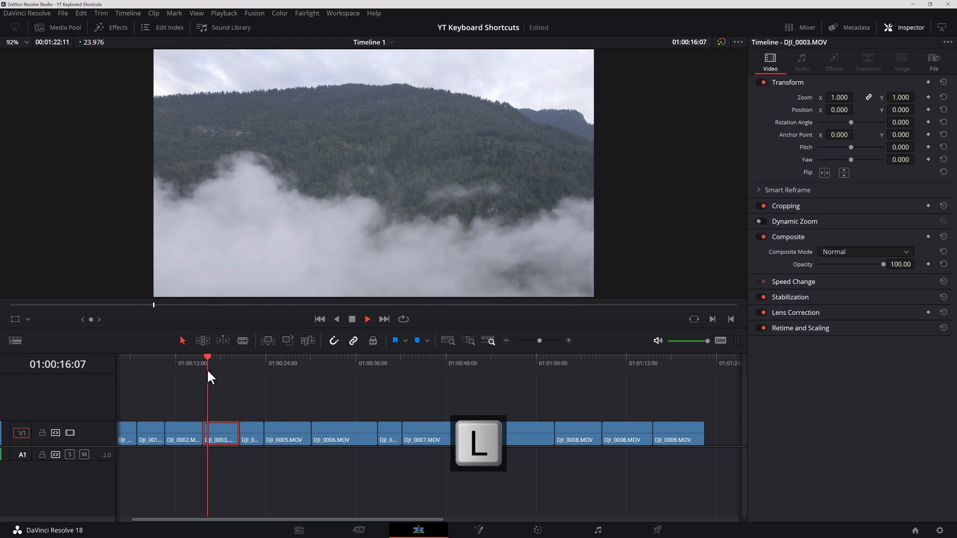
{"action": "key", "text": "k"}
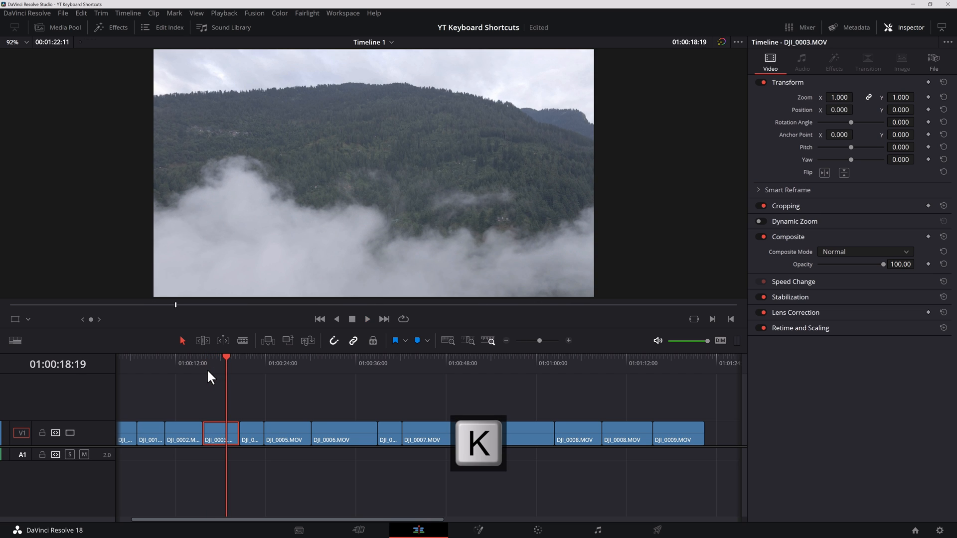
{"action": "key", "text": "e"}
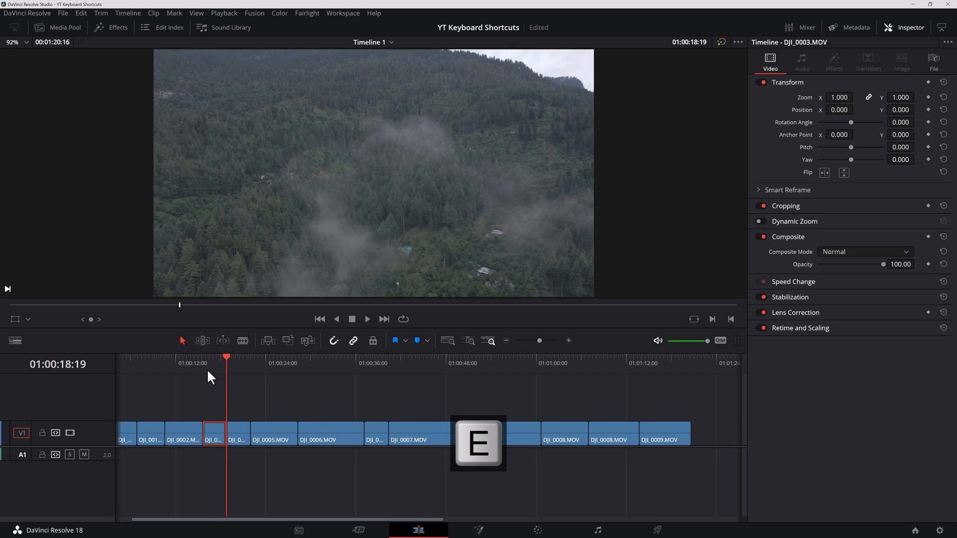
{"action": "key", "text": "e"}
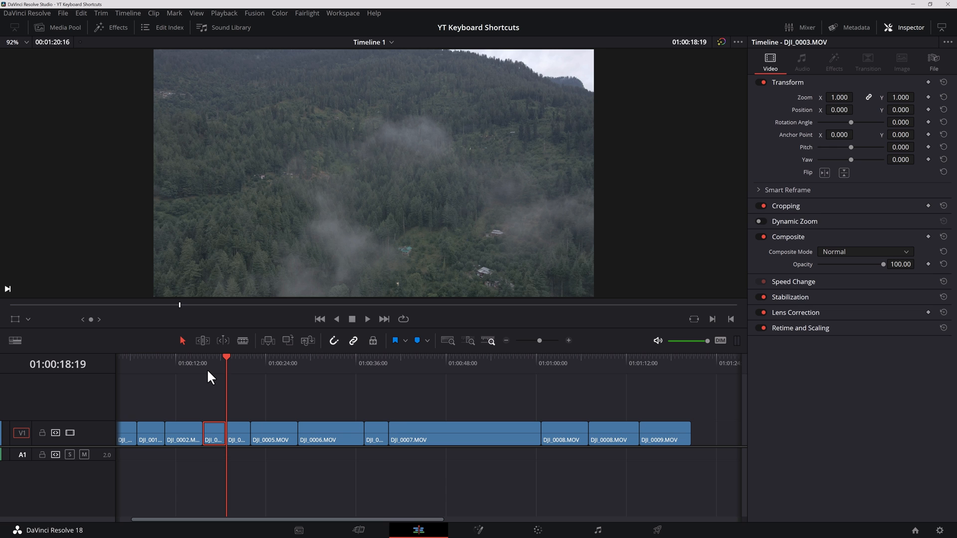
Play on and trim DJI_0005 to start at the playhead, then trim DJI_0006 at the playhead
{"action": "key", "text": "l"}
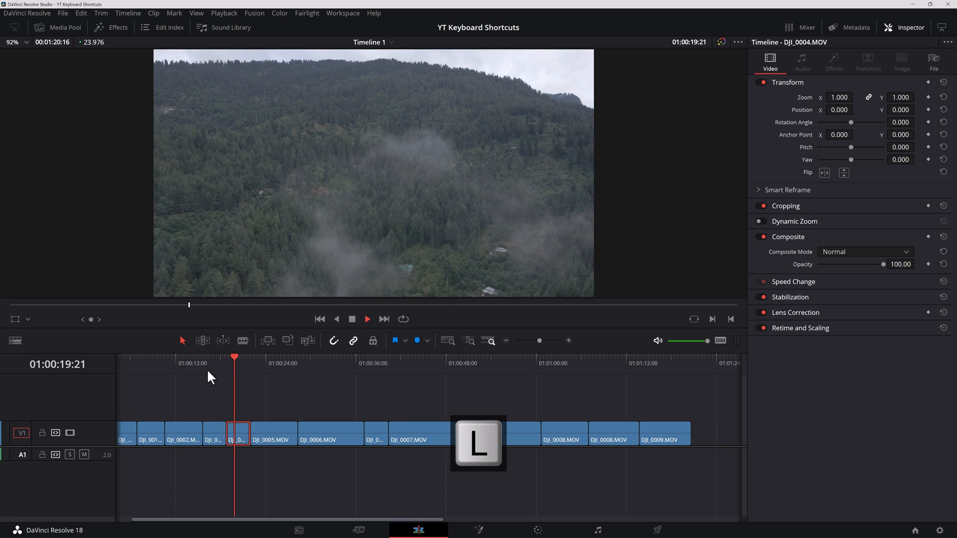
{"action": "key", "text": "e"}
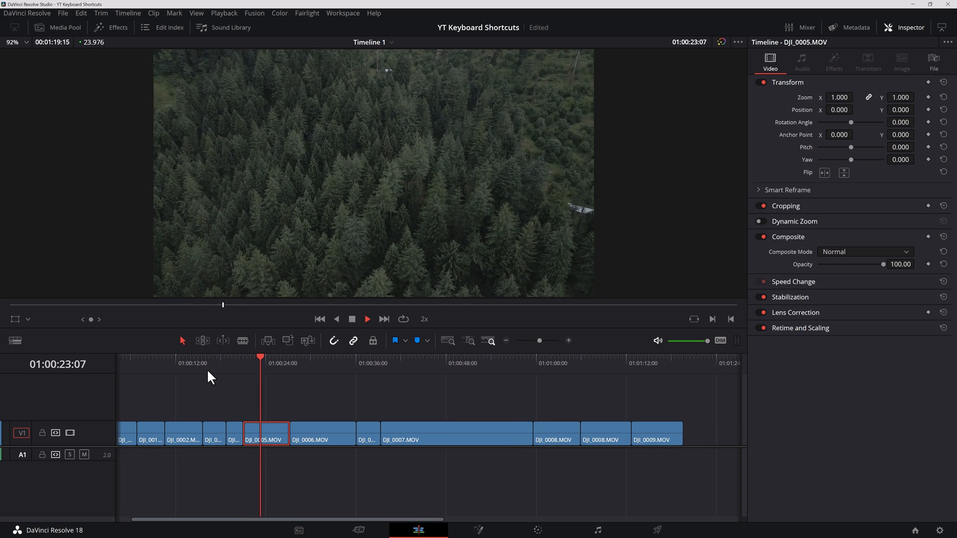
{"action": "key", "text": "j"}
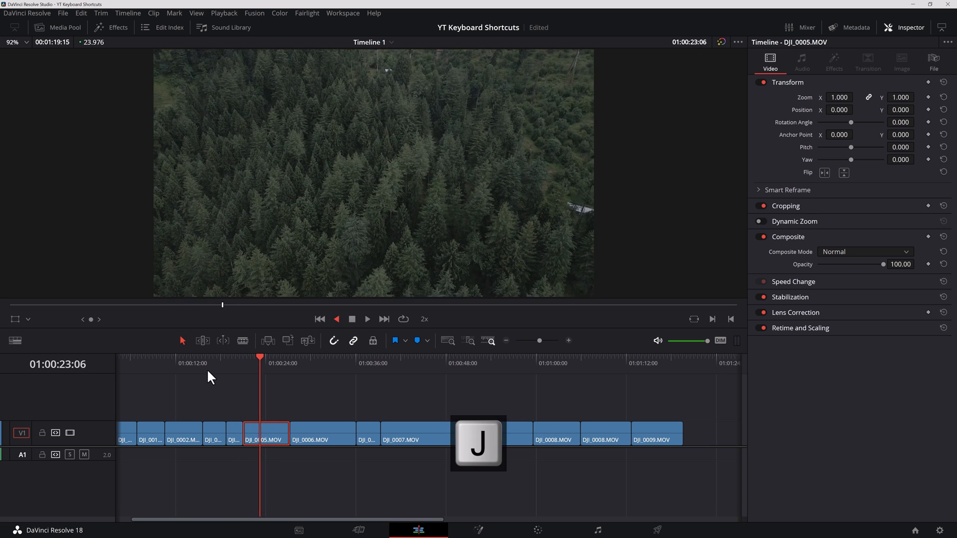
{"action": "key", "text": "q"}
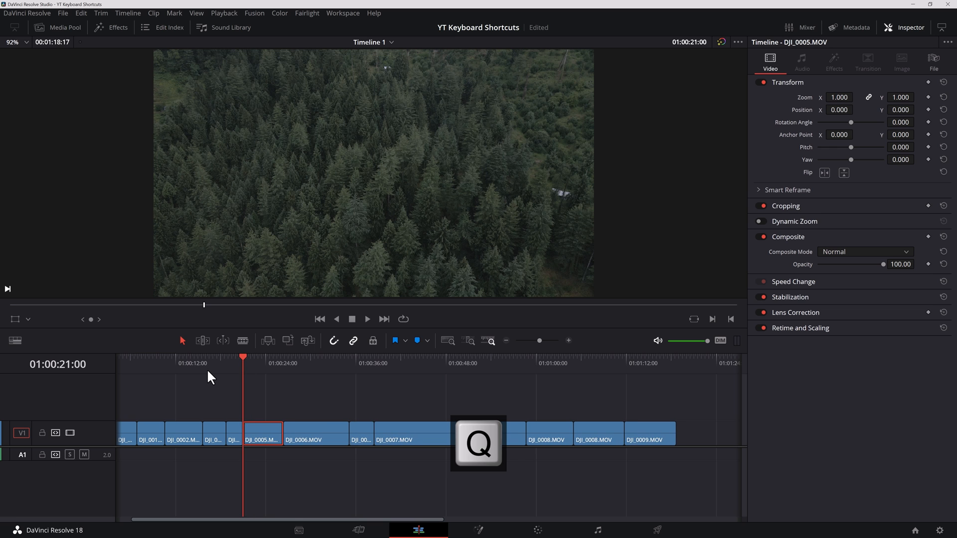
{"action": "key", "text": "l"}
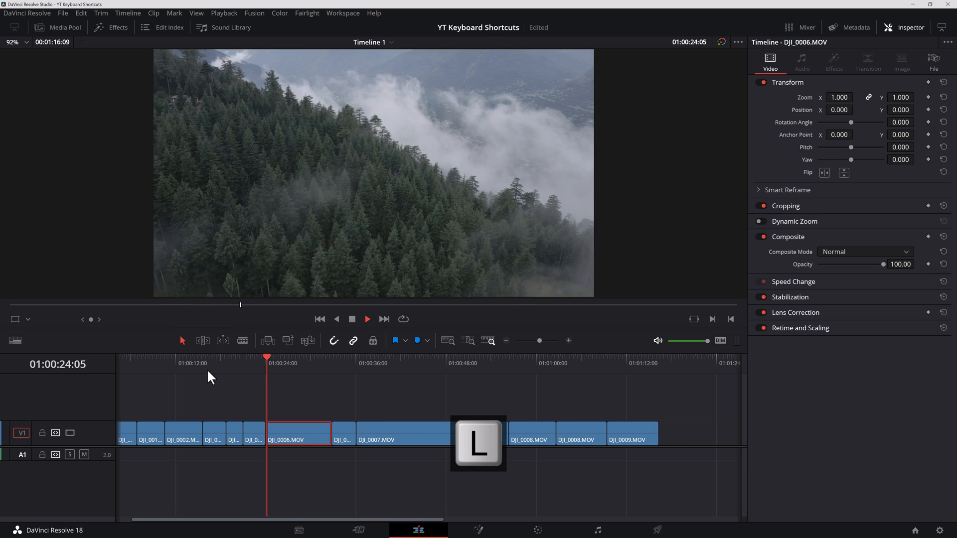
{"action": "key", "text": "L"}
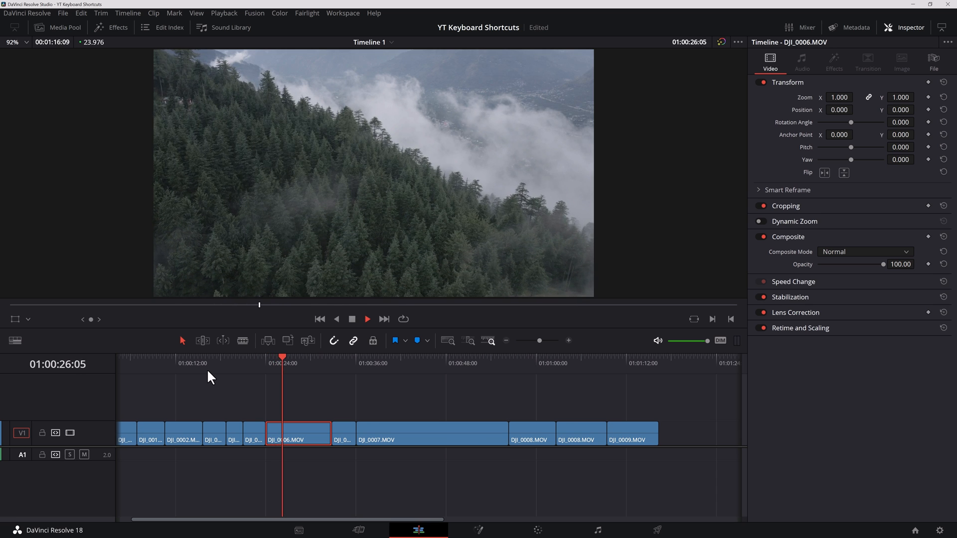
{"action": "key", "text": "w"}
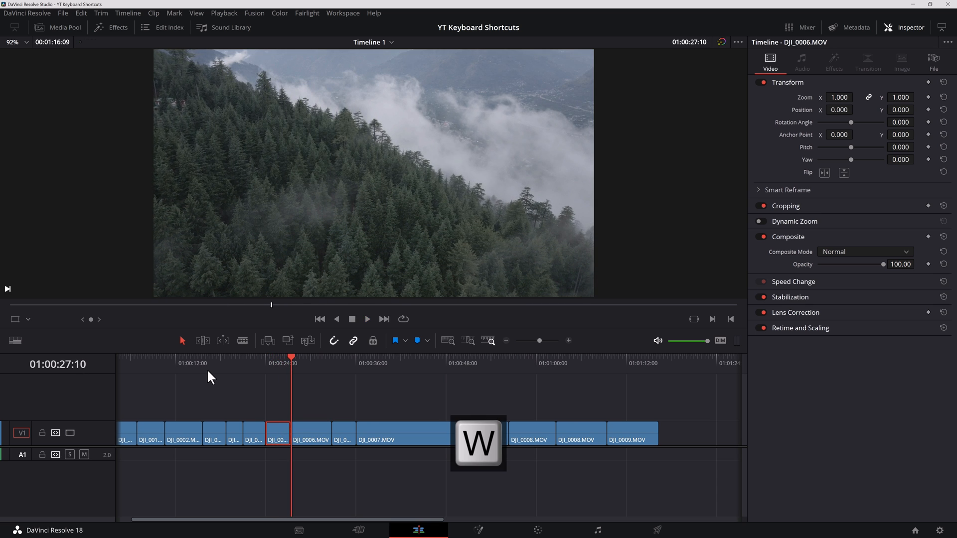
Play into DJI_0007 and trim both its start and end to the playhead
{"action": "key", "text": "l"}
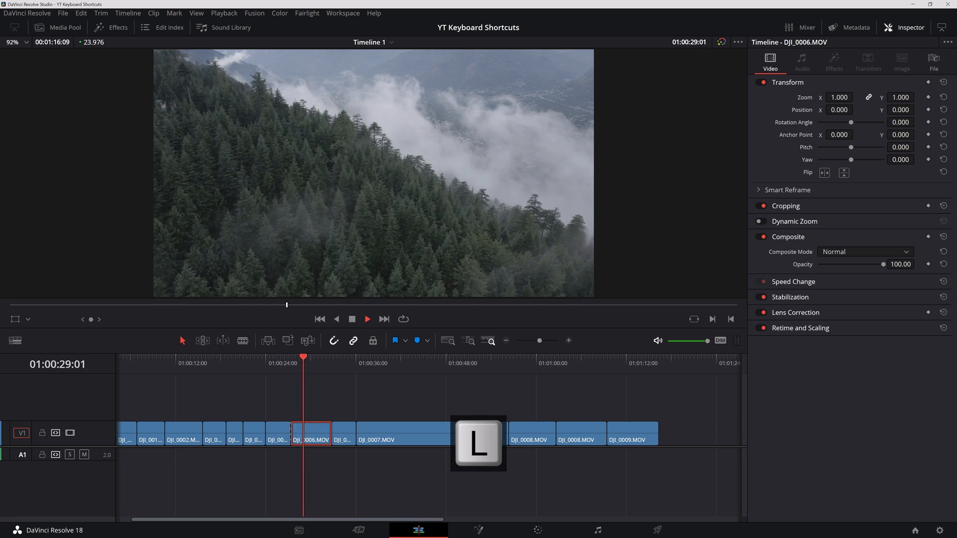
{"action": "key", "text": "l"}
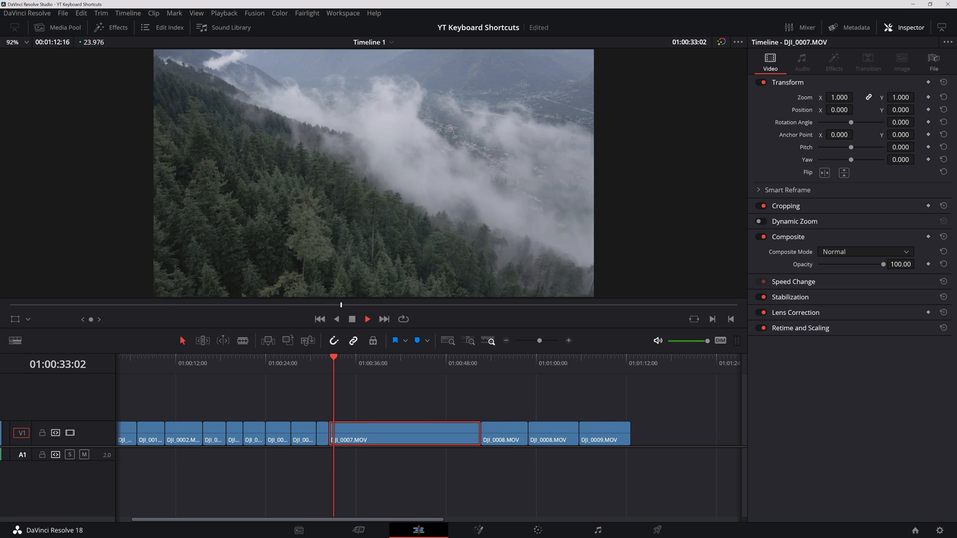
{"action": "key", "text": "q"}
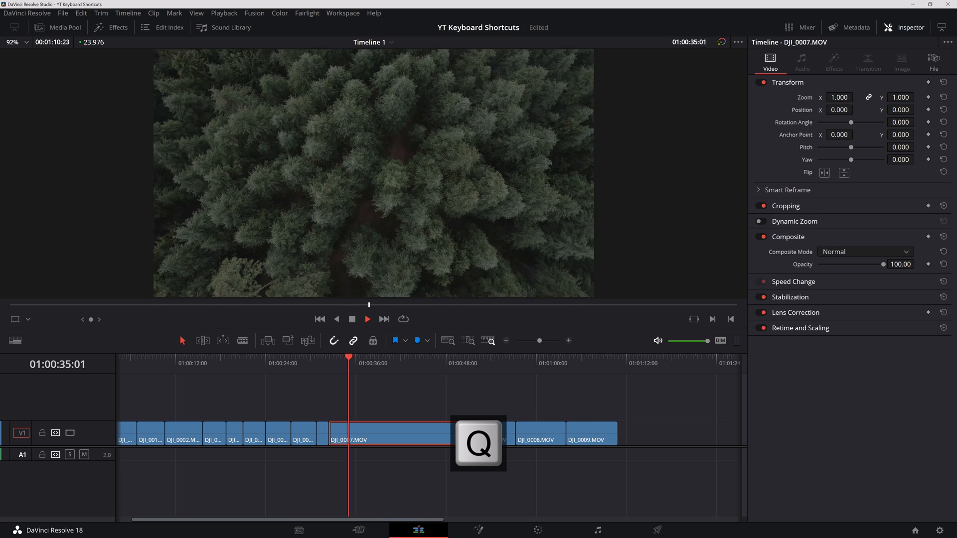
{"action": "key", "text": "w"}
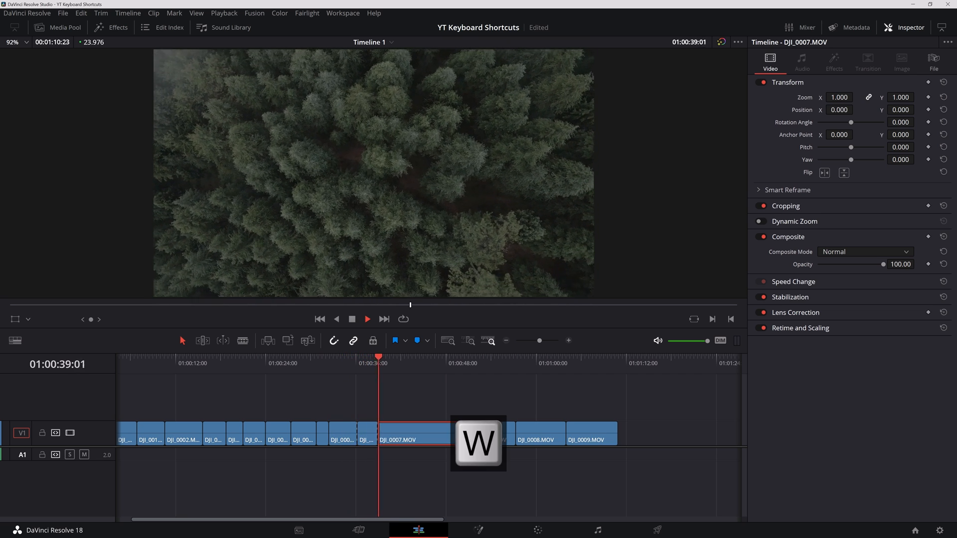
{"action": "key", "text": "e"}
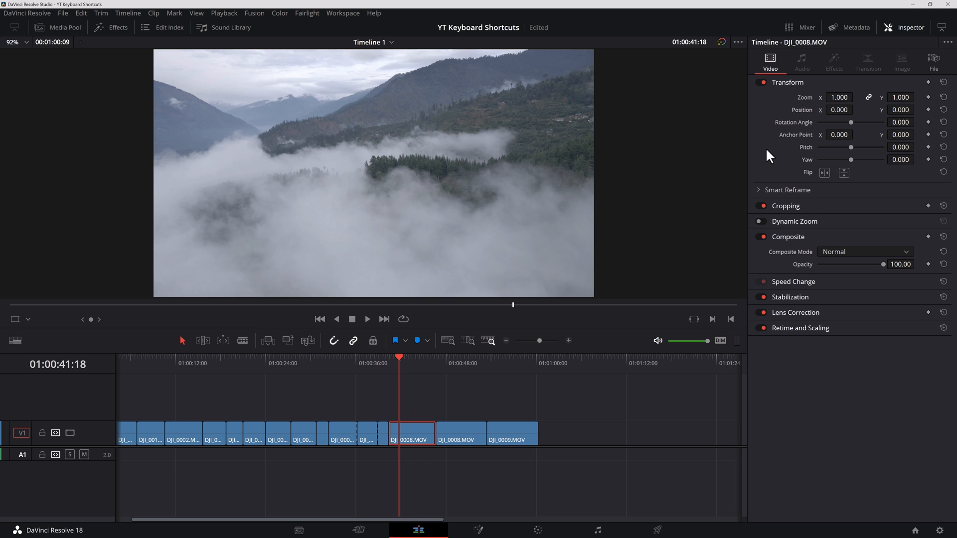
Shuttle through DJI_0008 and nearby clips, lifting three short bladed pieces onto V2
{"action": "key", "text": "j"}
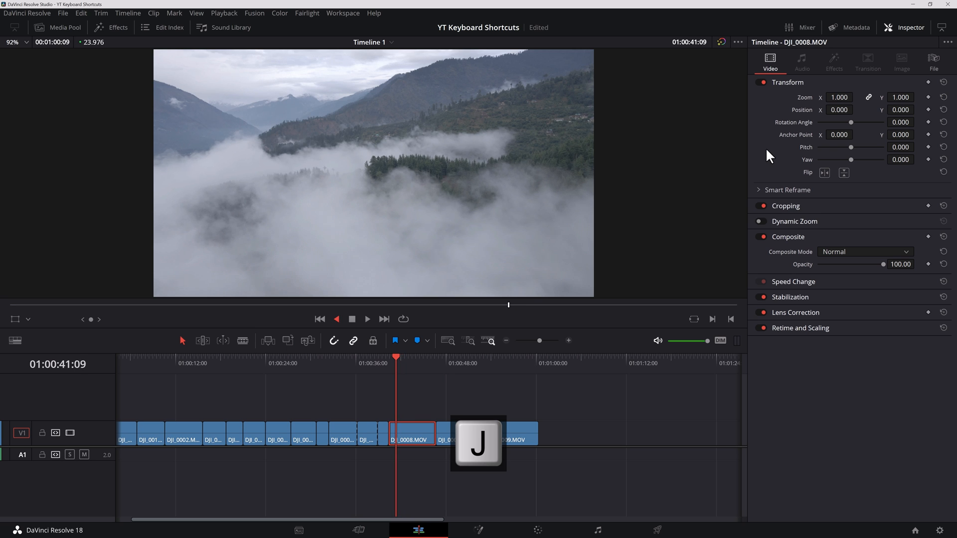
{"action": "key", "text": "k"}
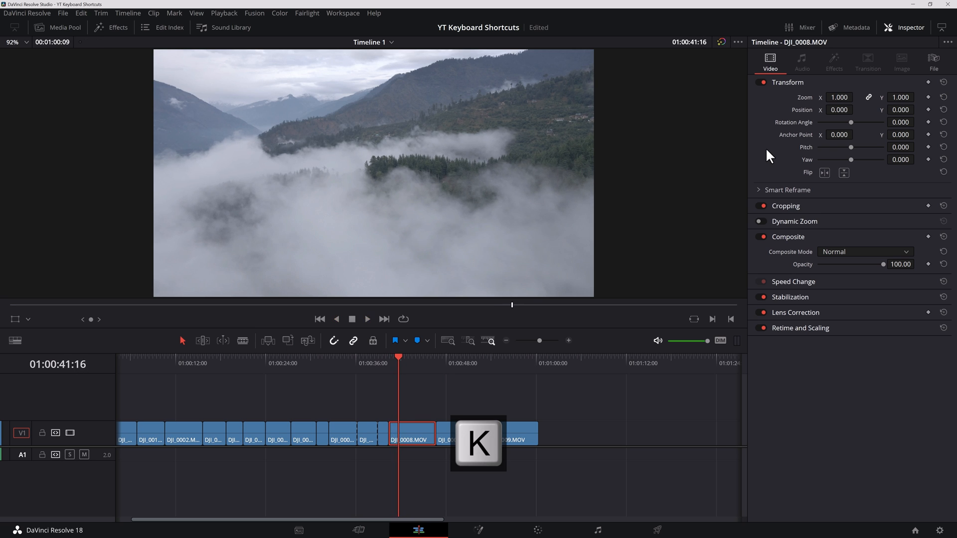
{"action": "key", "text": "l"}
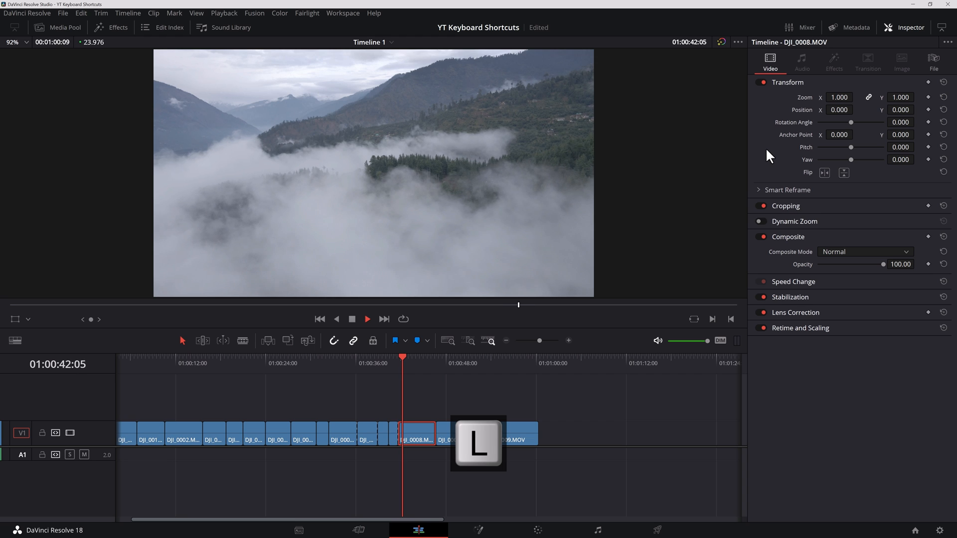
{"action": "key", "text": "k"}
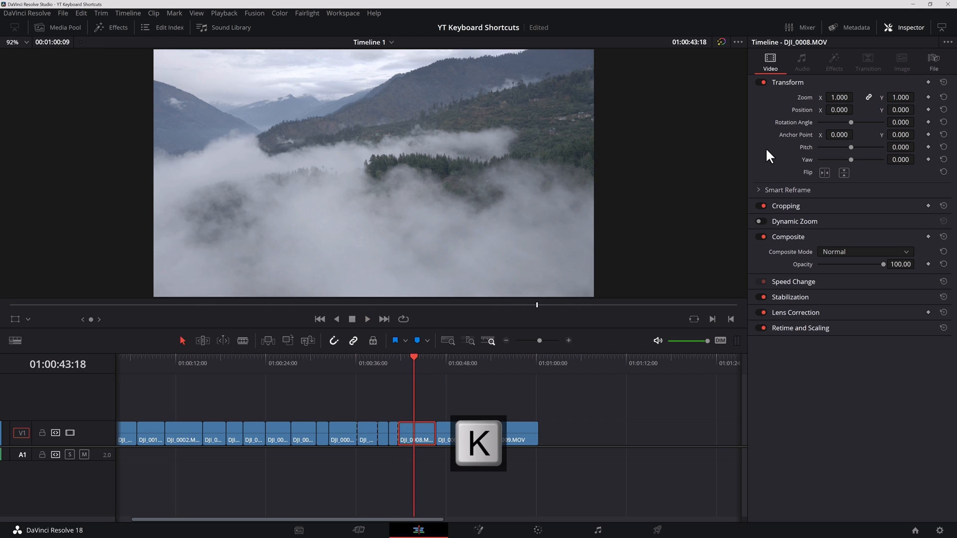
{"action": "key", "text": "k"}
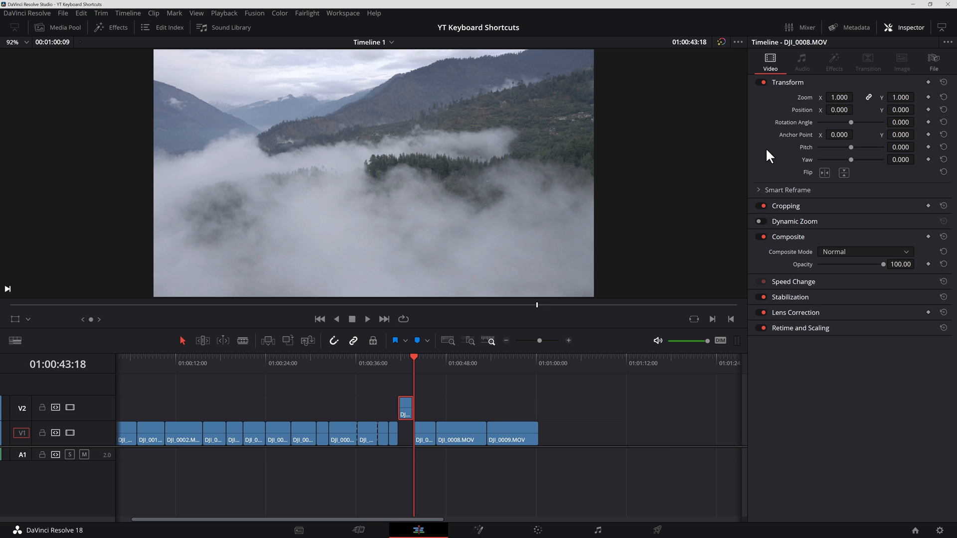
{"action": "key", "text": "l"}
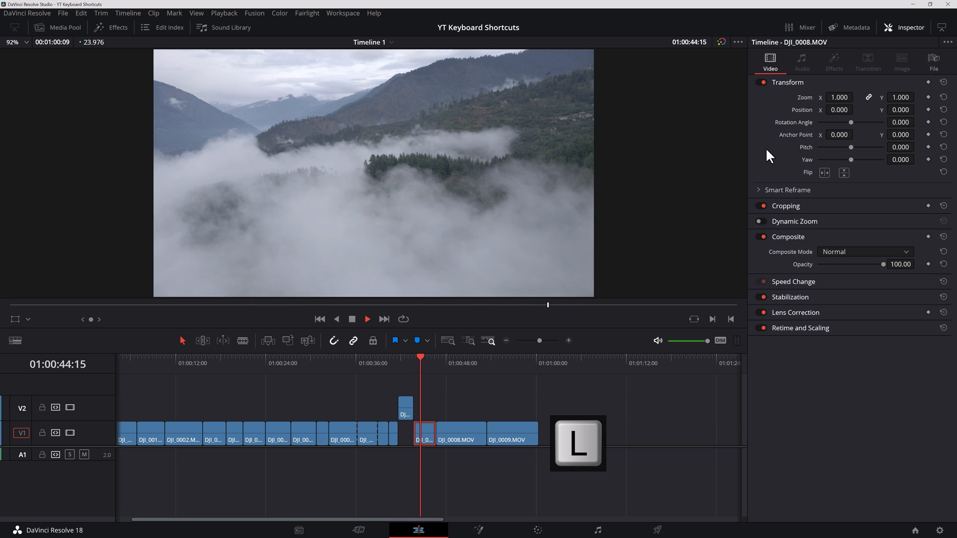
{"action": "key", "text": "l"}
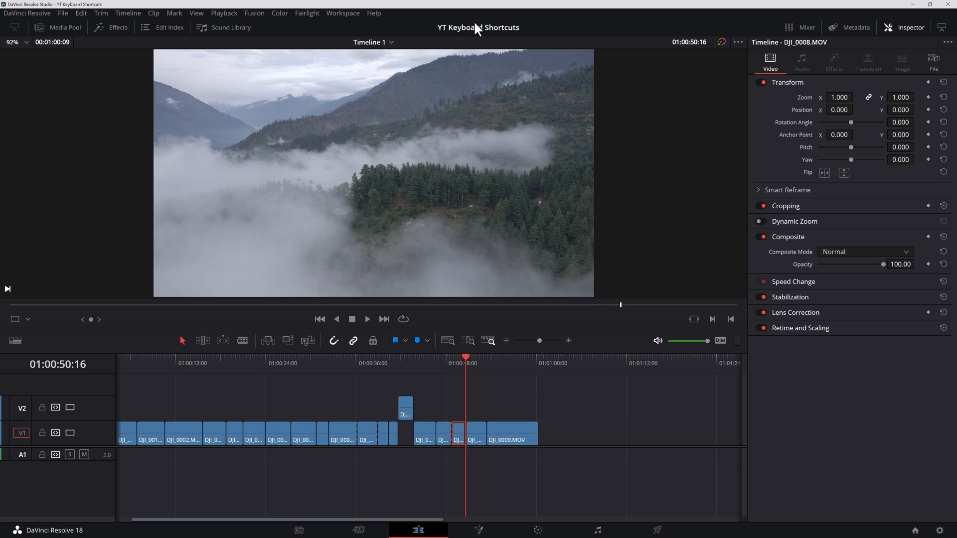
{"action": "left_click", "coordinate": [127, 13]}
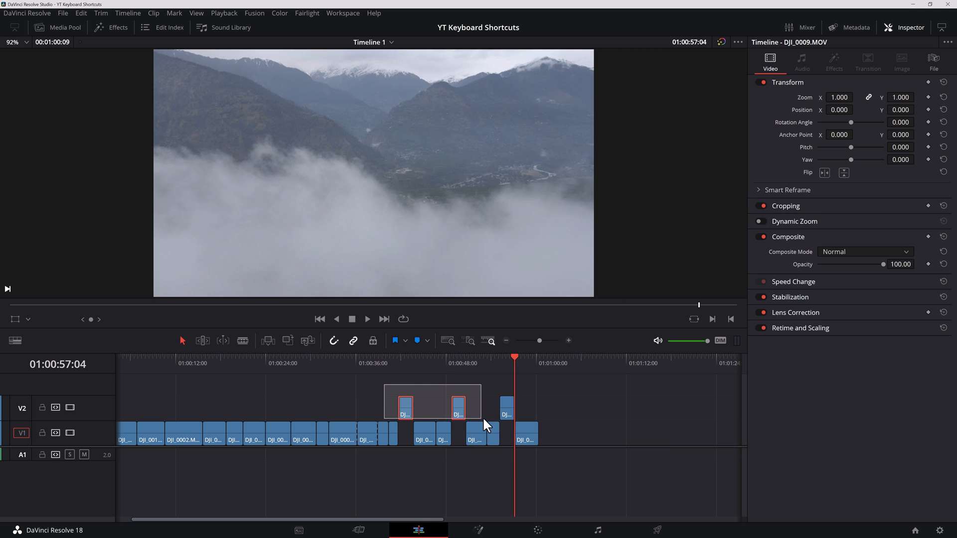
Copy the three V2 pieces and paste them side by side past the end of the main edit
{"action": "key", "text": "ctrl+c"}
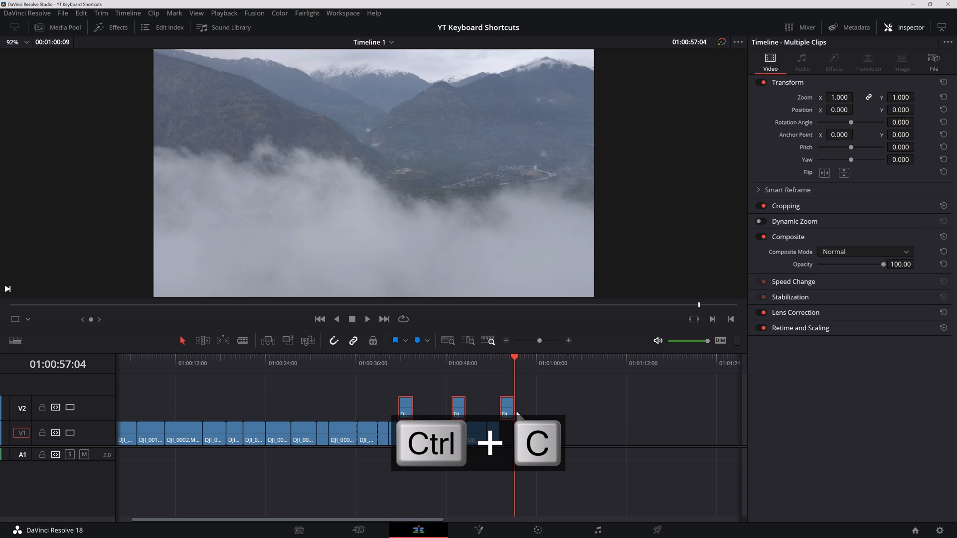
{"action": "left_click", "coordinate": [600, 357]}
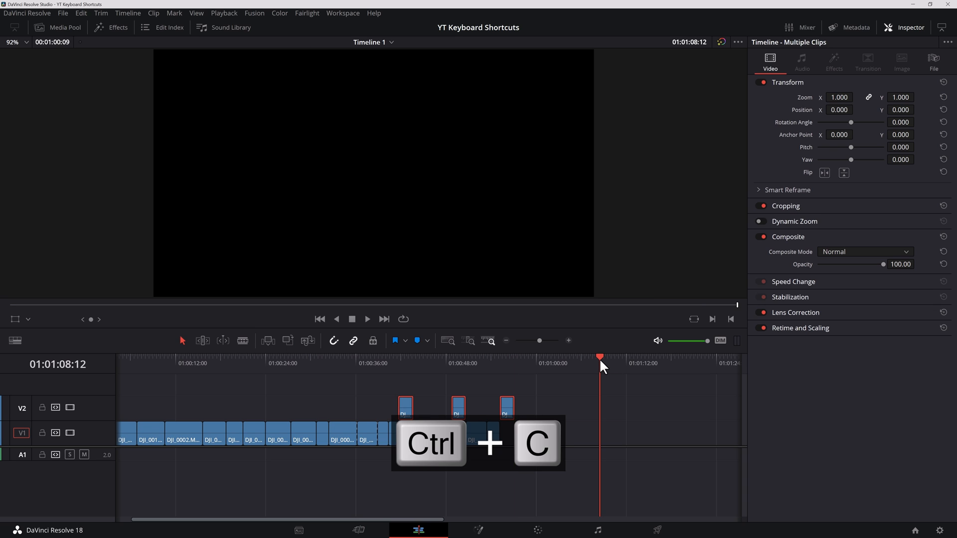
{"action": "key", "text": "ctrl+v"}
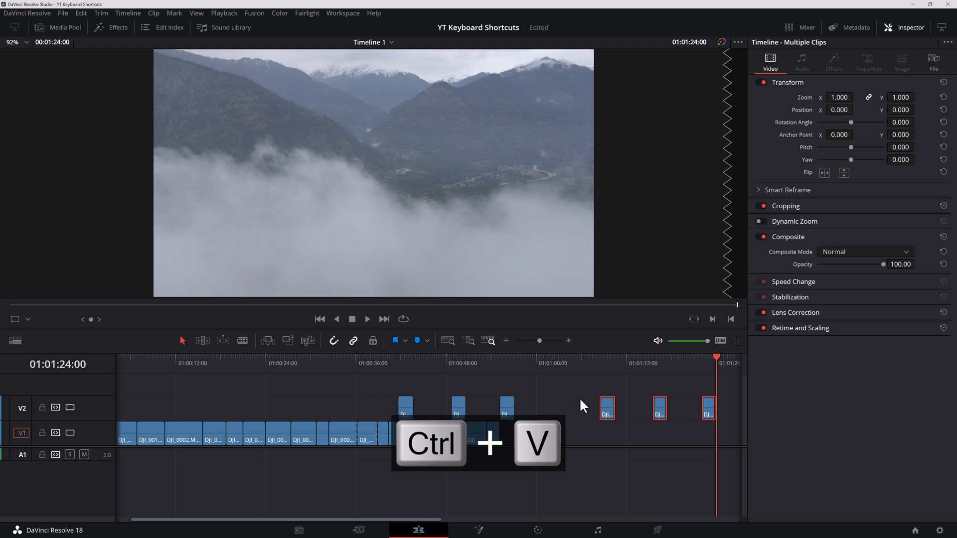
{"action": "key", "text": "ctrl+v"}
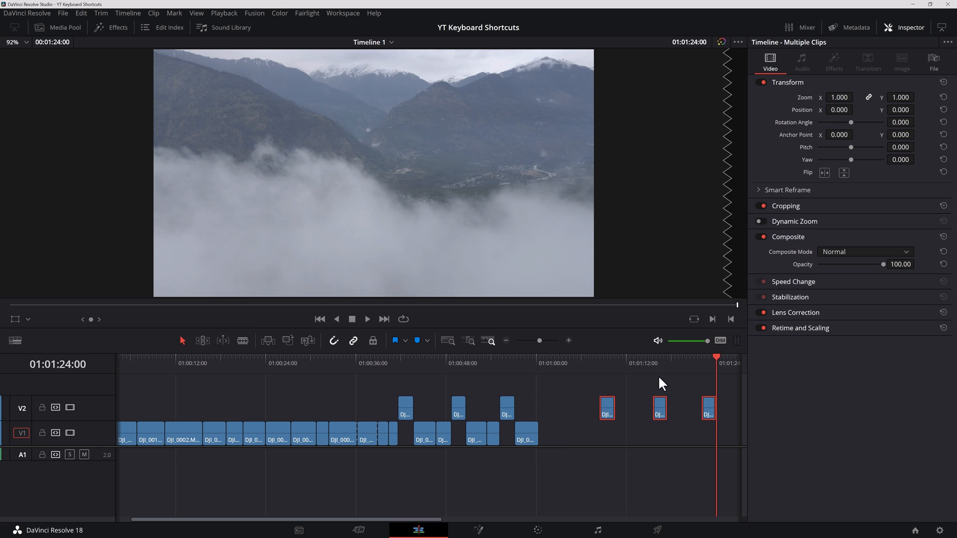
{"action": "mouse_move", "coordinate": [698, 428]}
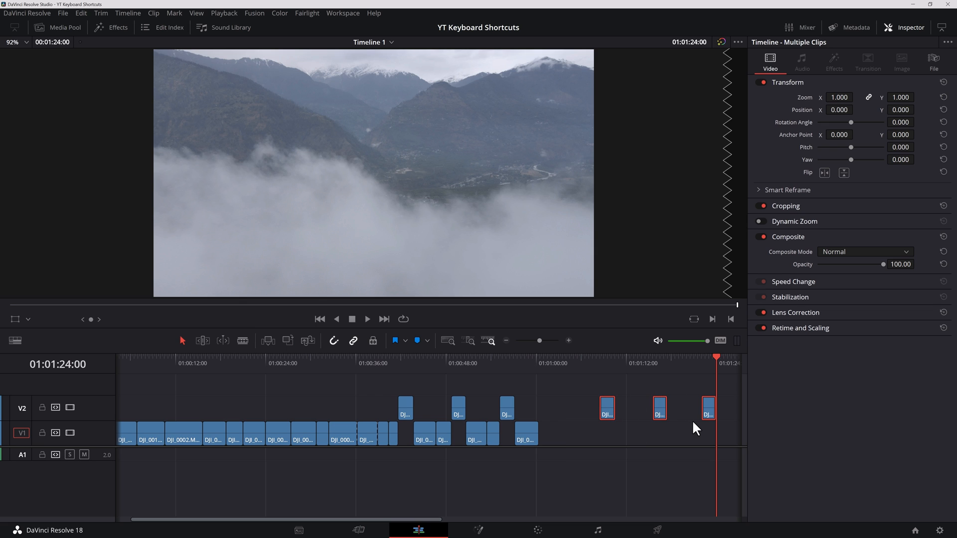
{"action": "key", "text": "Escape"}
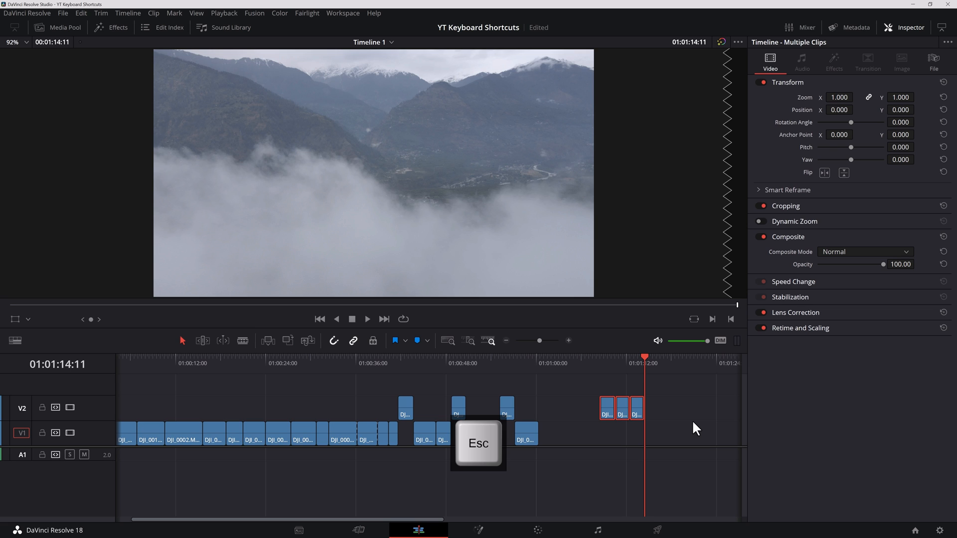
{"action": "key", "text": "Escape"}
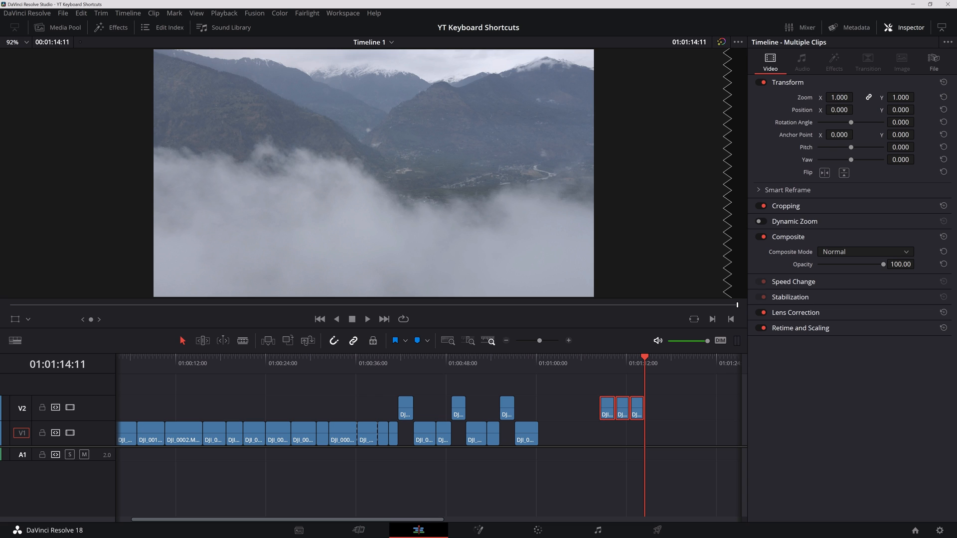
Select the last pasted clip, jump back to earlier edits, then step forward one second at a time toward DJI_0006
{"action": "left_click", "coordinate": [637, 407]}
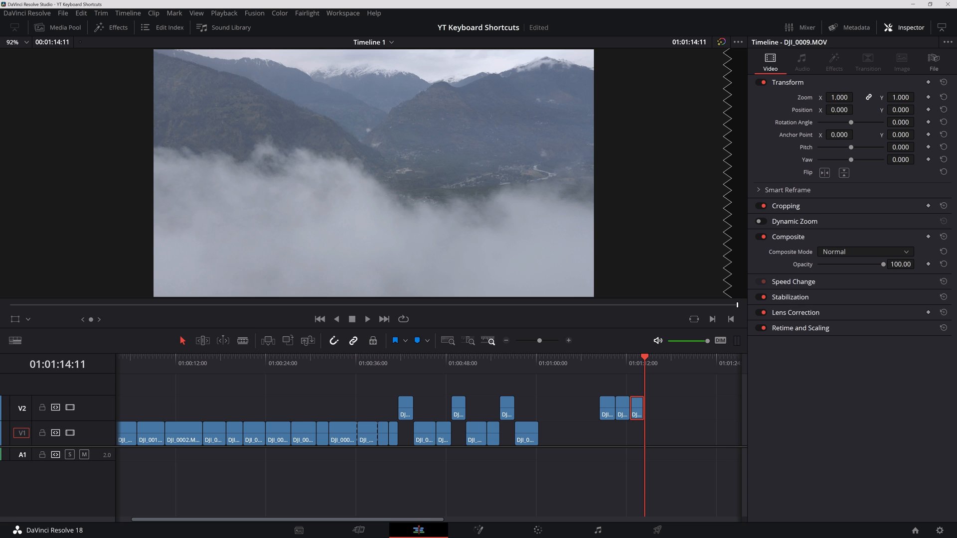
{"action": "key", "text": "left"}
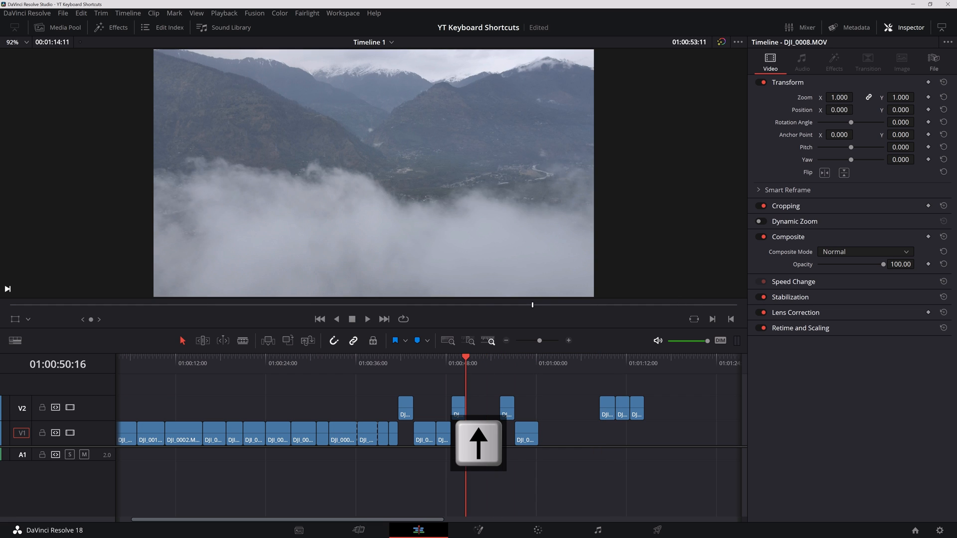
{"action": "key", "text": "down"}
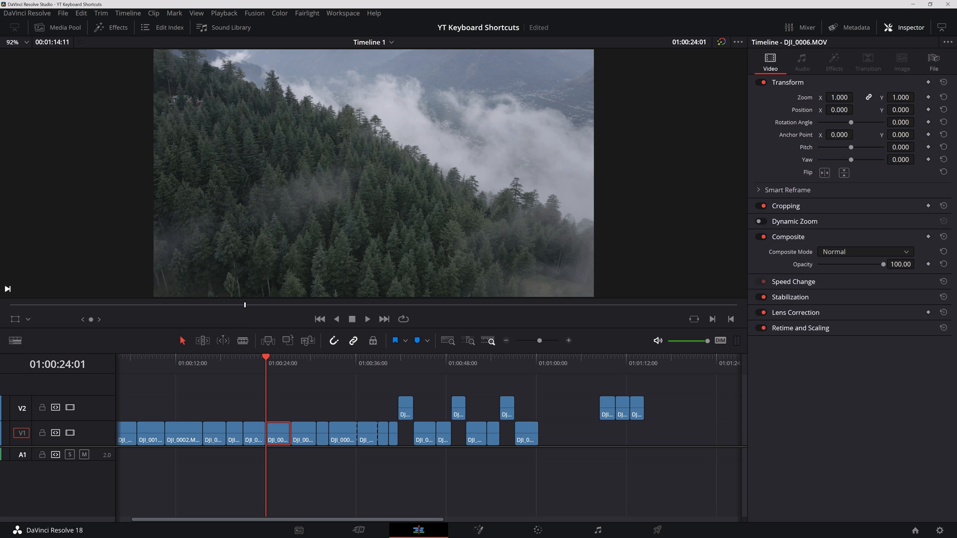
{"action": "key", "text": "shift+right"}
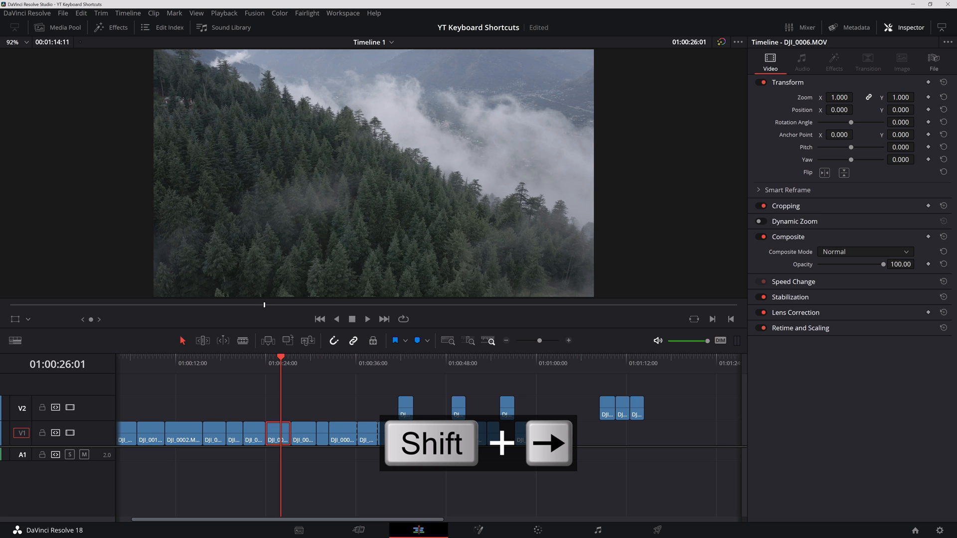
{"action": "key", "text": "shift+right"}
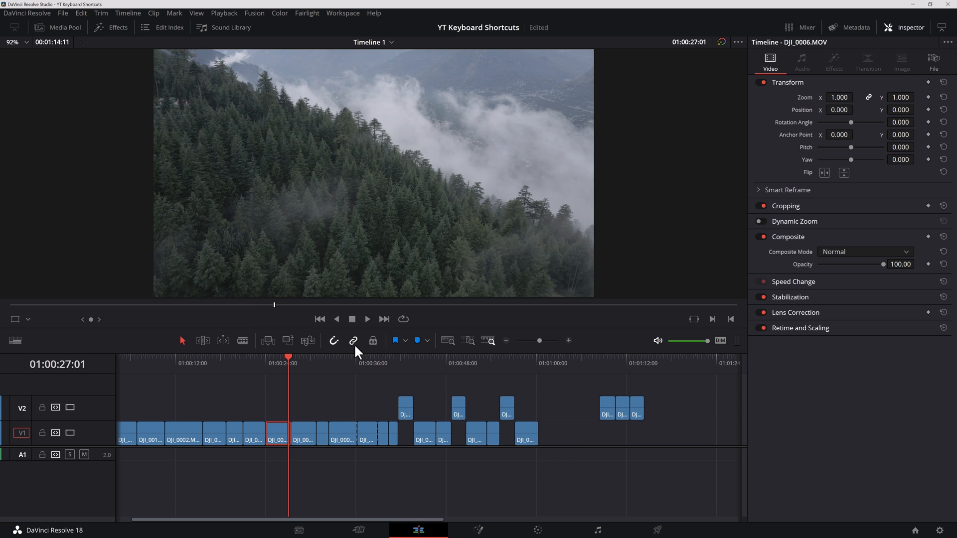
{"action": "mouse_move", "coordinate": [353, 341]}
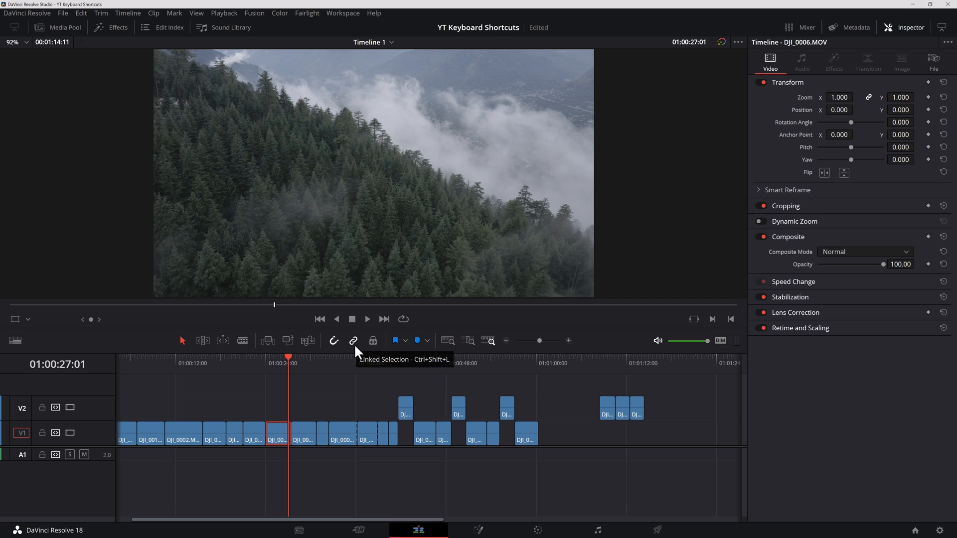
Step the playhead forward and place clip markers on DJI_0006 and DJI_0007
{"action": "key", "text": "shift+right"}
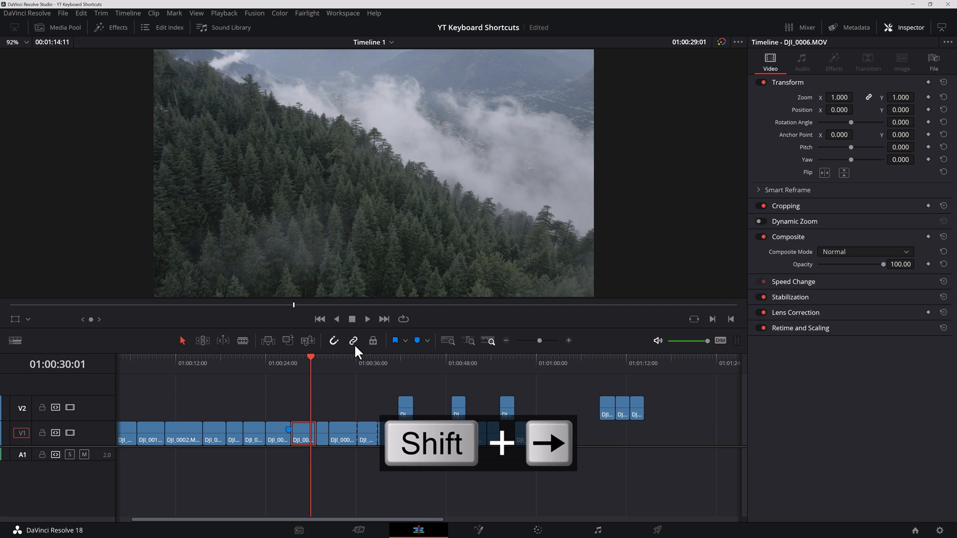
{"action": "key", "text": "m"}
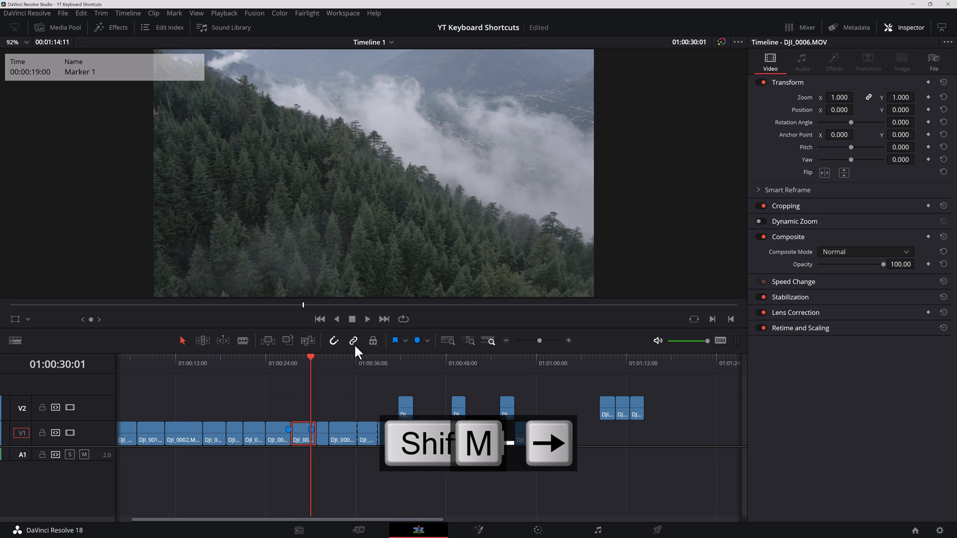
{"action": "key", "text": "shift+right"}
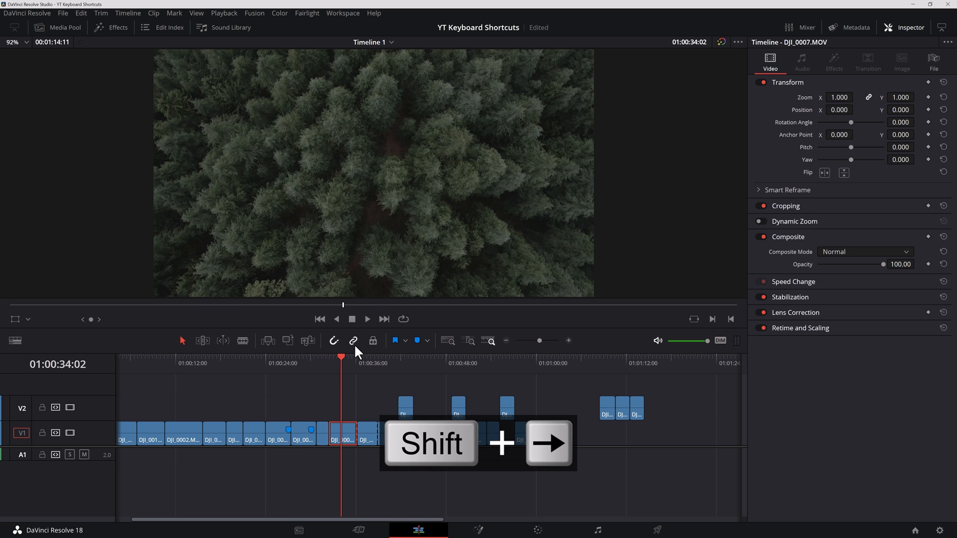
{"action": "key", "text": "shift+Right"}
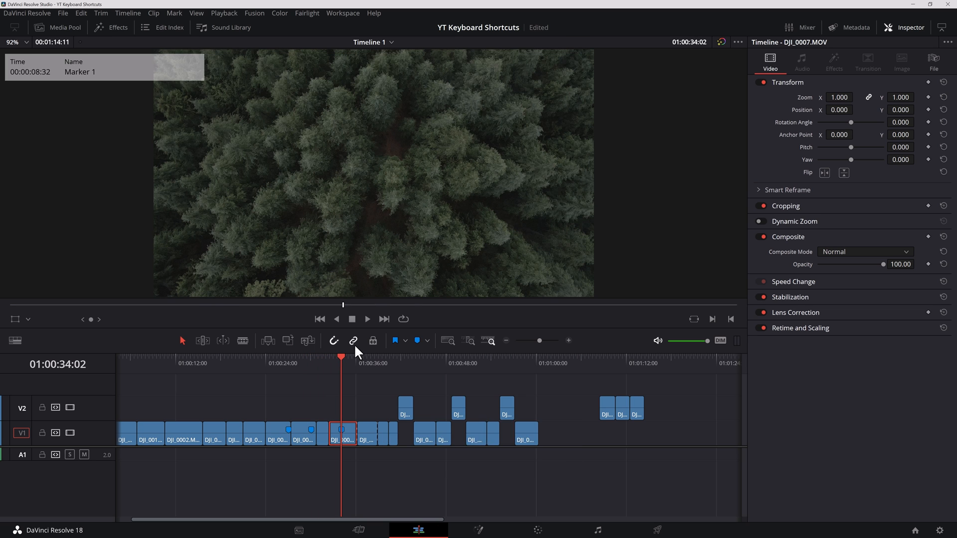
Jump back to the earlier marker, clear the selection and add a timeline marker at 01:00:27:01
{"action": "key", "text": "shift+up"}
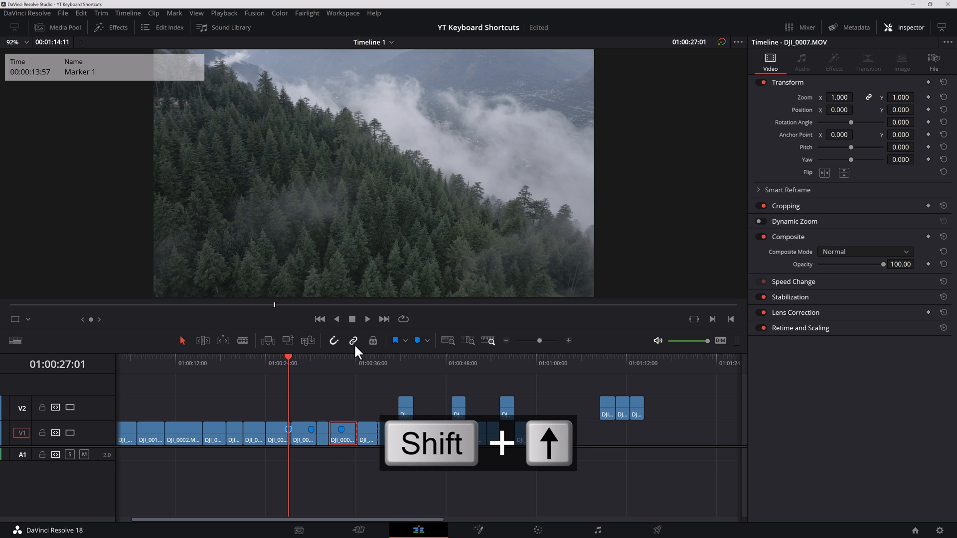
{"action": "key", "text": "shift+up"}
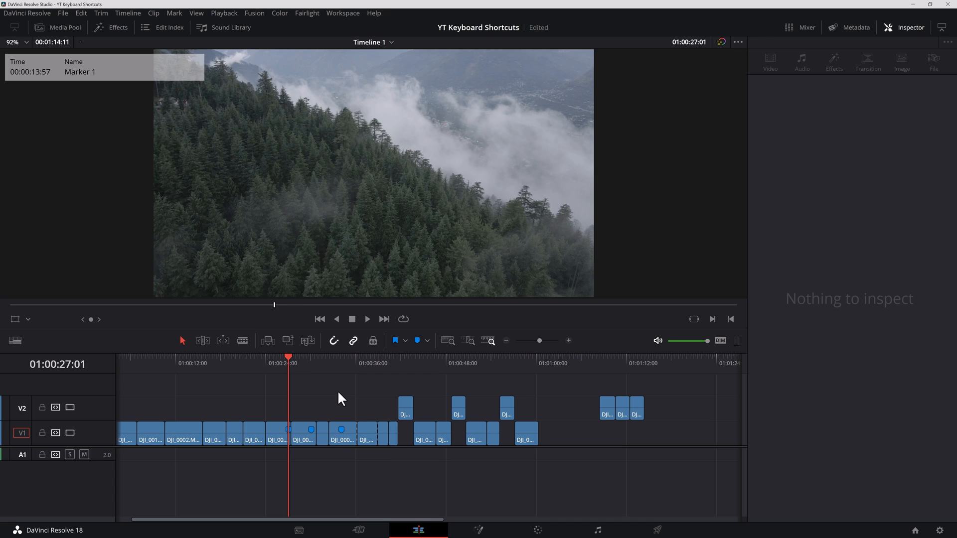
{"action": "key", "text": "m"}
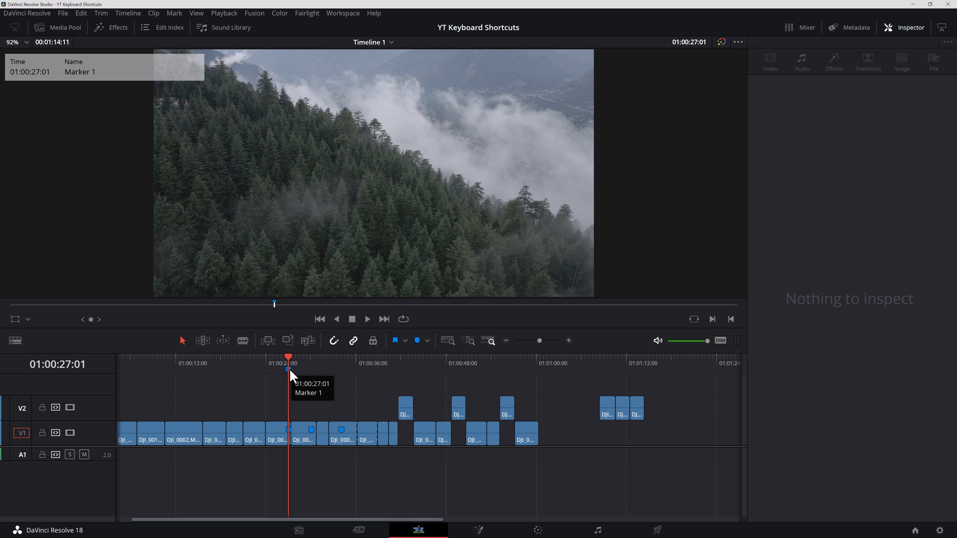
Remove the timeline marker at 01:00:27:01 via its Markers dialog
{"action": "double_click", "coordinate": [287, 368]}
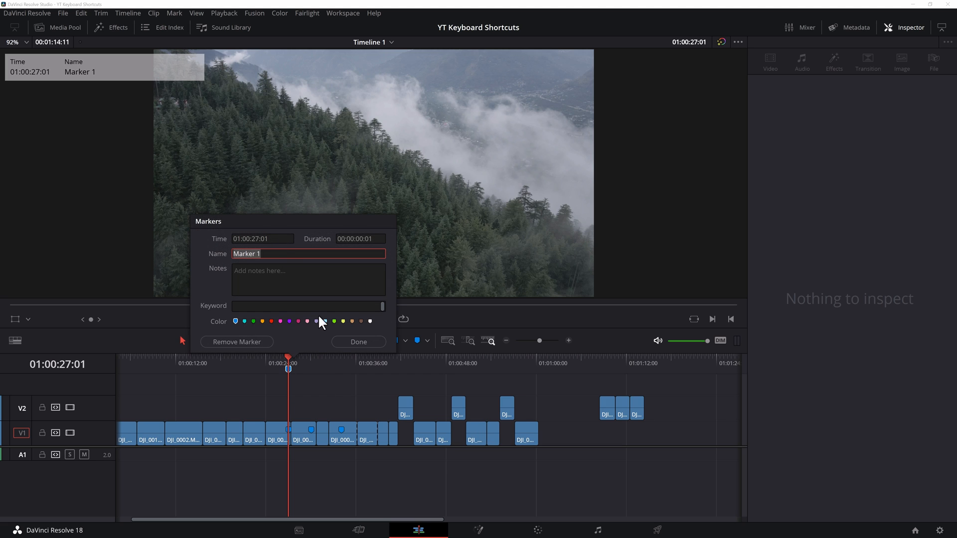
{"action": "mouse_move", "coordinate": [238, 342]}
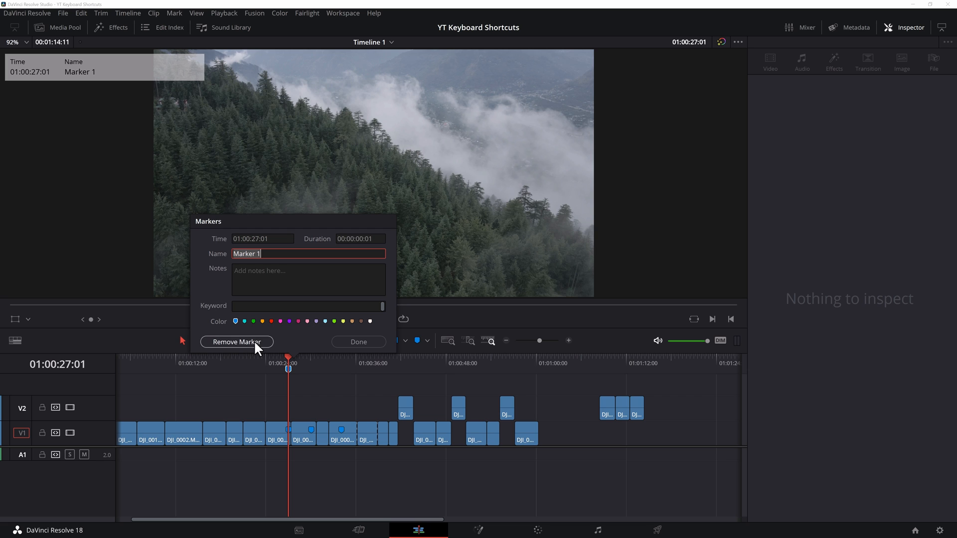
{"action": "left_click", "coordinate": [358, 342]}
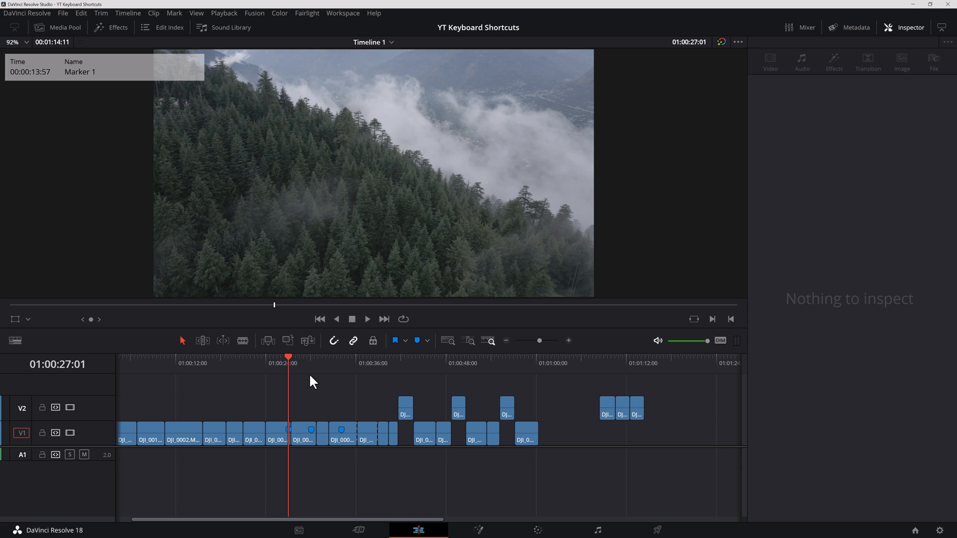
Fit the viewer image to its window and toggle the timeline between full-edit and clip zoom
{"action": "left_click", "coordinate": [309, 433]}
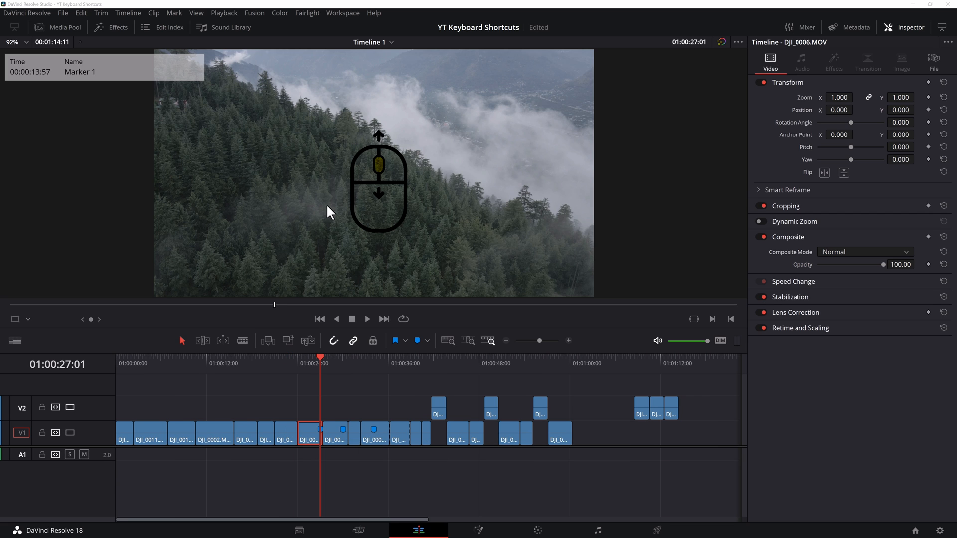
{"action": "mouse_move", "coordinate": [355, 205]}
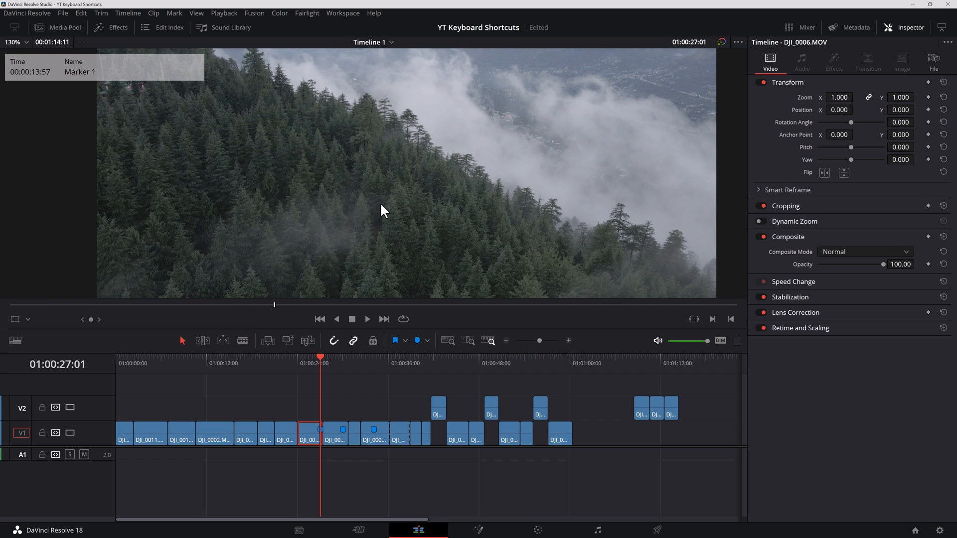
{"action": "key", "text": "z"}
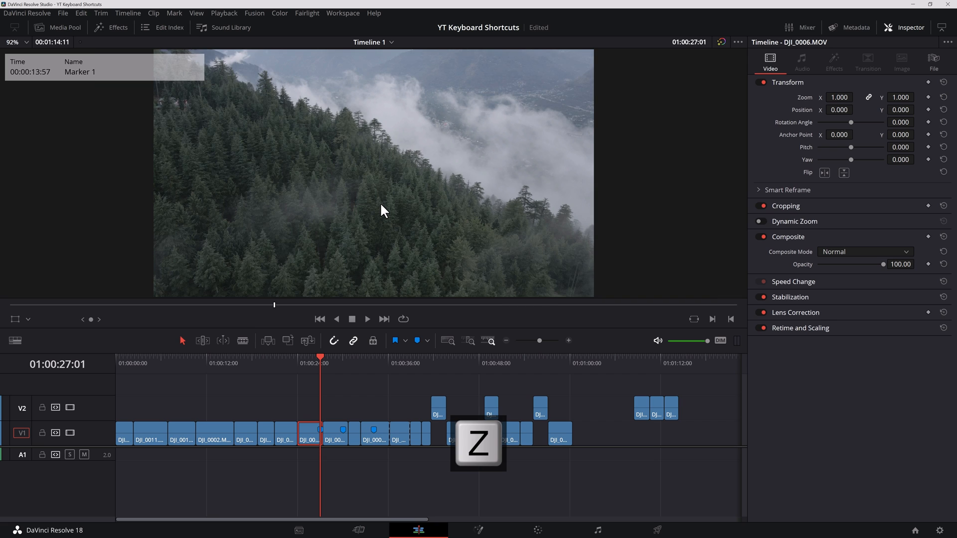
{"action": "key", "text": "shift+z"}
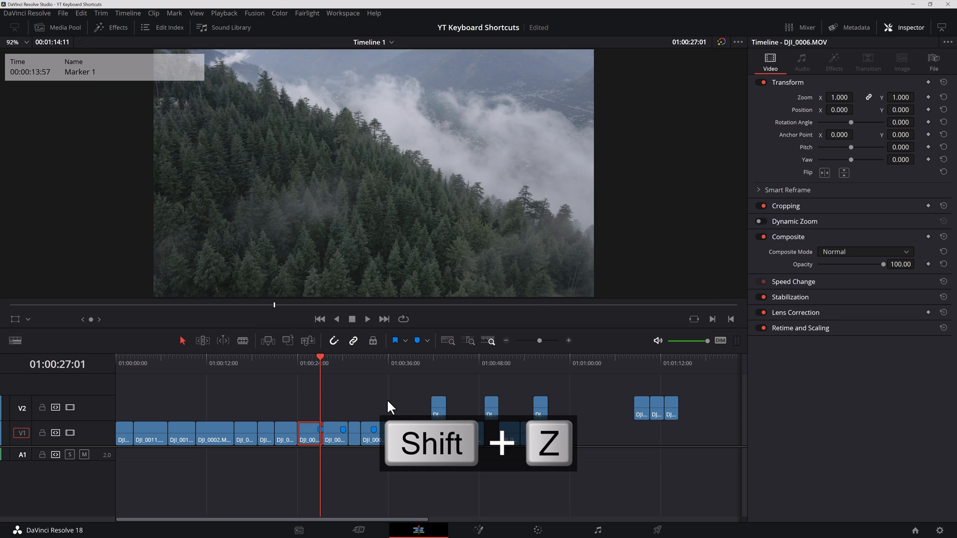
{"action": "key", "text": "shift+z"}
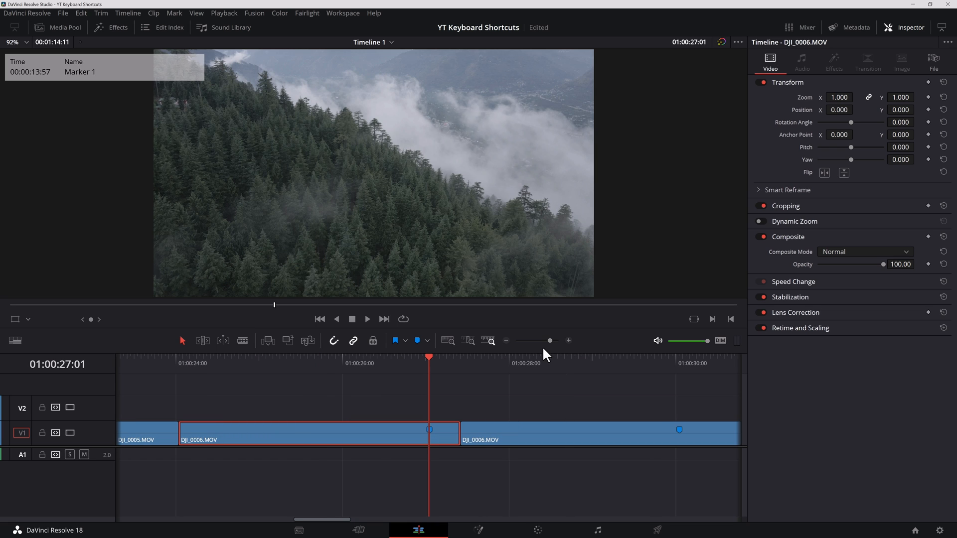
{"action": "key", "text": "Shift+z"}
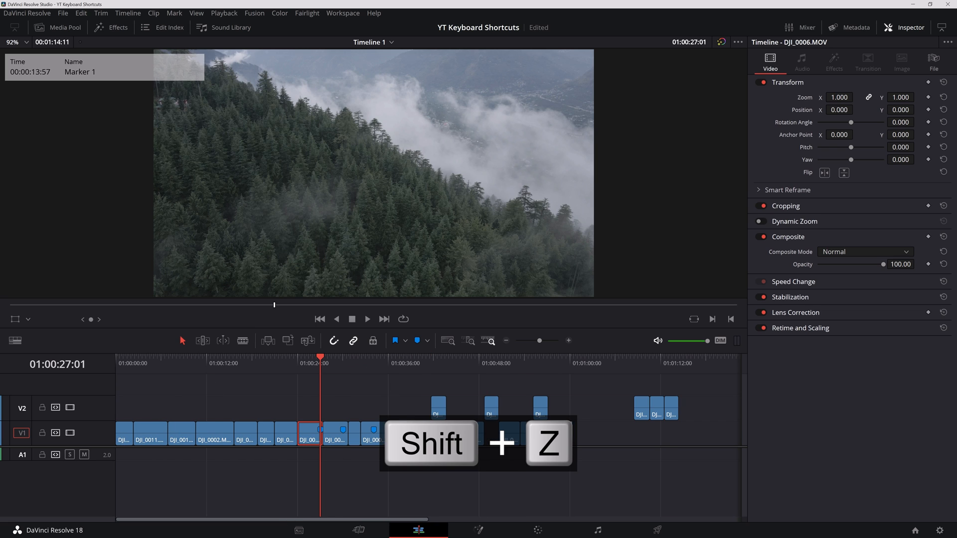
{"action": "key", "text": "shift+z"}
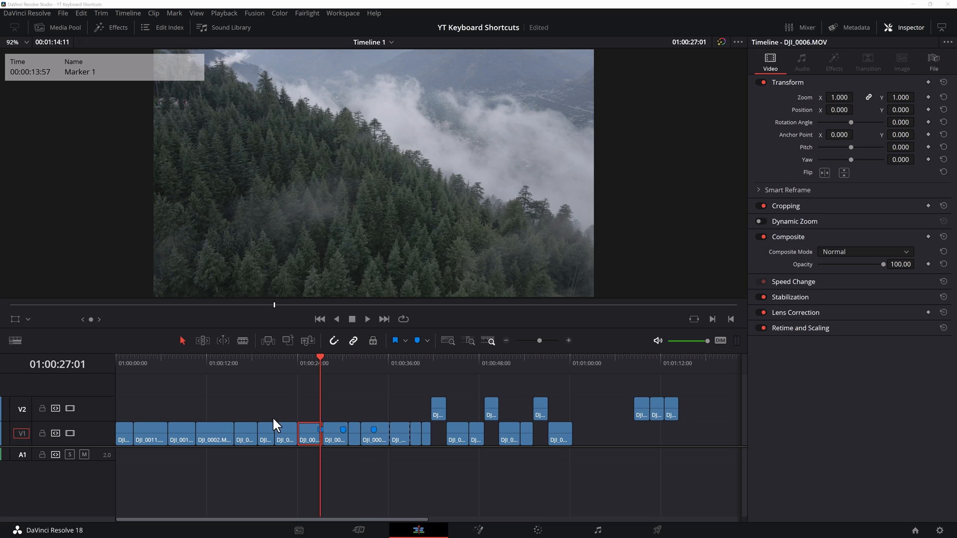
{"action": "mouse_move", "coordinate": [330, 420]}
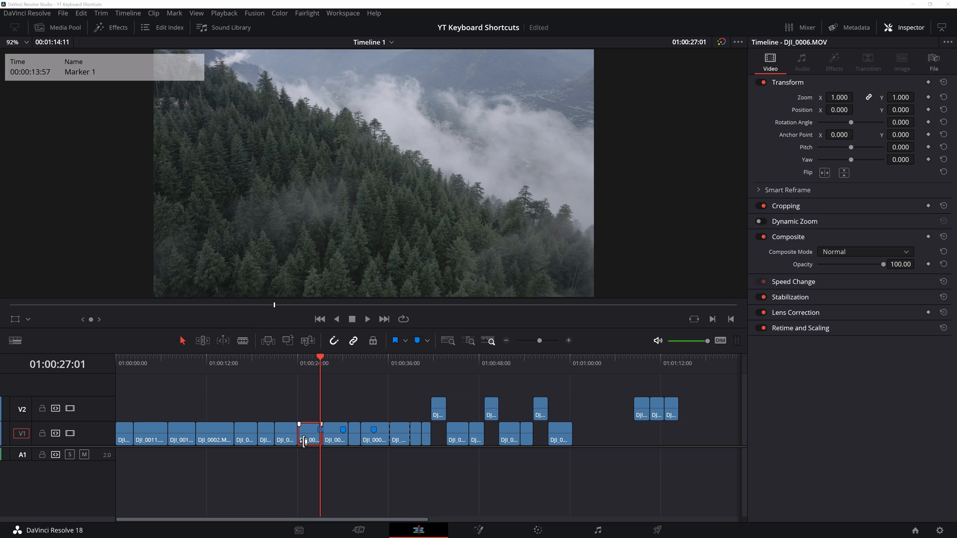
Zoom in around the DJI_0006 clip, then fit the whole edit back into the timeline
{"action": "key", "text": "alt"}
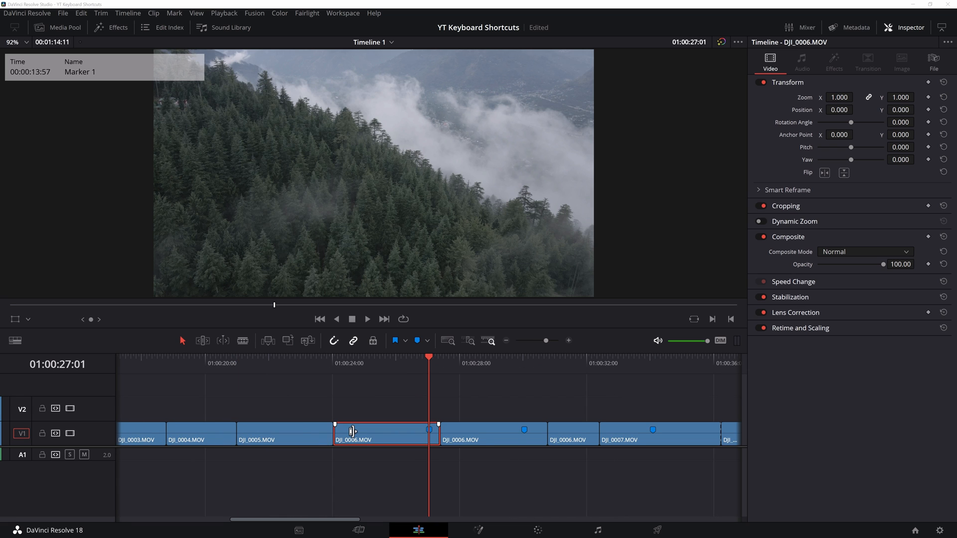
{"action": "key", "text": "ctrl"}
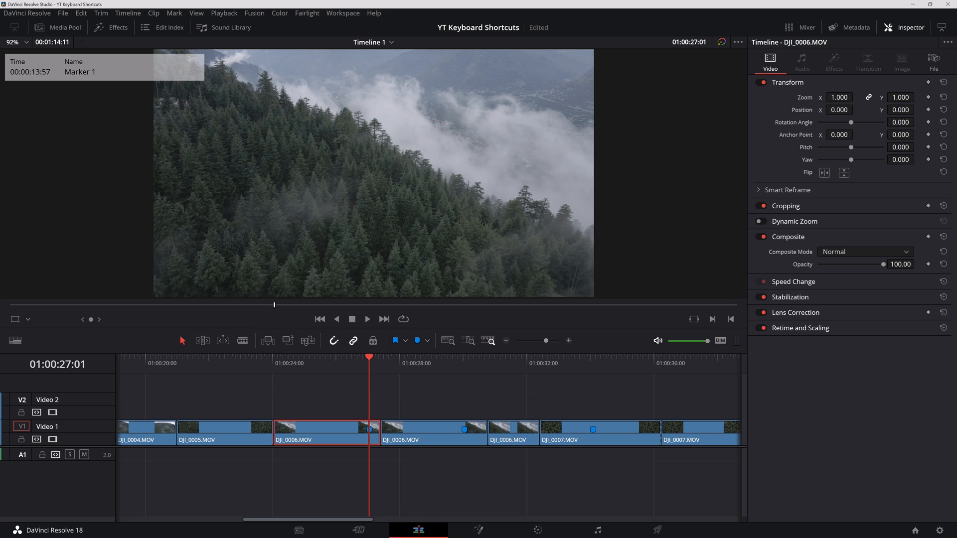
{"action": "mouse_move", "coordinate": [458, 401]}
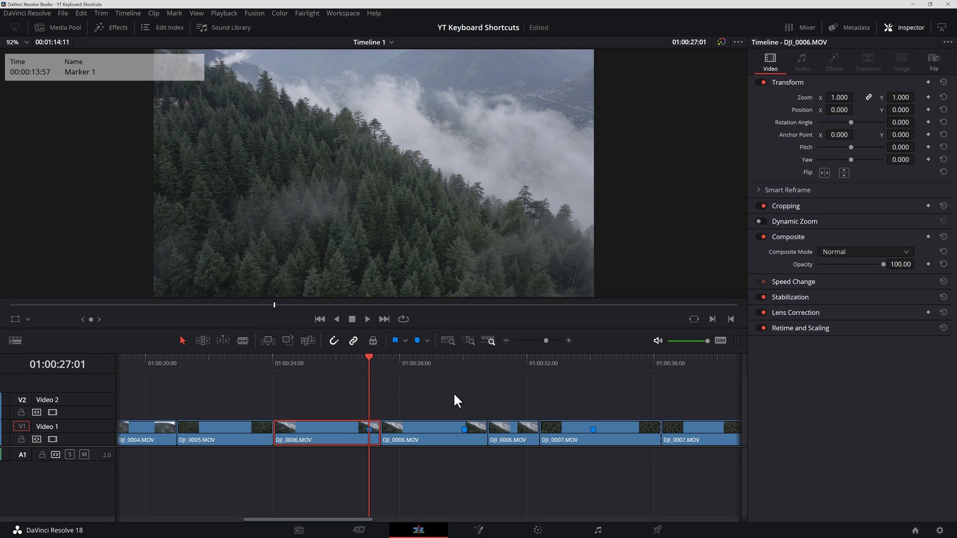
{"action": "key", "text": "shift+z"}
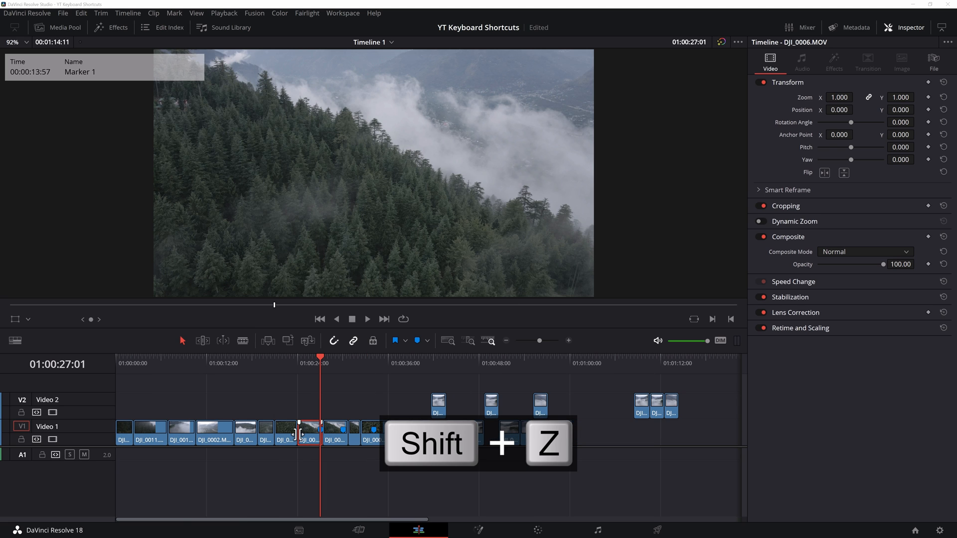
{"action": "key", "text": "shift+z"}
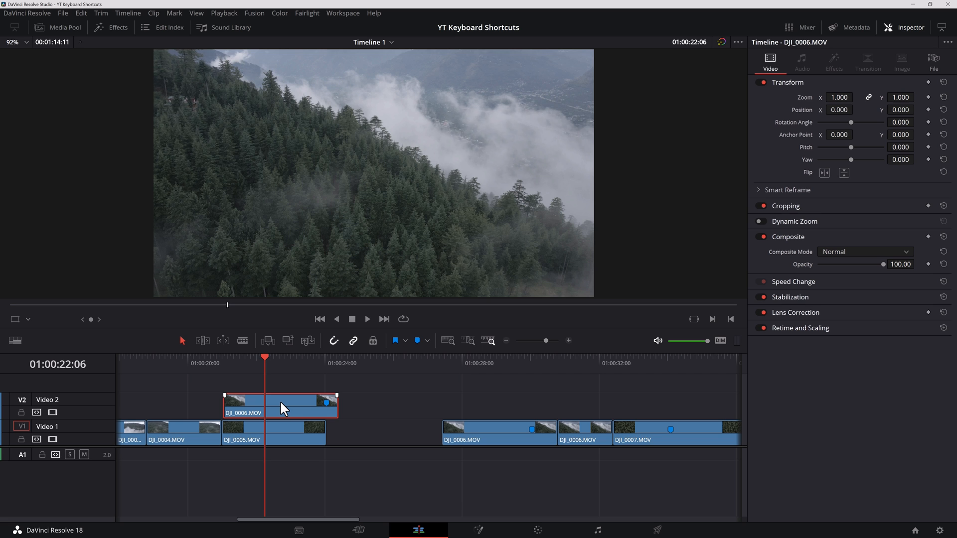
{"action": "key", "text": "d"}
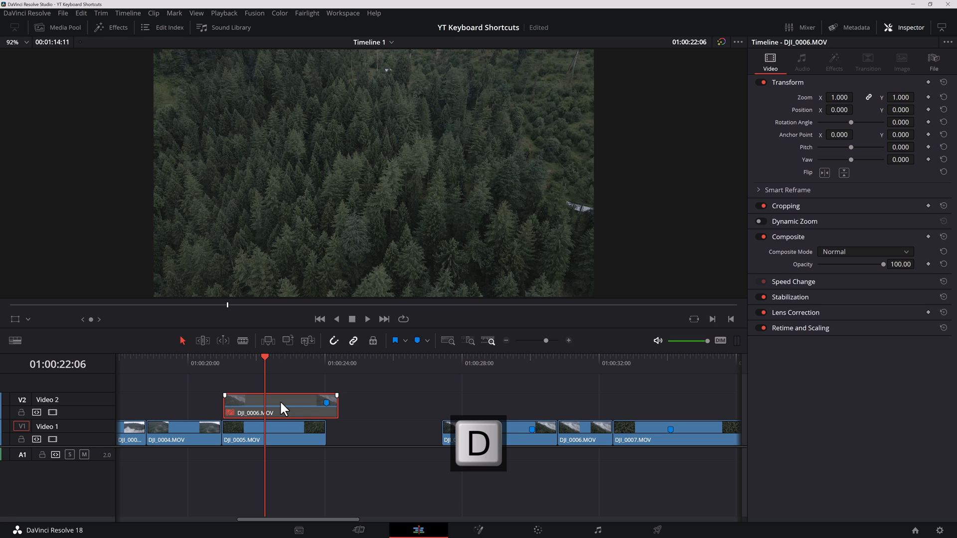
{"action": "key", "text": "d"}
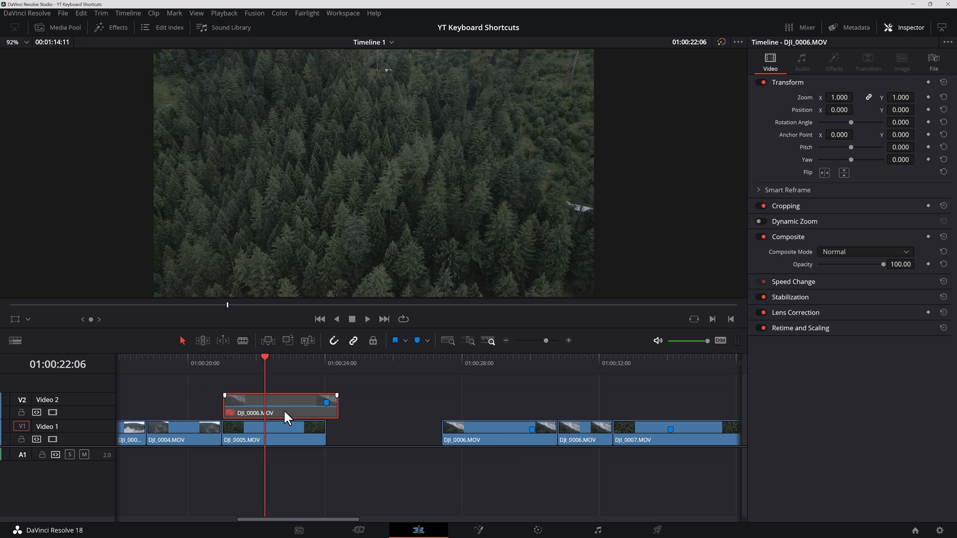
{"action": "left_click", "coordinate": [295, 431]}
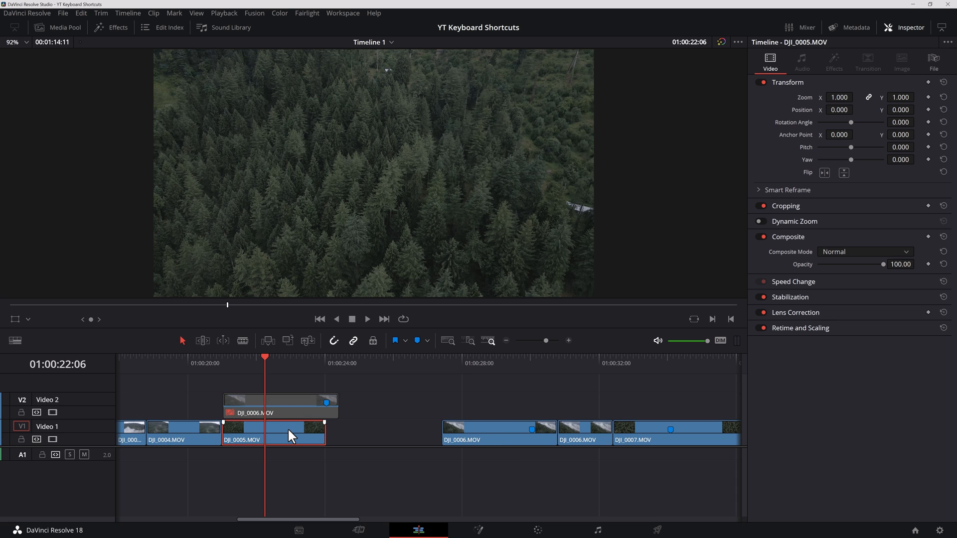
{"action": "key", "text": "d"}
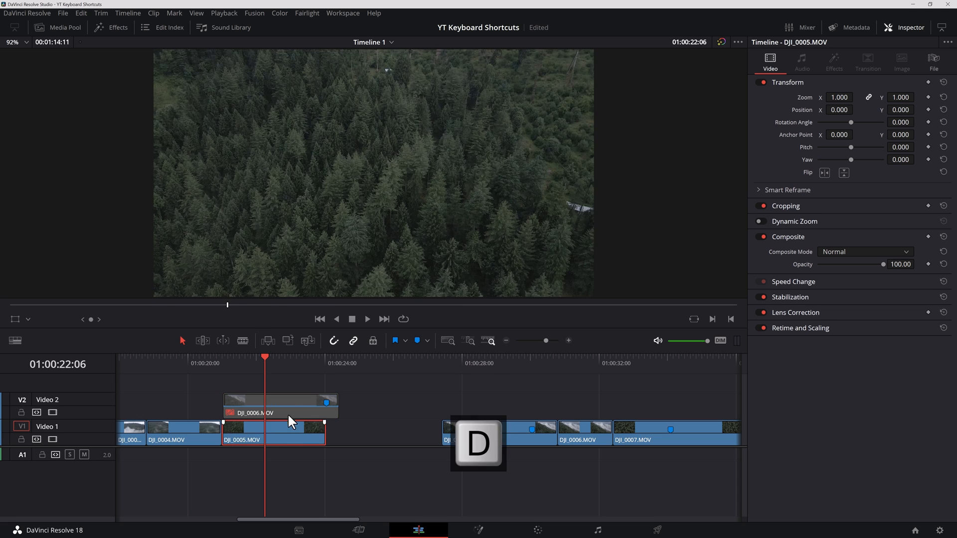
{"action": "key", "text": "d"}
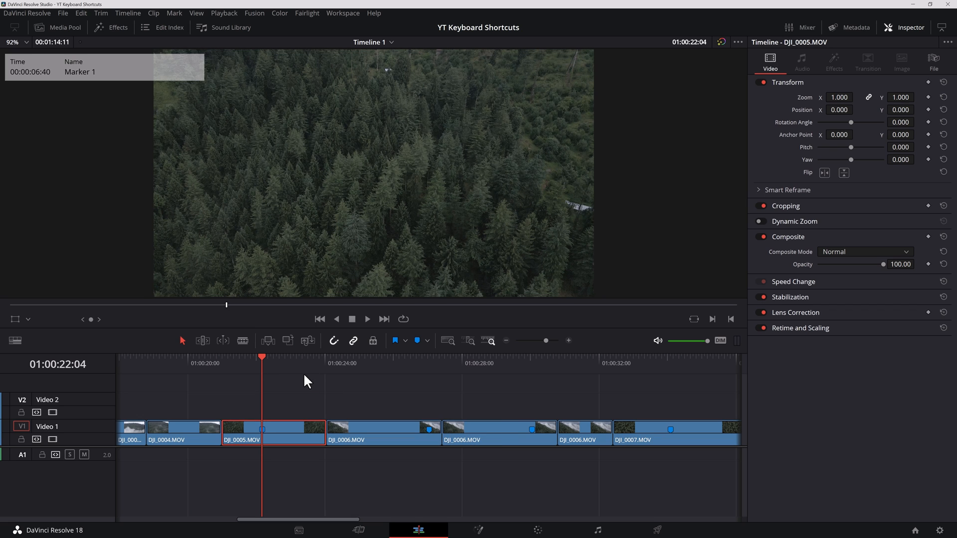
{"action": "key", "text": "alt+m"}
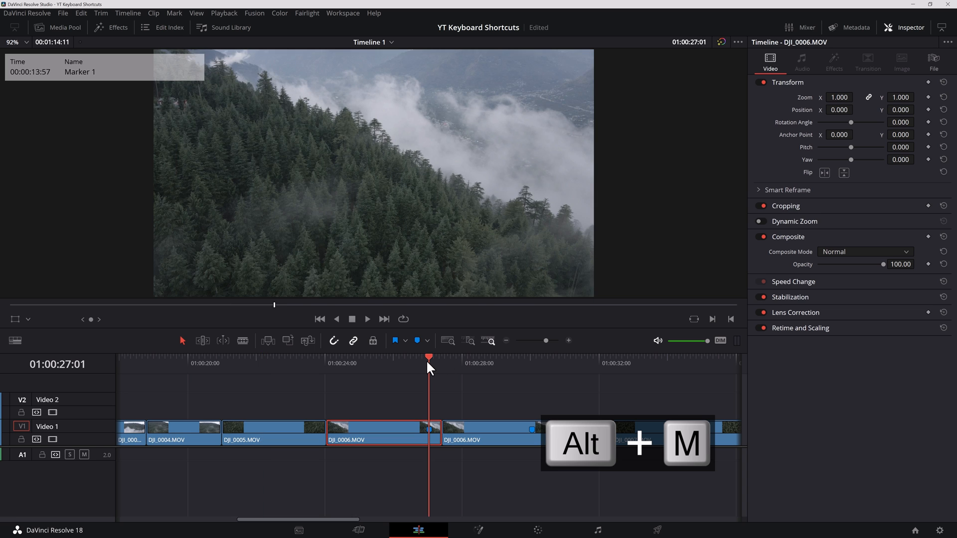
Delete the clip marker on the first DJI_0006 clip with Alt+M
{"action": "key", "text": "alt+m"}
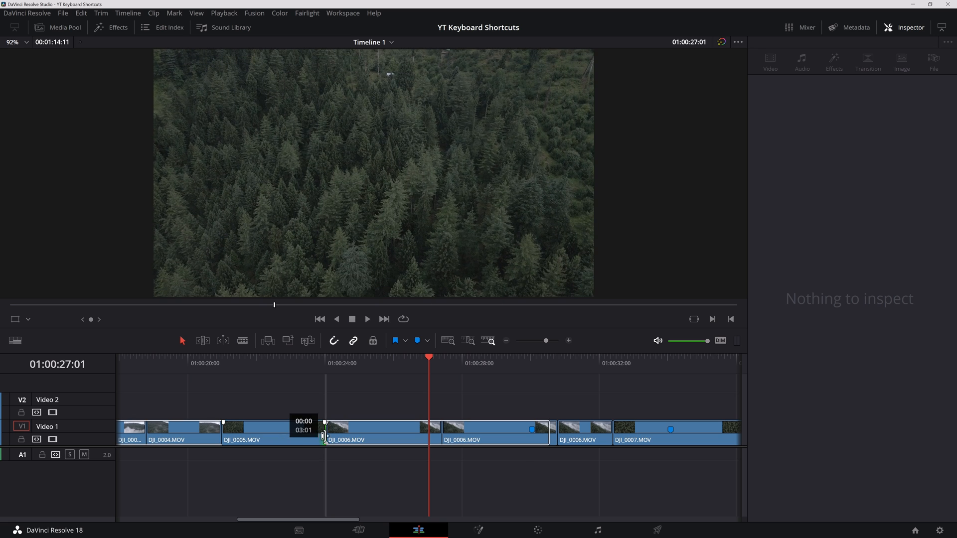
In Trim Edit mode ripple-trim the start of DJI_0005, then undo/redo so clip lengths stay unchanged
{"action": "key", "text": "t"}
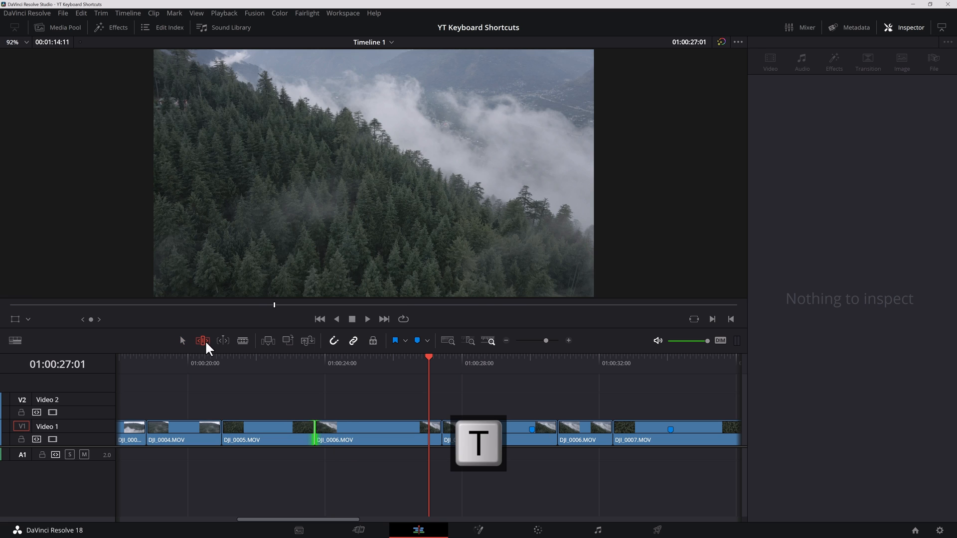
{"action": "left_click", "coordinate": [265, 428]}
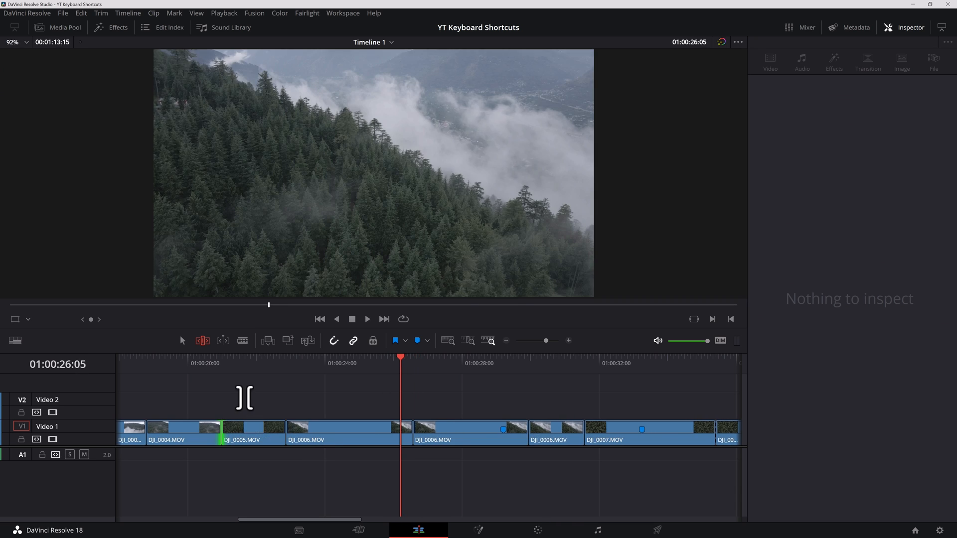
{"action": "key", "text": "ctrl+shift+z"}
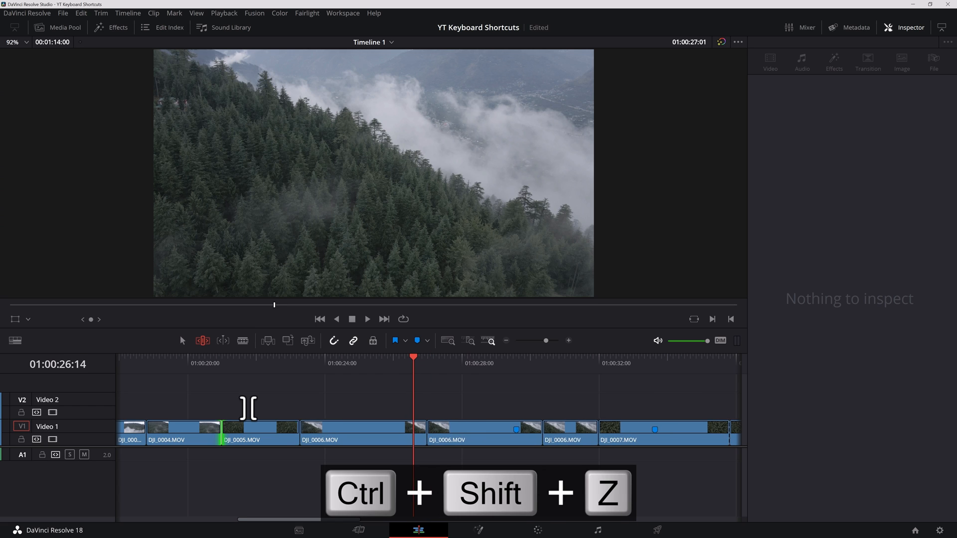
{"action": "key", "text": "ctrl+shift+z"}
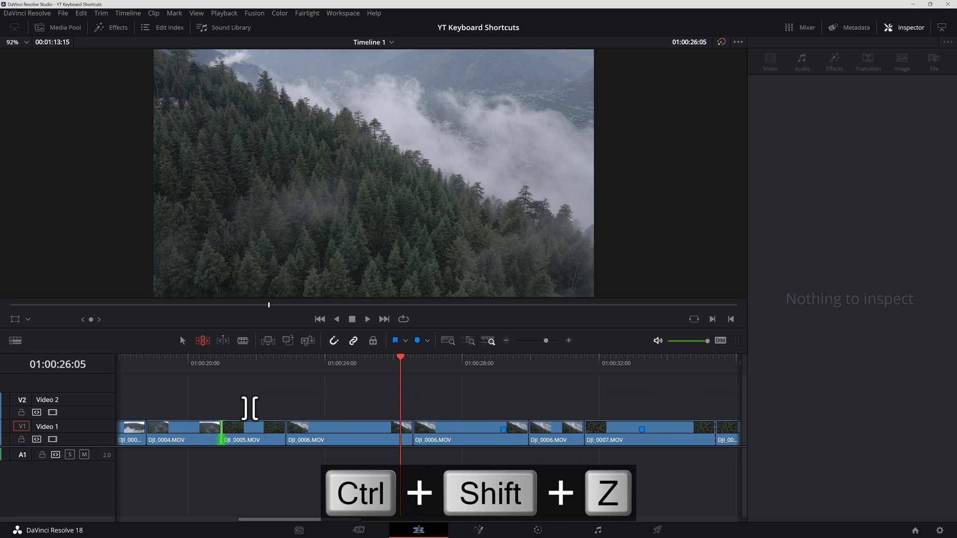
{"action": "key", "text": "ctrl+shift+z"}
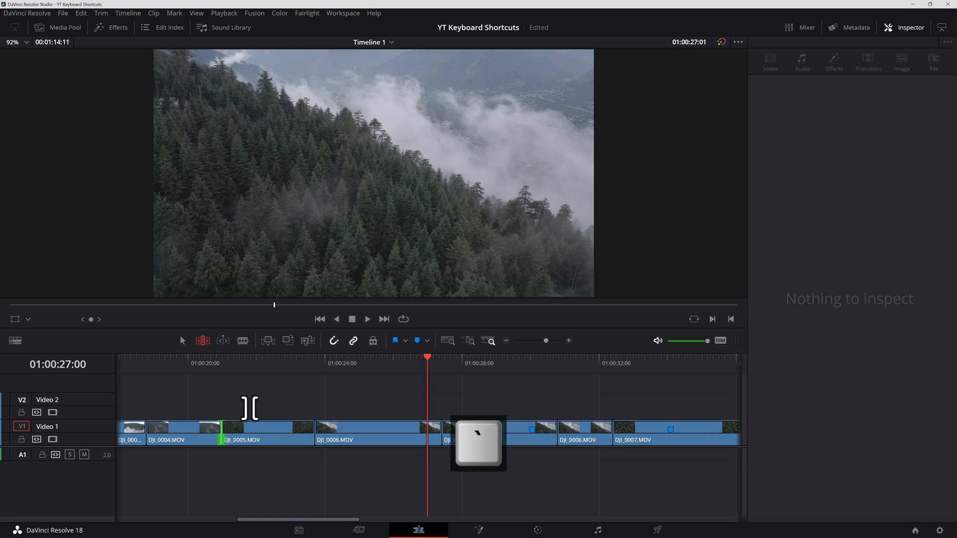
{"action": "key", "text": "a"}
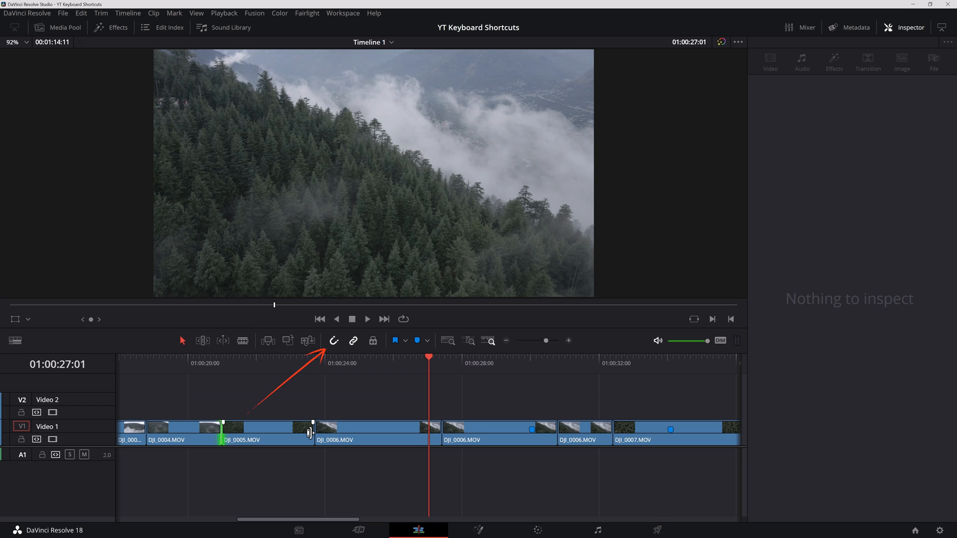
Return to Selection mode and select DJI_0006 plus all clips after it on Video 1
{"action": "key", "text": "n"}
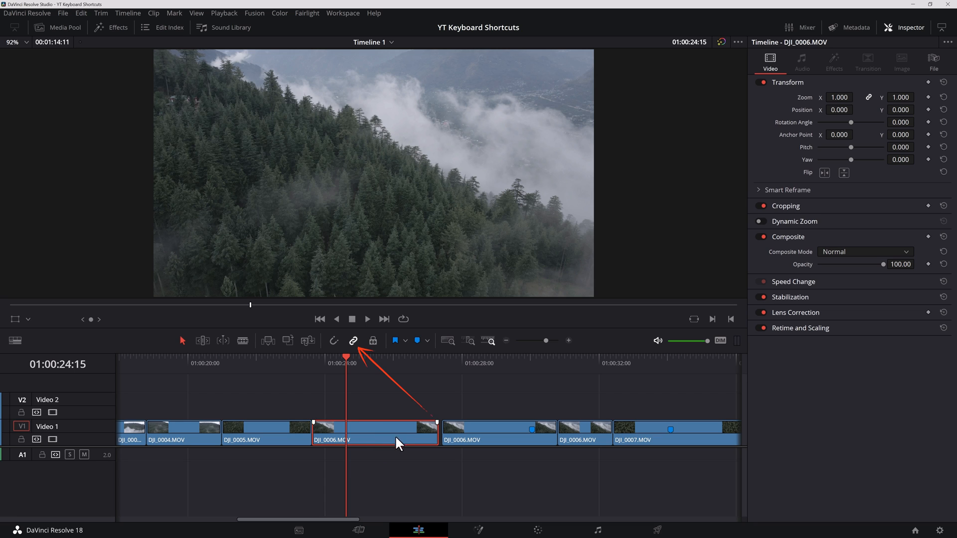
{"action": "mouse_move", "coordinate": [361, 358]}
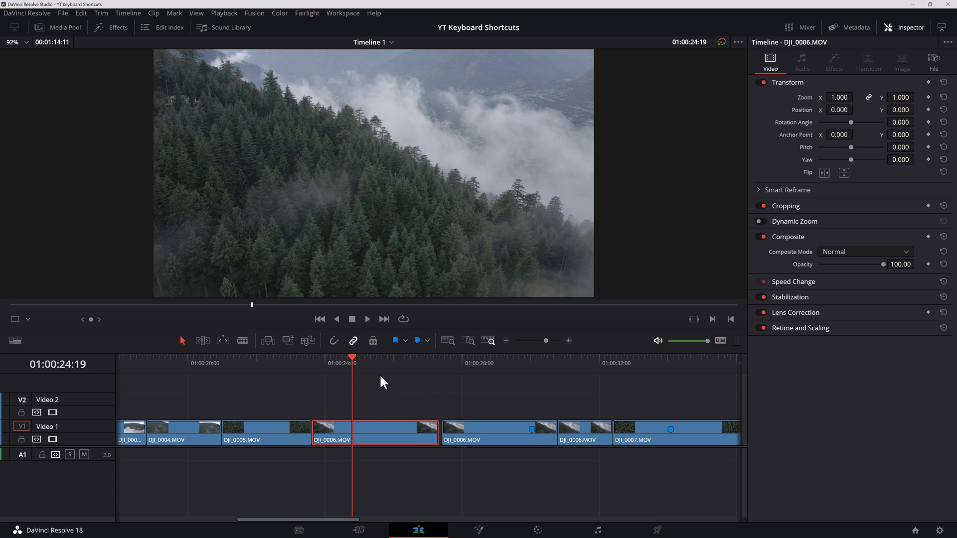
{"action": "key", "text": "ctrl+shift+l"}
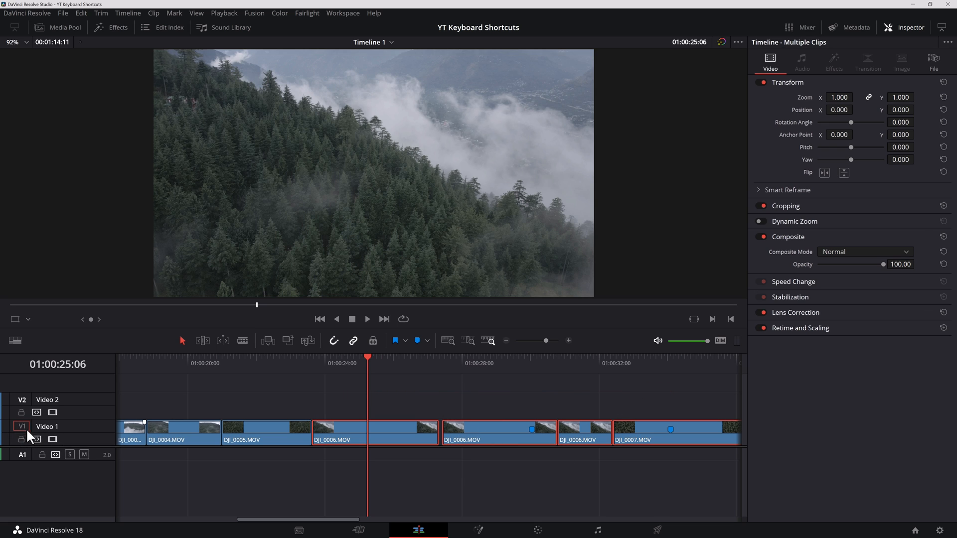
{"action": "mouse_move", "coordinate": [546, 420]}
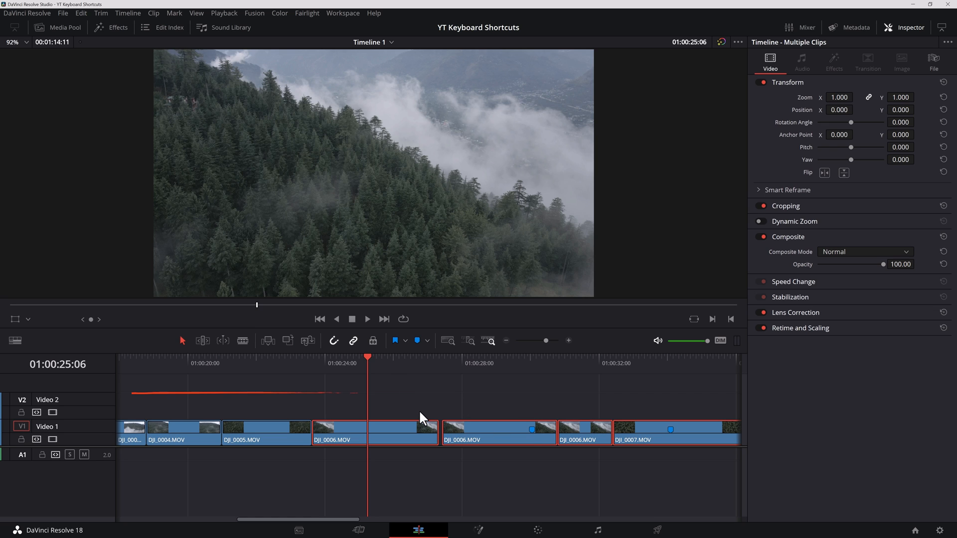
Select every clip before the playhead, then narrow to only the first DJI_0006.MOV clip
{"action": "key", "text": "ctrl+y"}
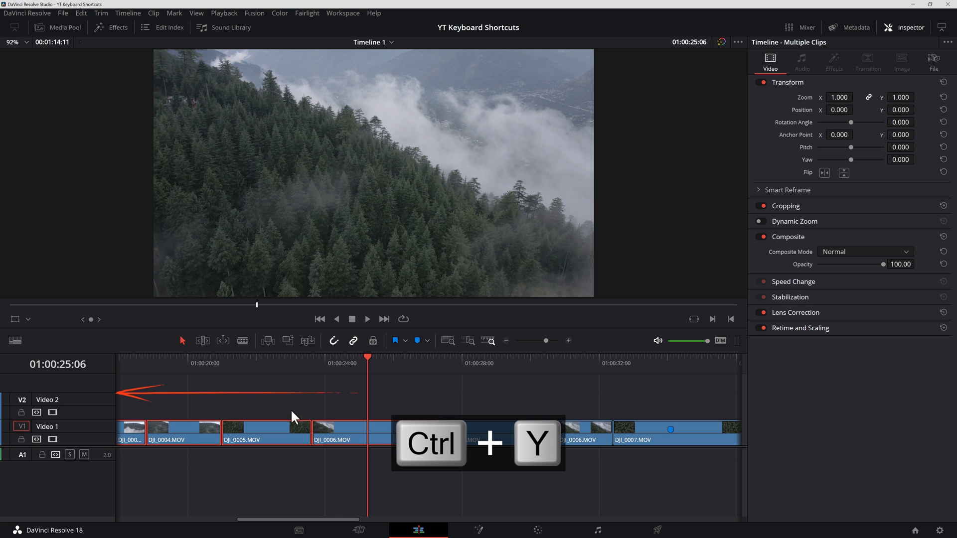
{"action": "key", "text": "ctrl+y"}
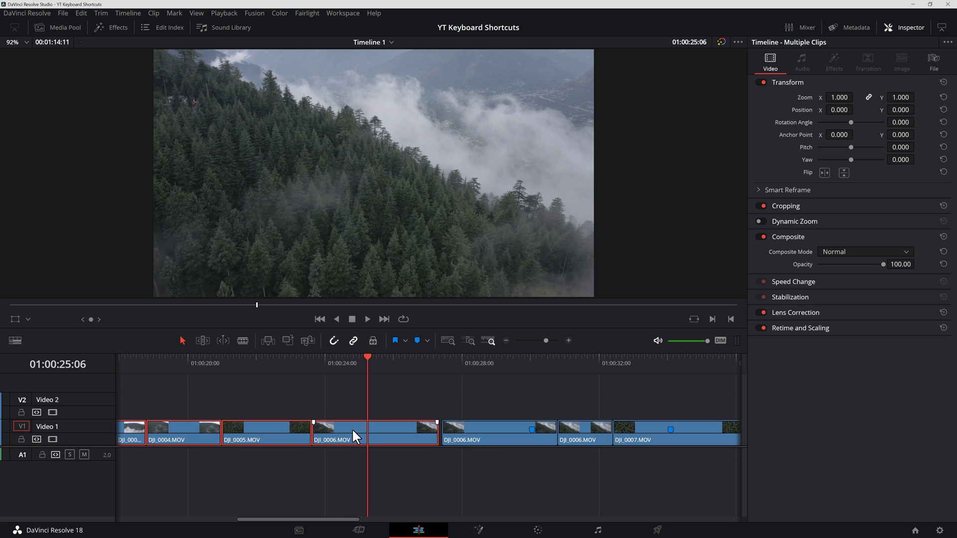
{"action": "left_click", "coordinate": [341, 433]}
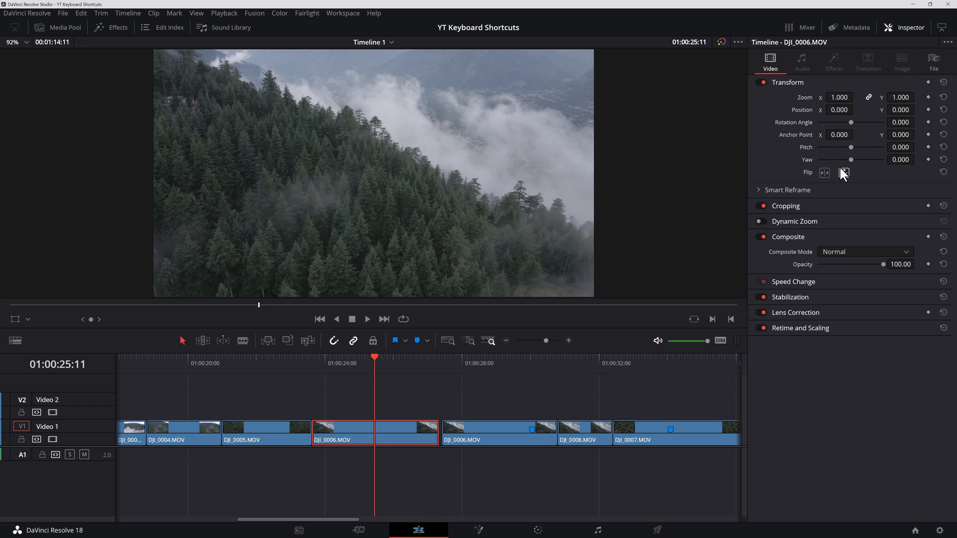
{"action": "mouse_move", "coordinate": [376, 451]}
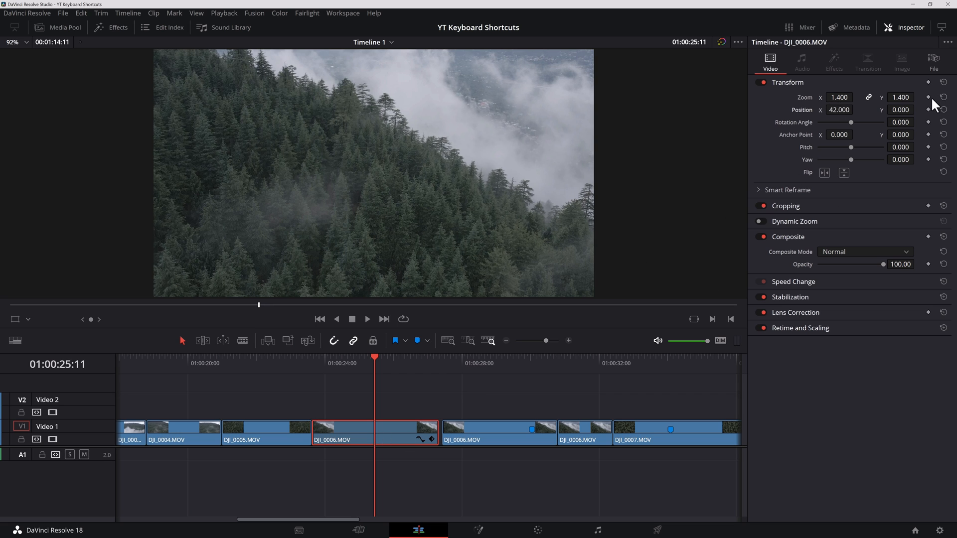
{"action": "mouse_move", "coordinate": [932, 144]}
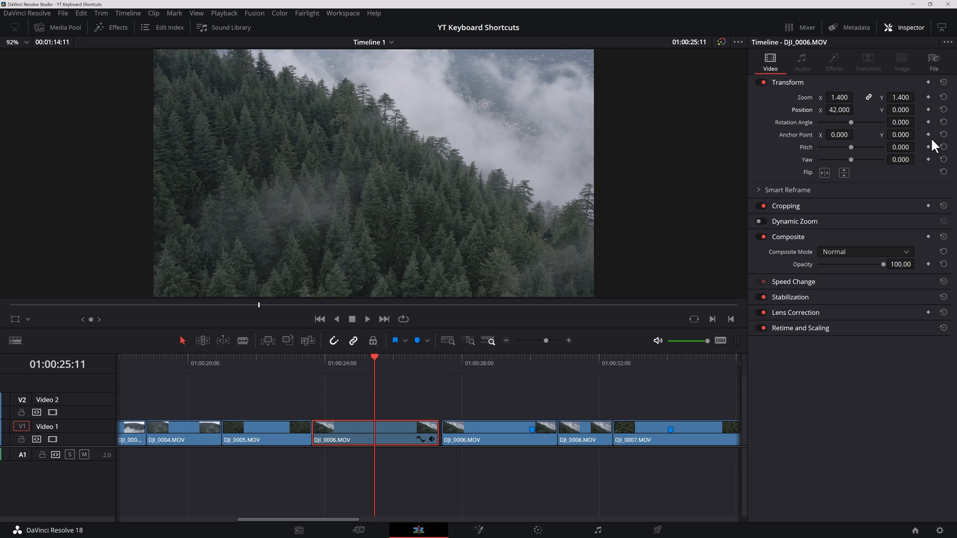
{"action": "mouse_move", "coordinate": [925, 107]}
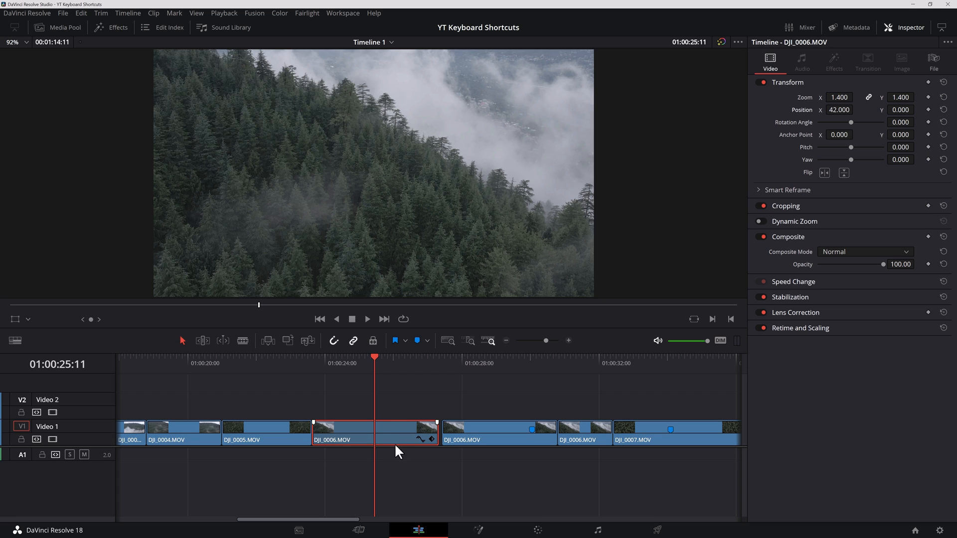
{"action": "mouse_move", "coordinate": [396, 442]}
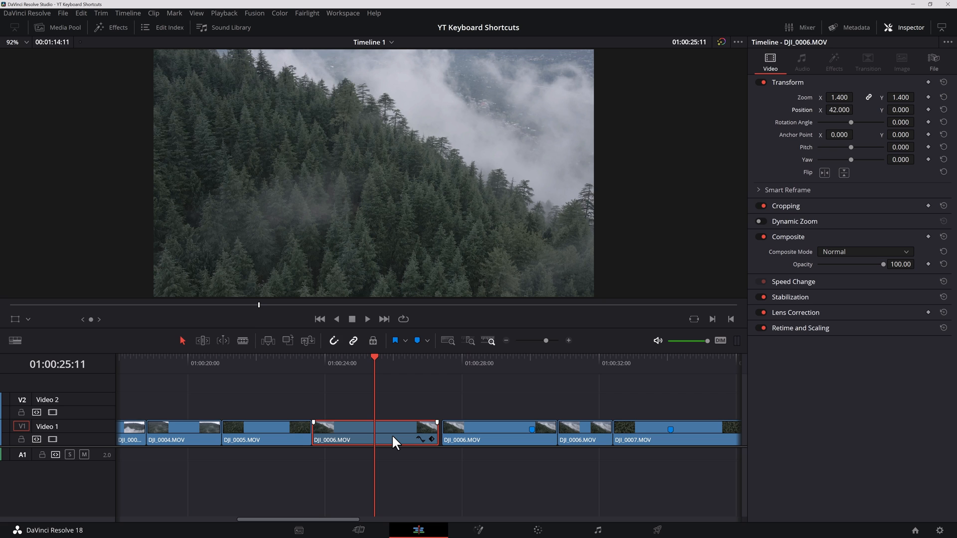
Copy the first DJI_0006.MOV clip carrying zoom 1.400 and X position 42
{"action": "key", "text": "ctrl+c"}
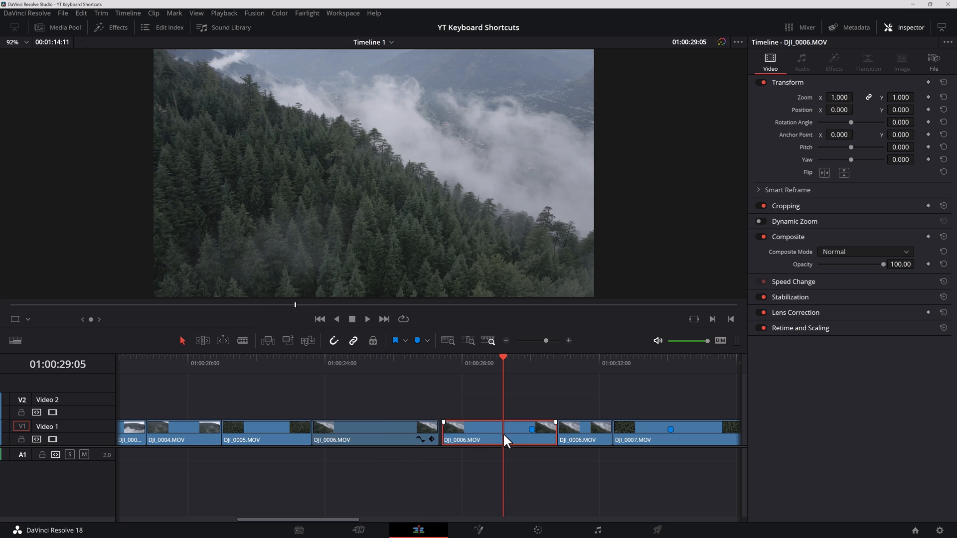
Paste Position and Zoom attributes onto the second DJI_0006.MOV clip
{"action": "key", "text": "alt+v"}
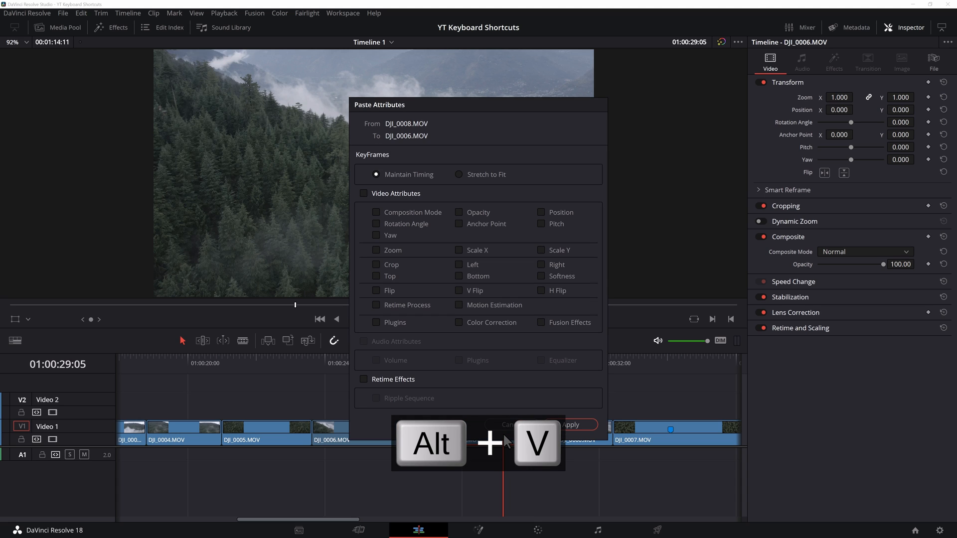
{"action": "mouse_move", "coordinate": [451, 365]}
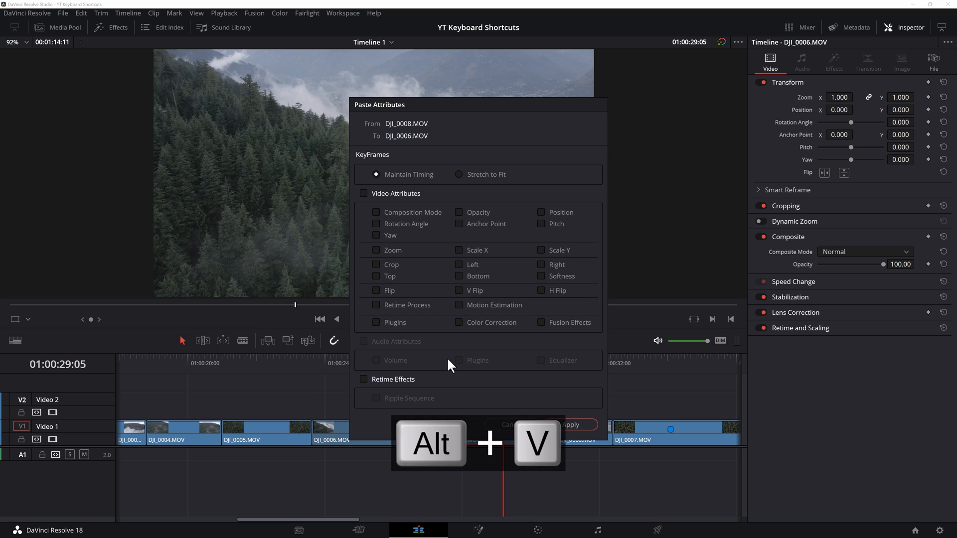
{"action": "mouse_move", "coordinate": [468, 331]}
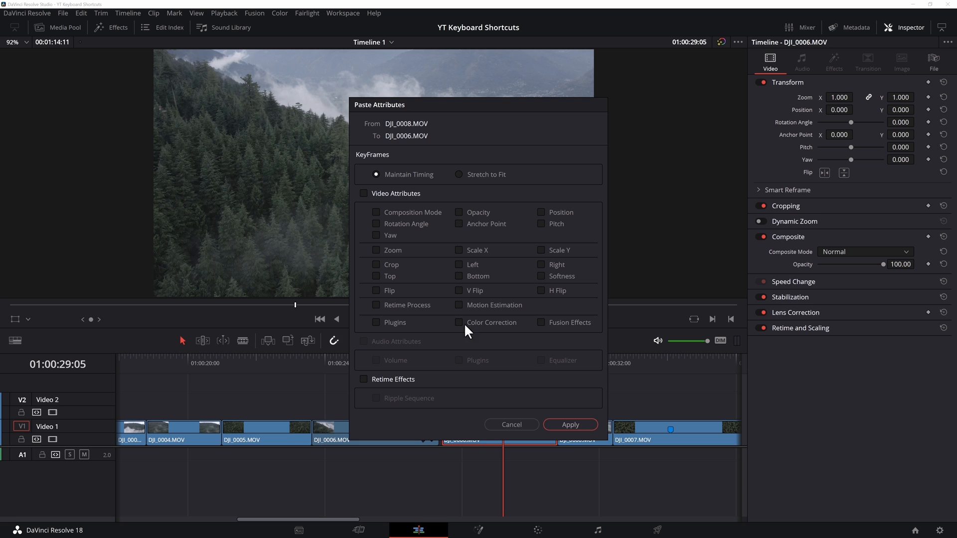
{"action": "mouse_move", "coordinate": [545, 221]}
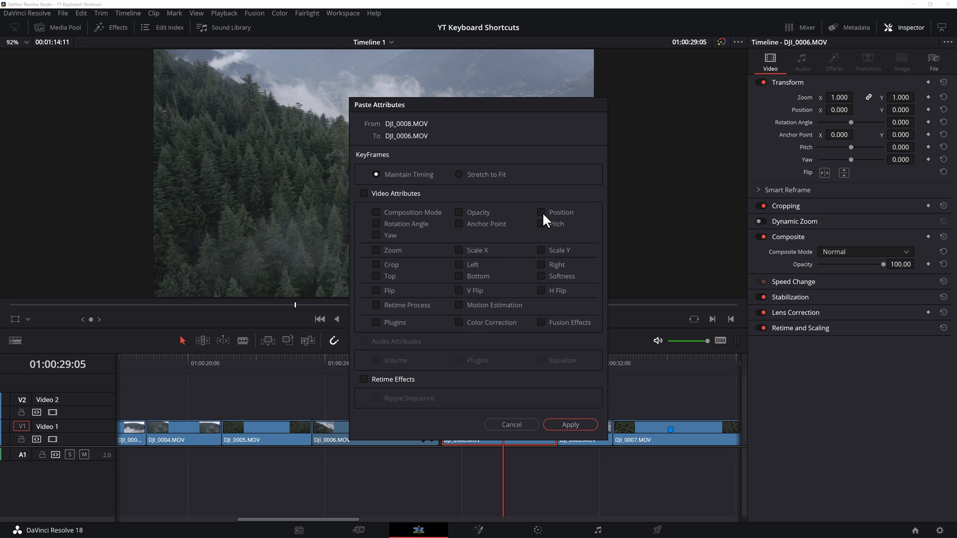
{"action": "left_click", "coordinate": [365, 193]}
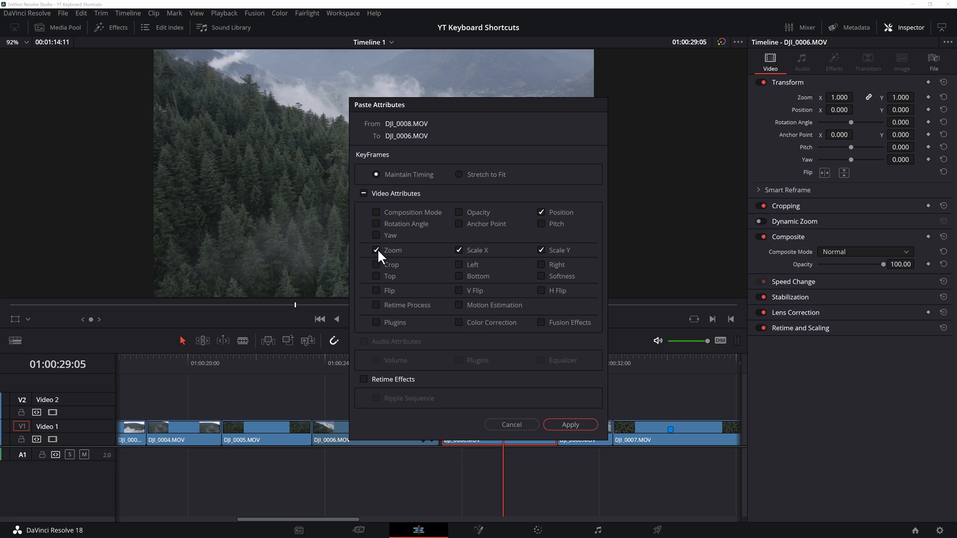
{"action": "left_click", "coordinate": [569, 424]}
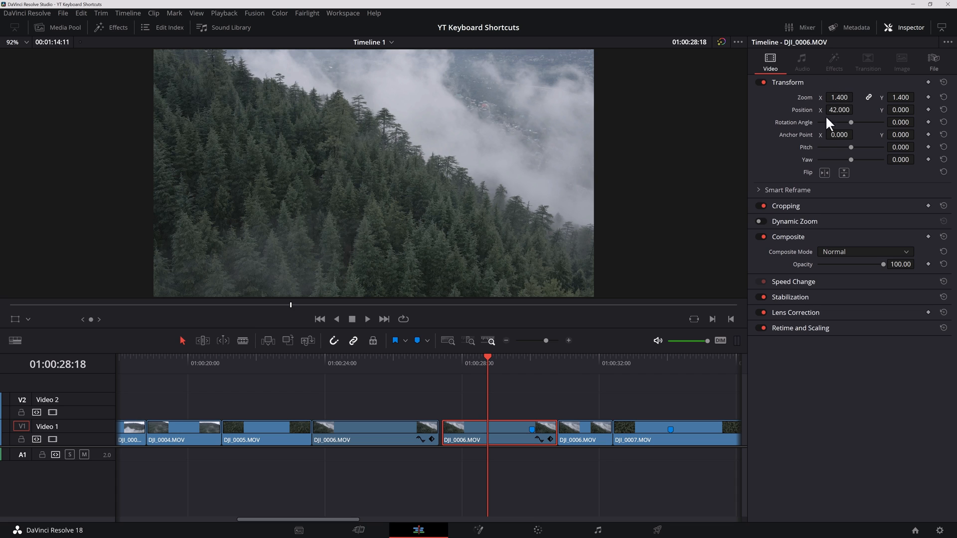
Select the remaining DJI_0006 and DJI_0007 clips and paste the same zoom 1.4 and X 42
{"action": "left_click", "coordinate": [584, 400]}
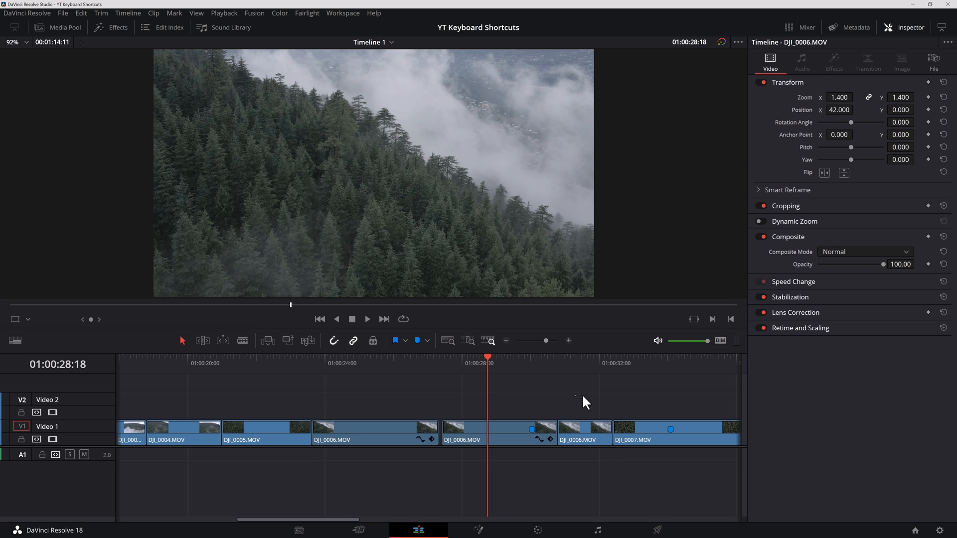
{"action": "key", "text": "Alt+v"}
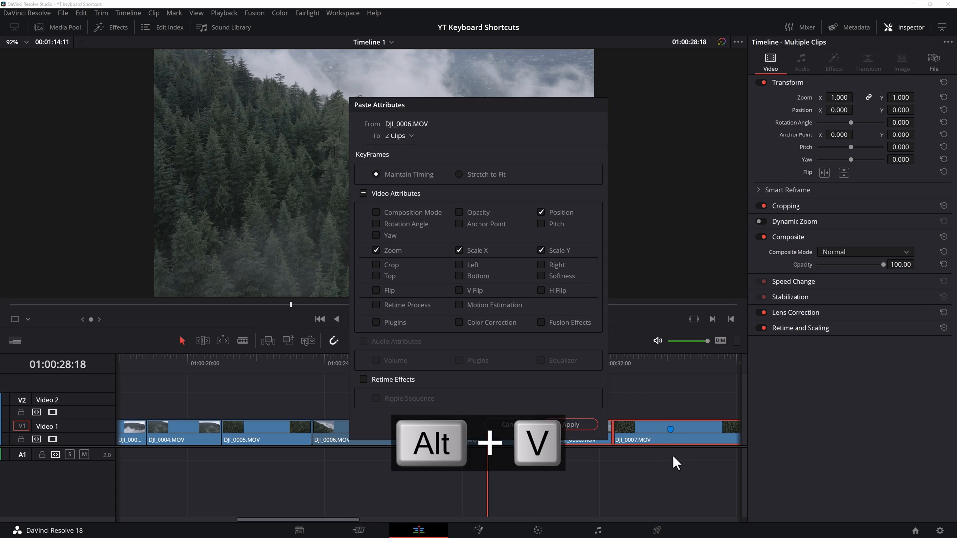
{"action": "left_click", "coordinate": [569, 425]}
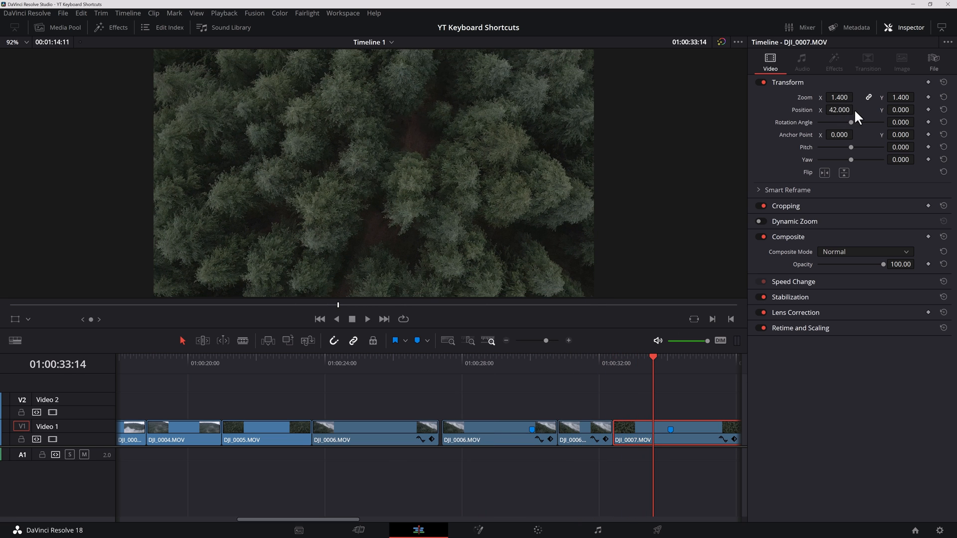
{"action": "mouse_move", "coordinate": [459, 389]}
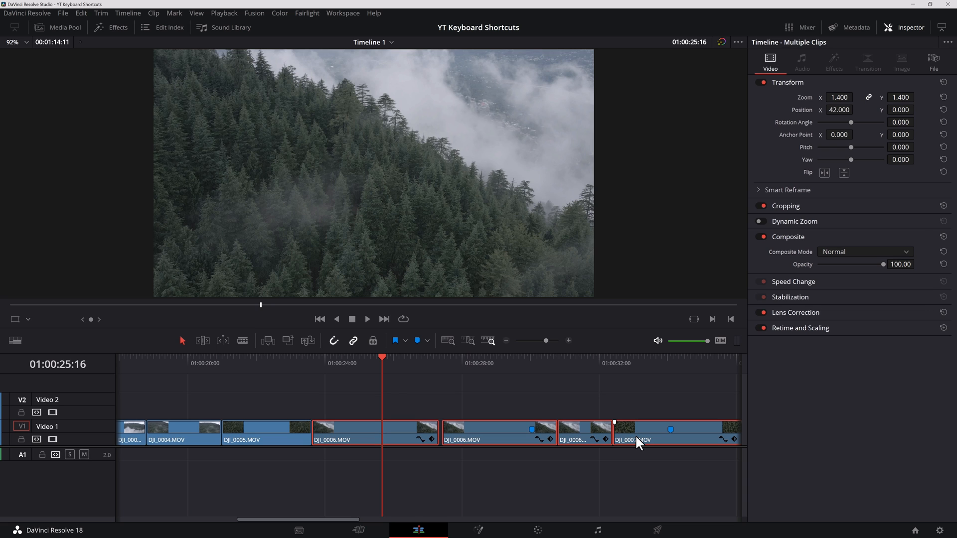
Remove the Zoom and Position attributes from DJI_0006 and DJI_0007, restoring zoom 1.000 and X position 0
{"action": "key", "text": "ctrl+shift+x"}
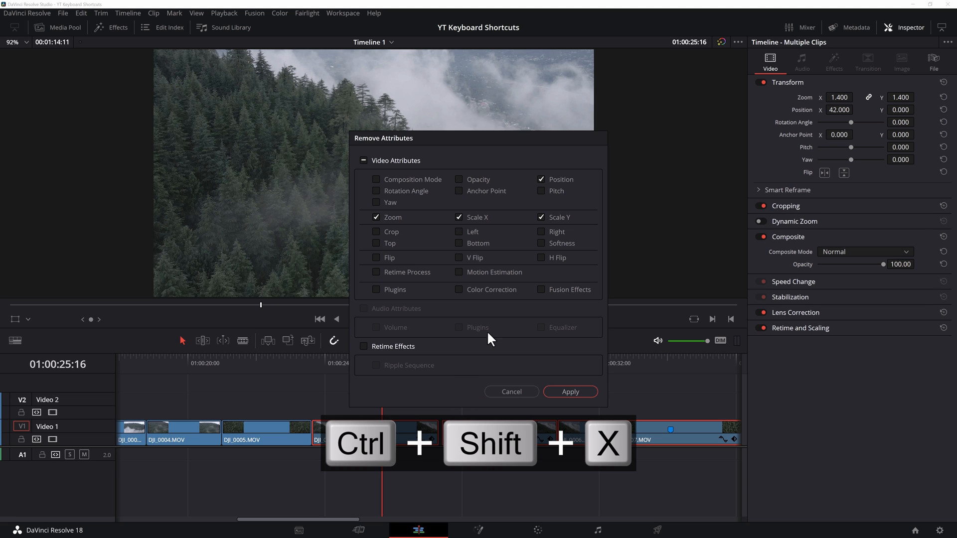
{"action": "mouse_move", "coordinate": [534, 244]}
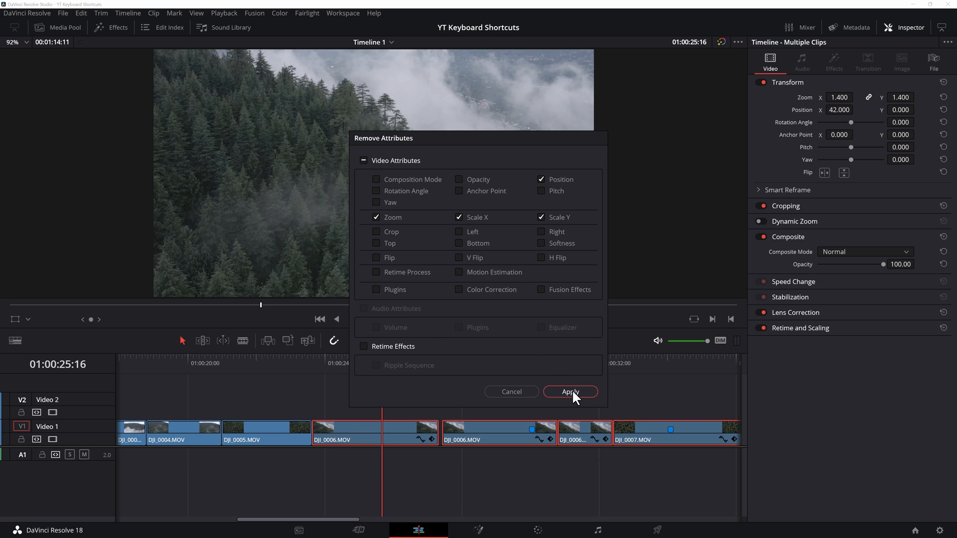
{"action": "left_click", "coordinate": [569, 391]}
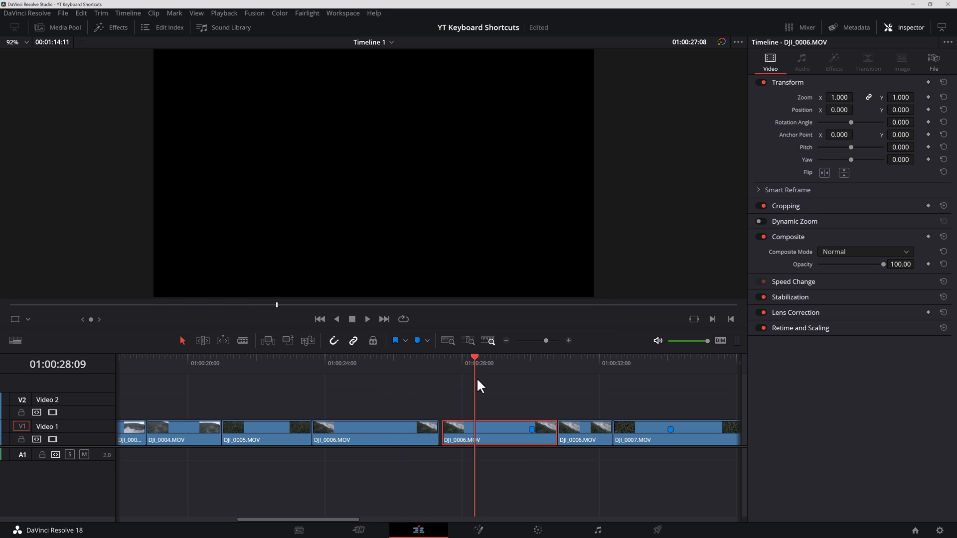